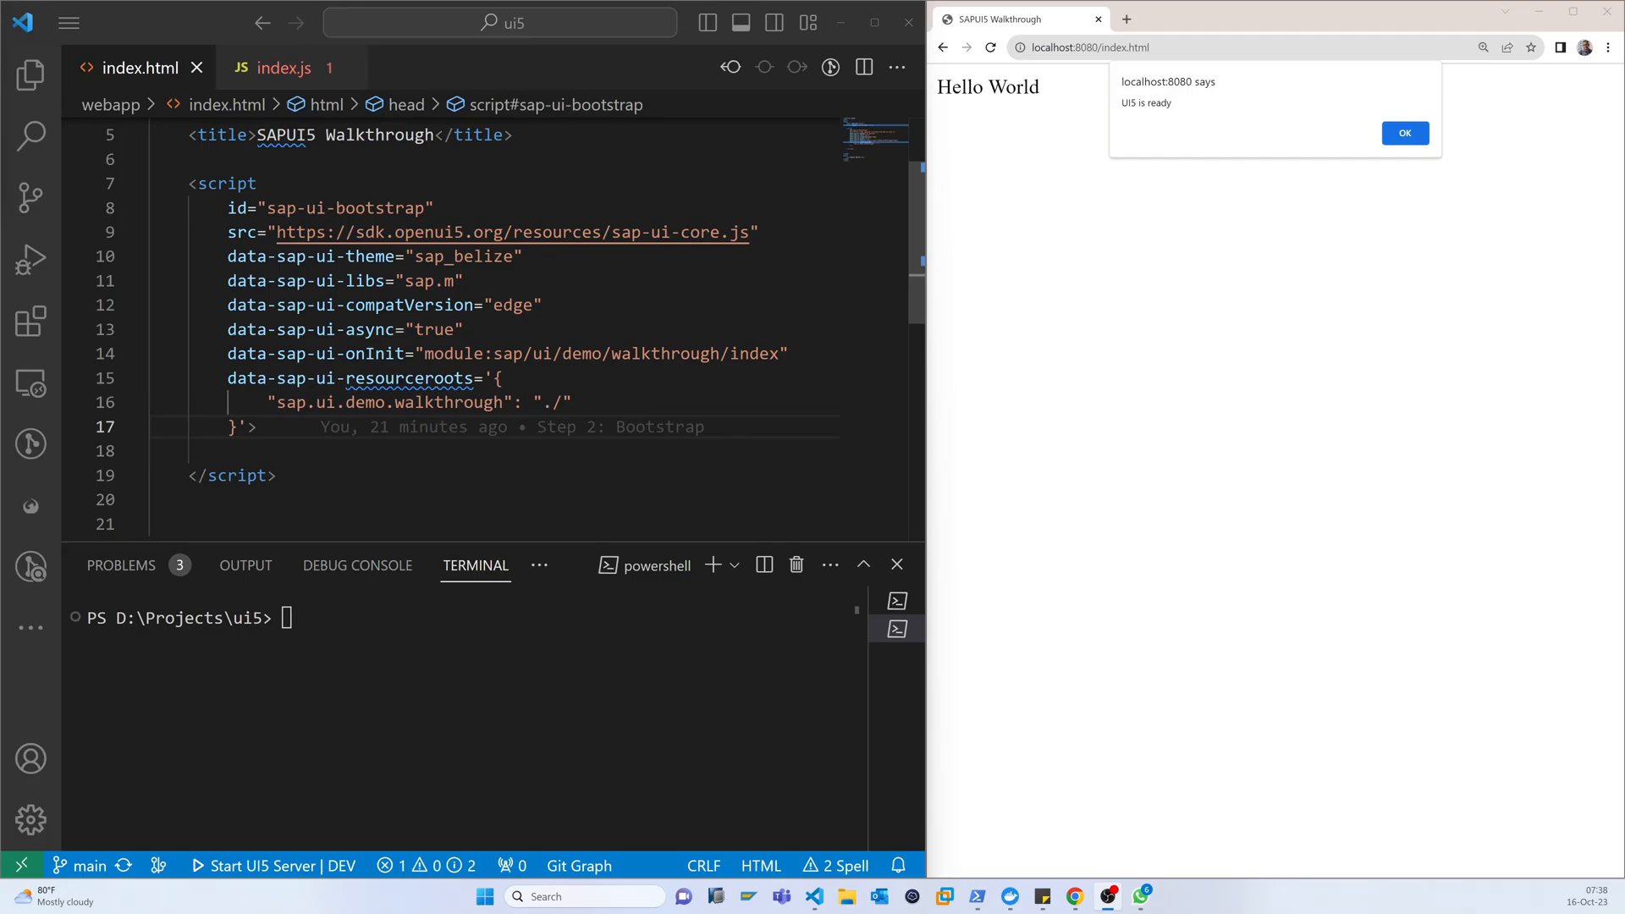
Review the index.js module, then return to index.html.
scroll("down", 3)
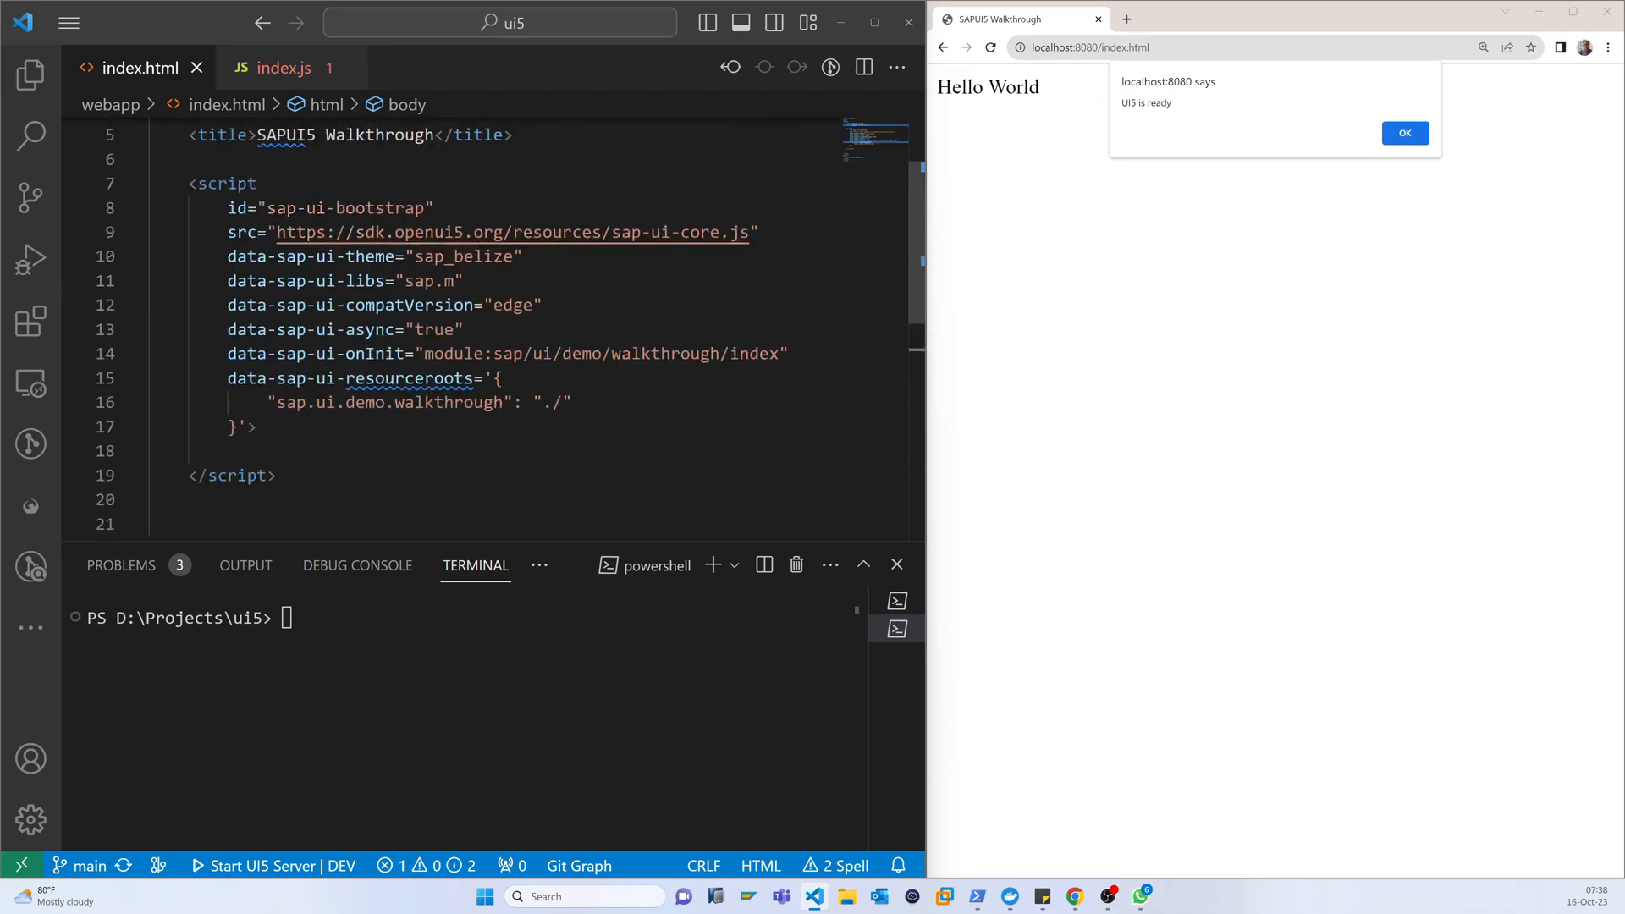
left_click(283, 68)
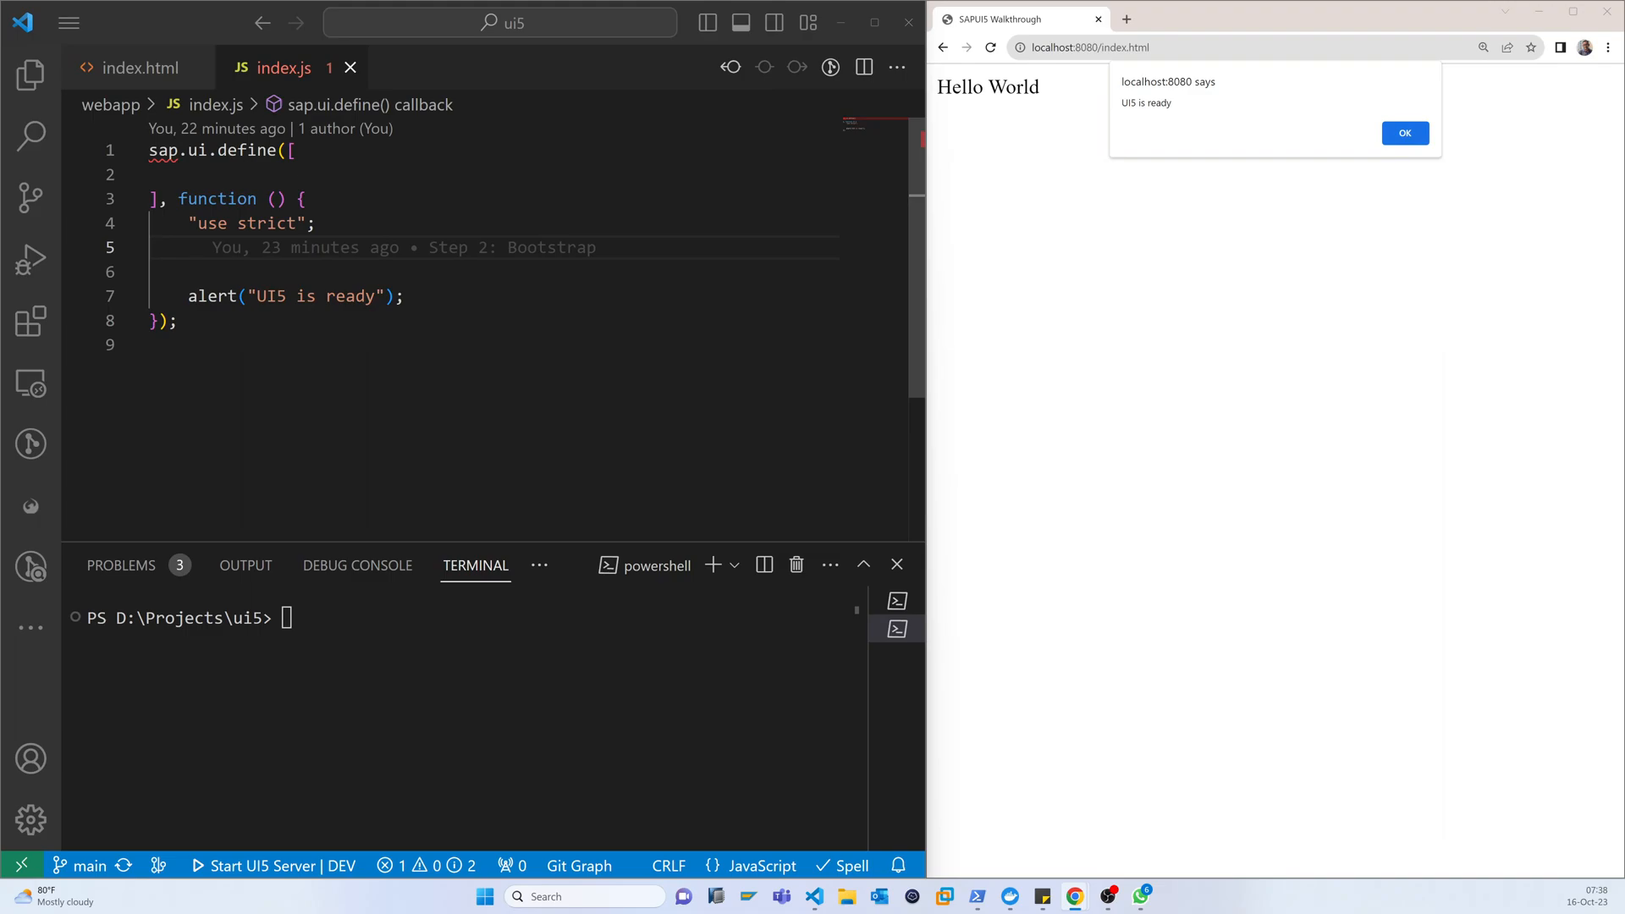
left_click(138, 67)
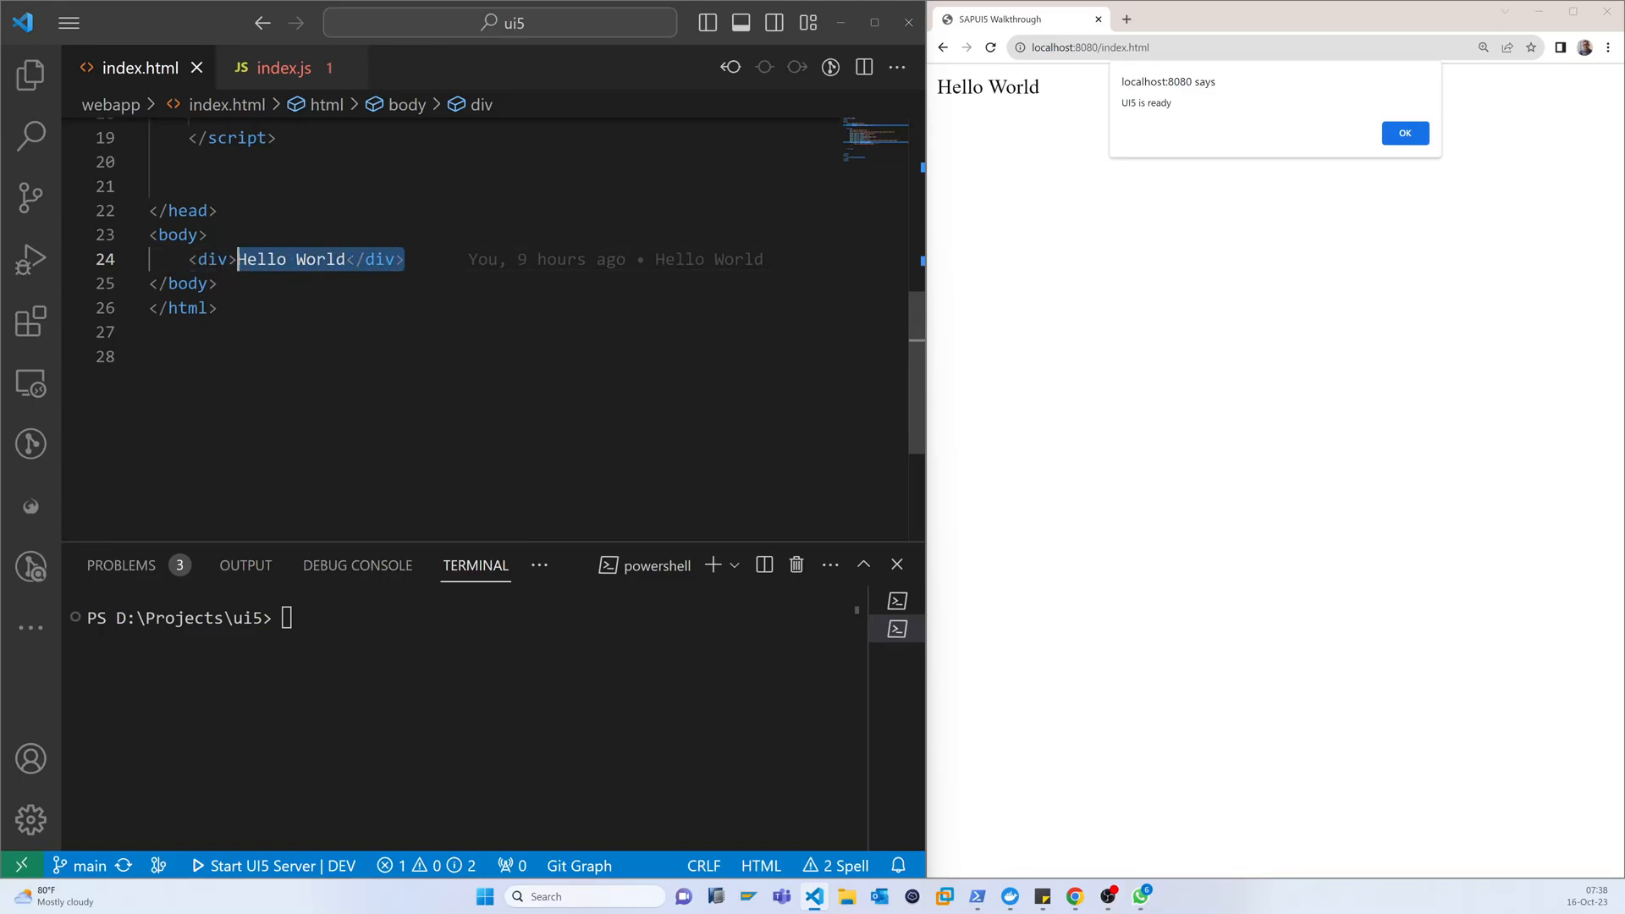
Delete the Hello World div and give the body tag class="sapUiBody".
key("Delete")
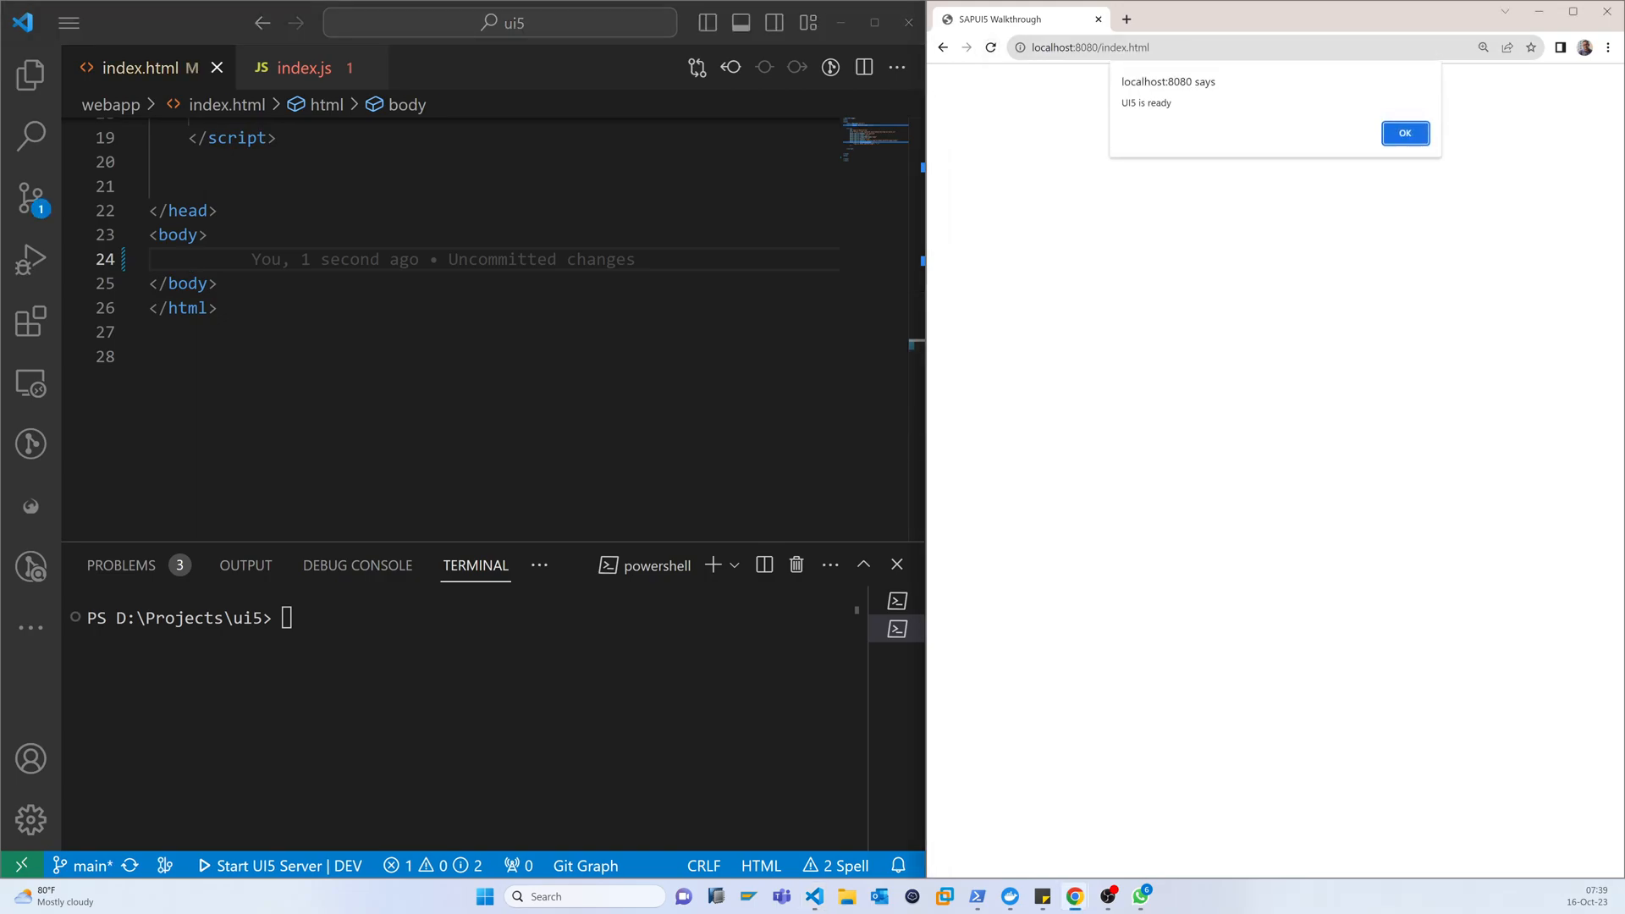
left_click(1404, 133)
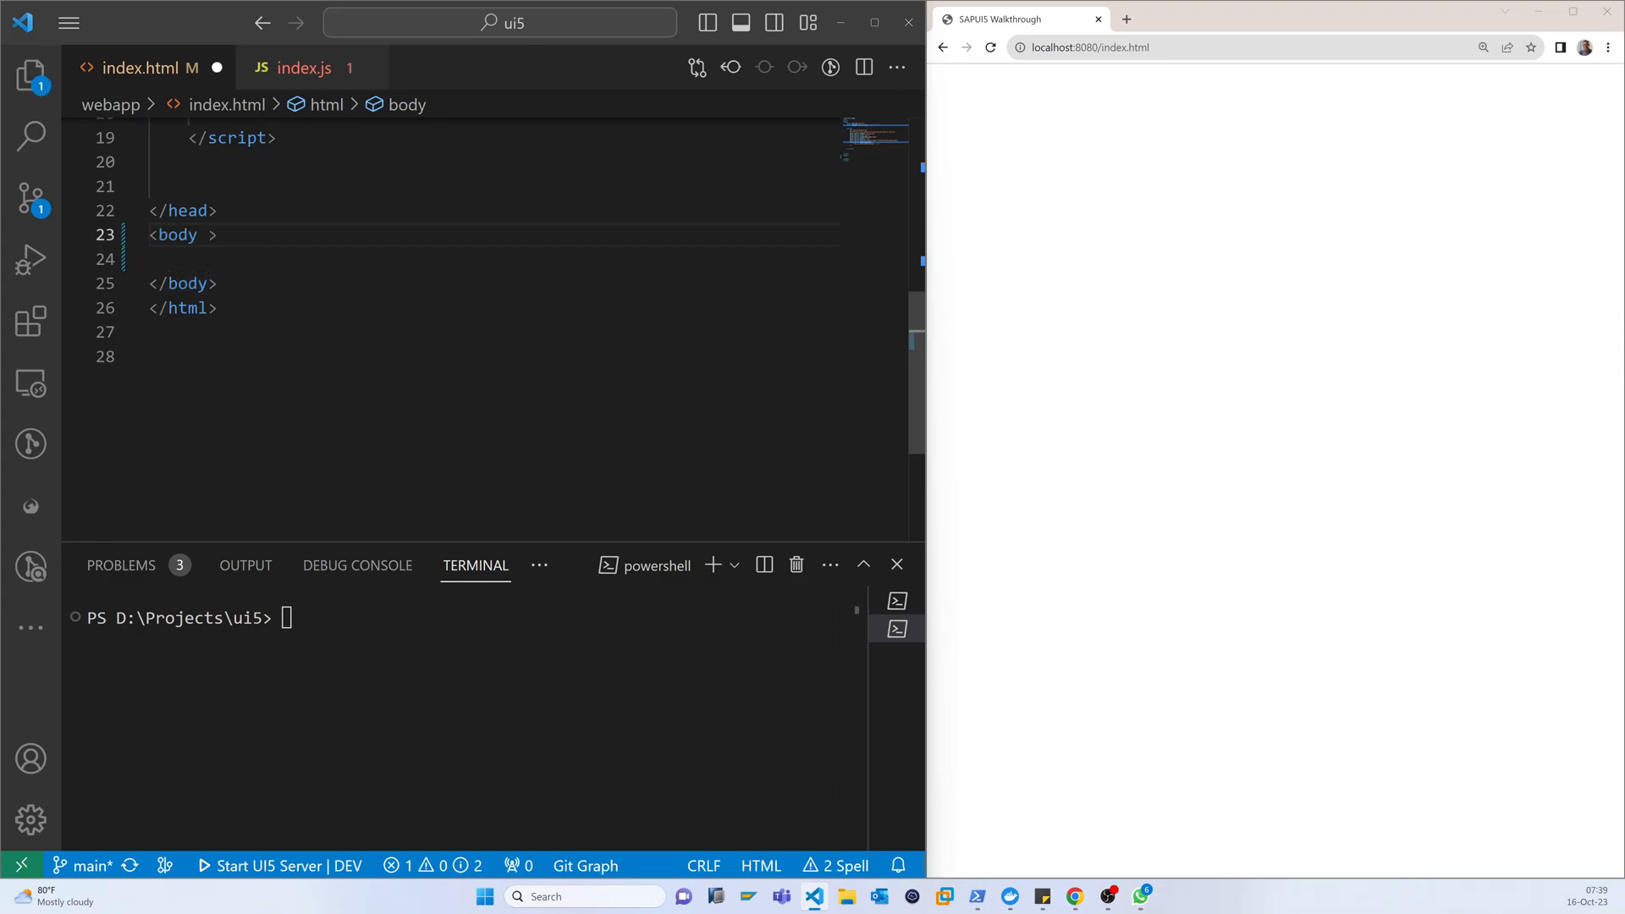
type("class=\"\"")
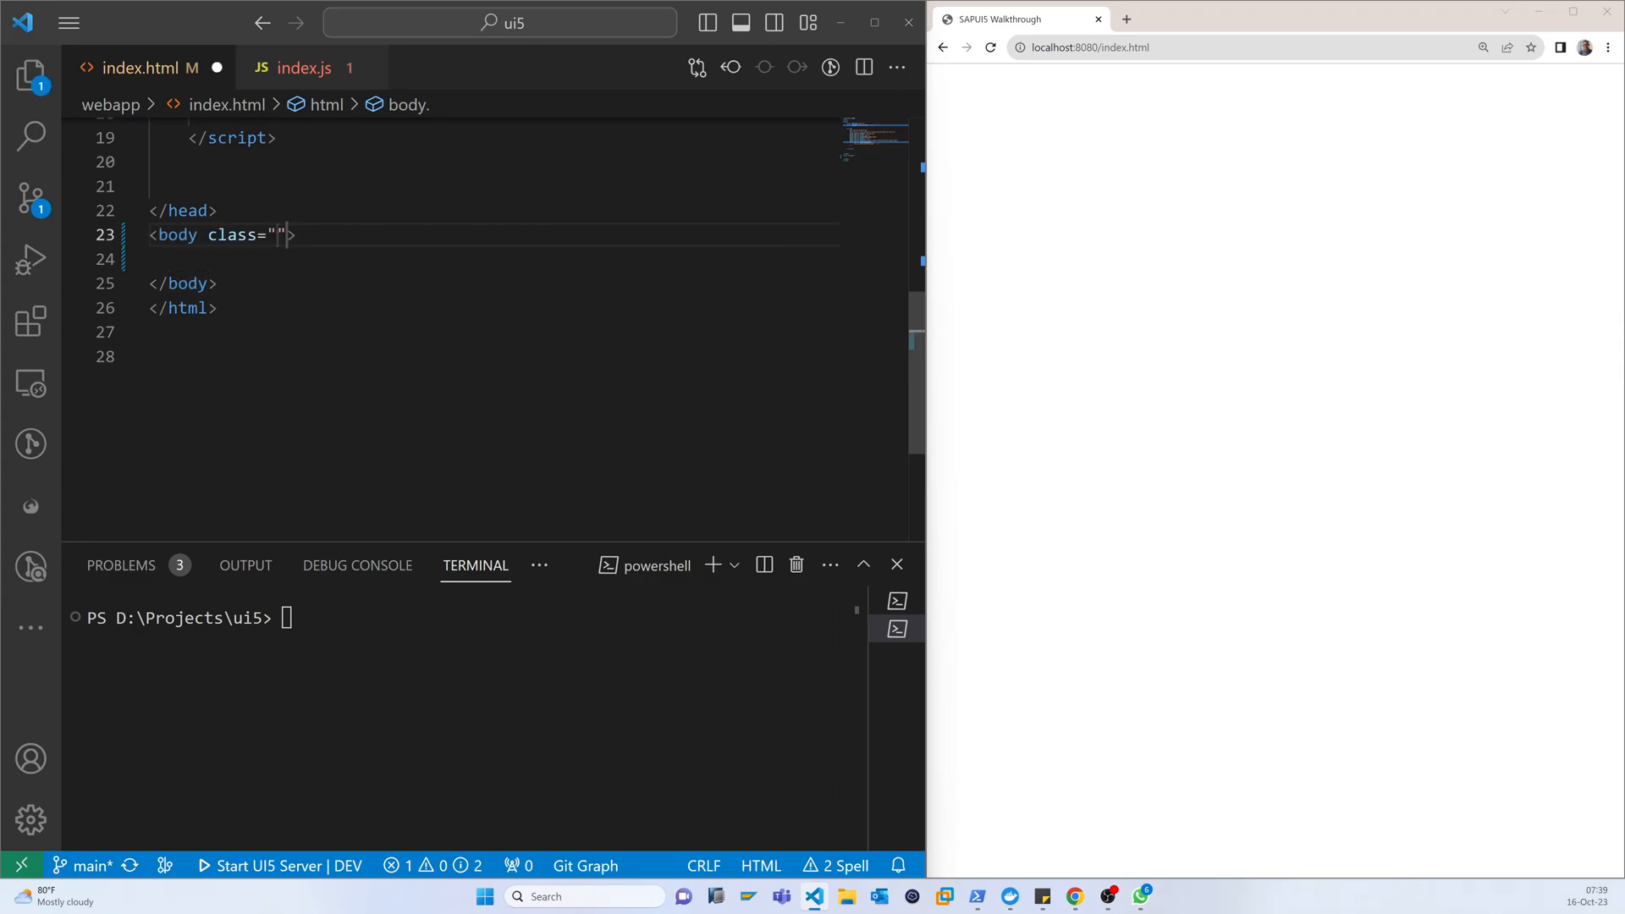
type("sap")
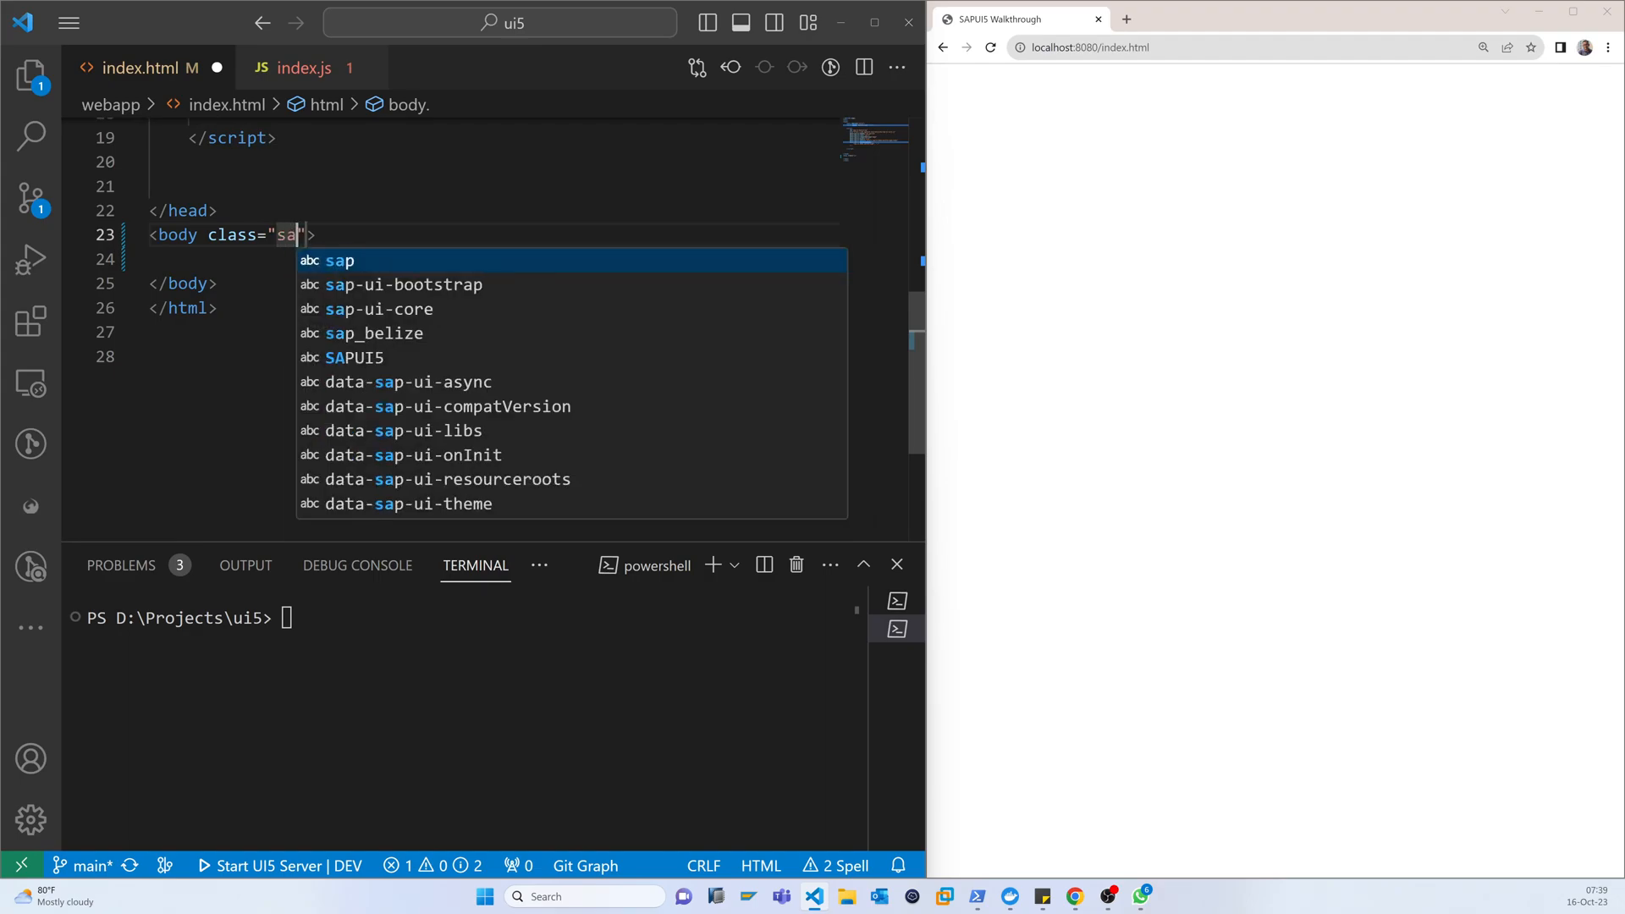
type("p")
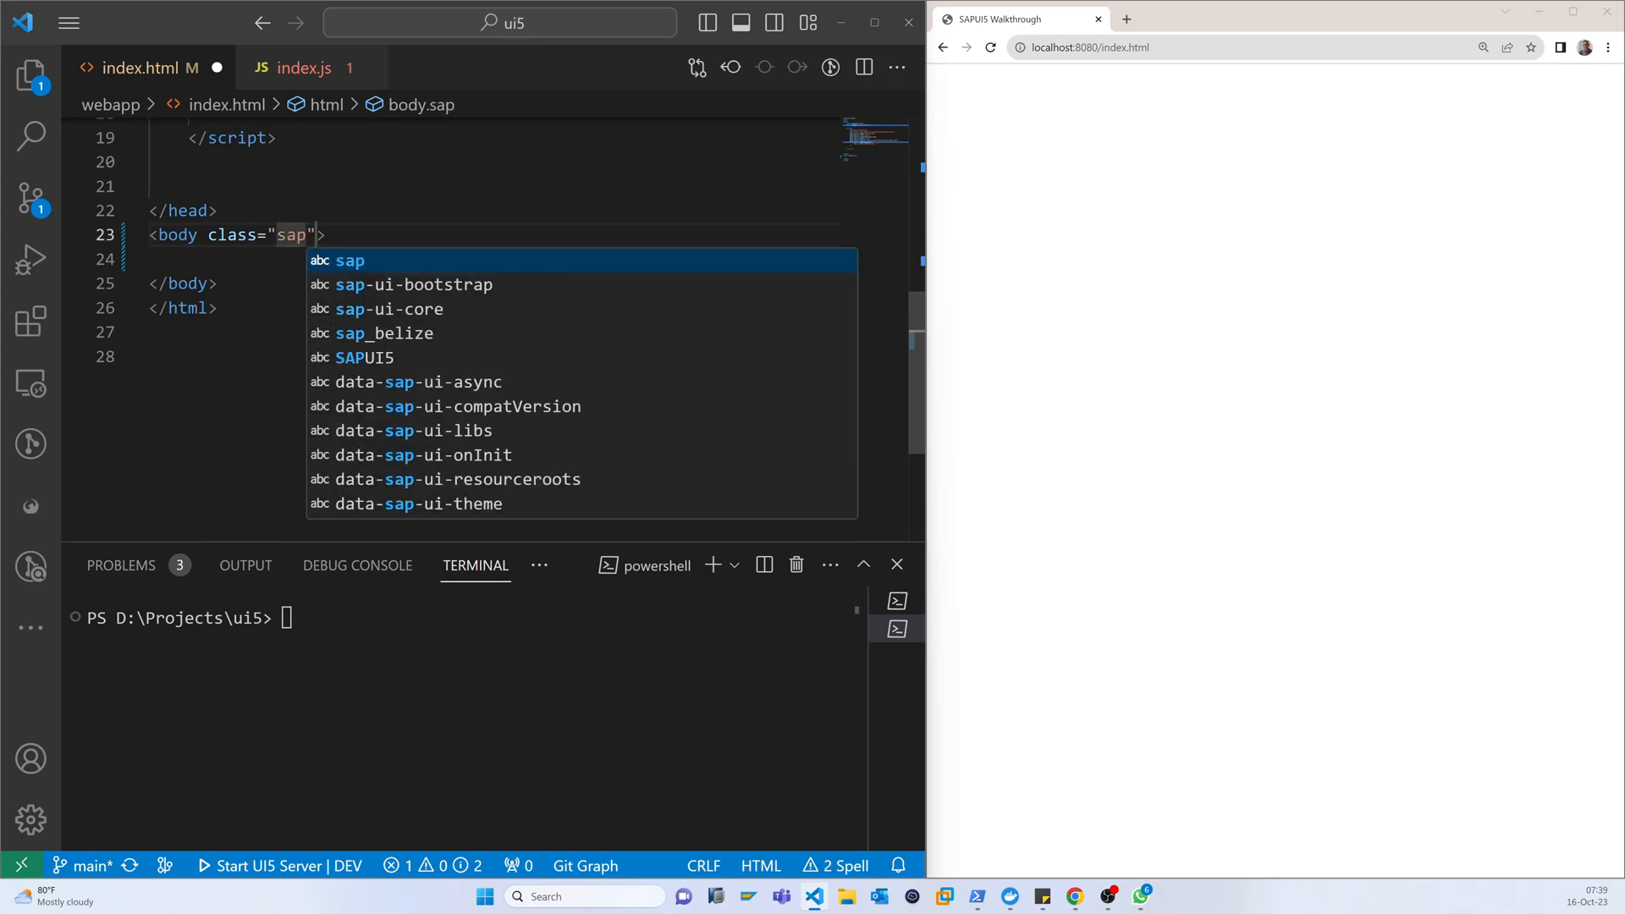
type("UI")
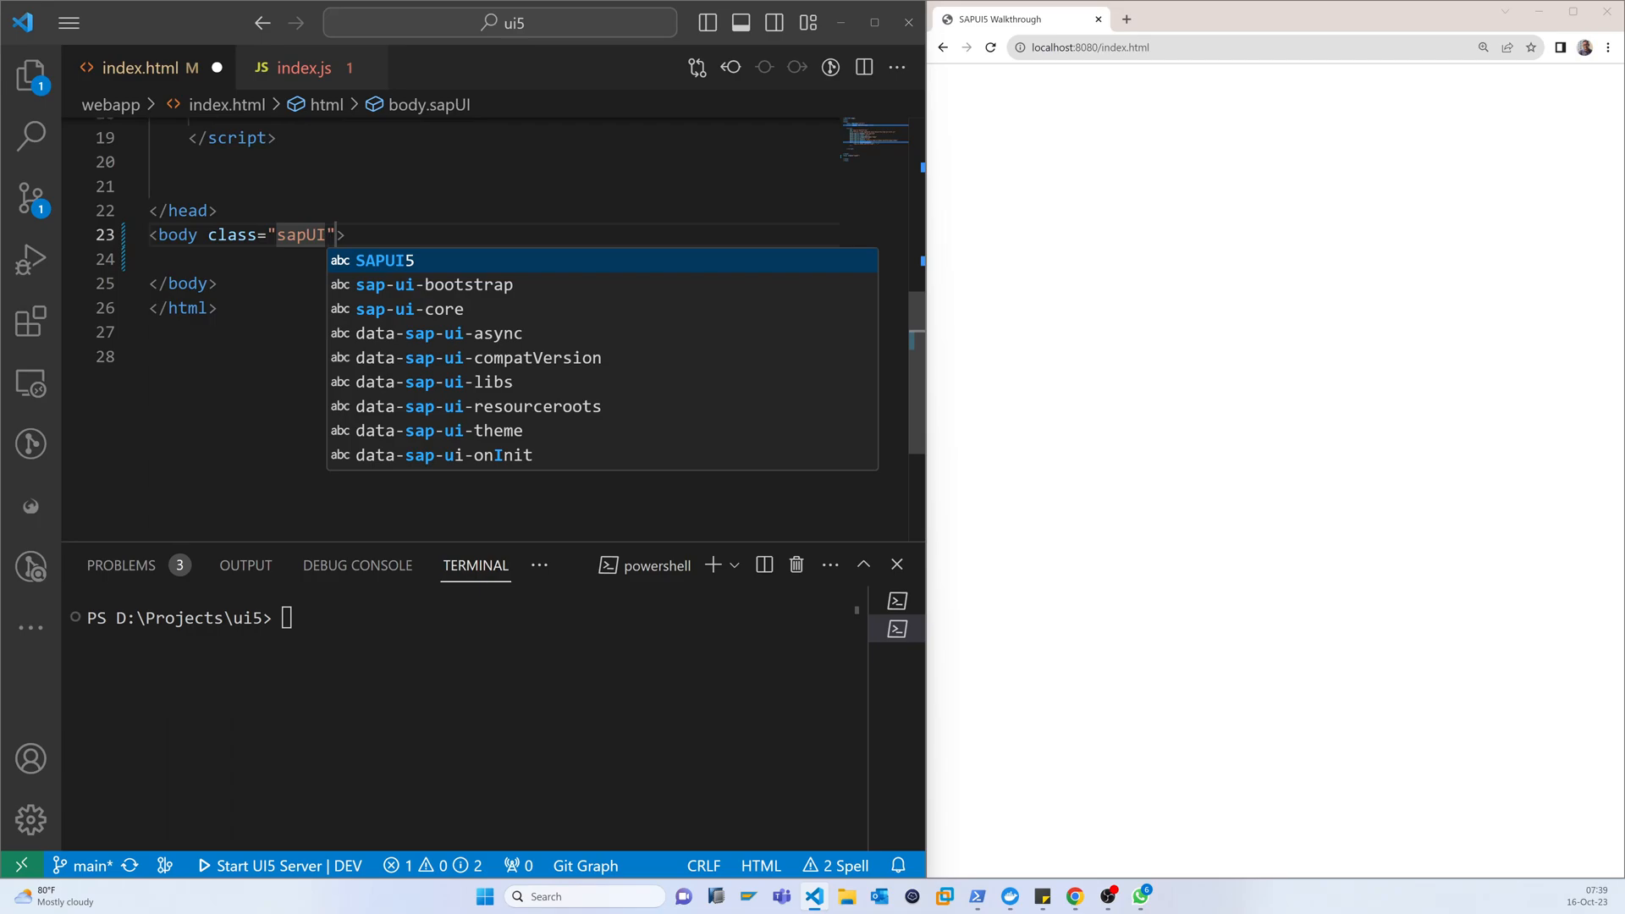
type("Body")
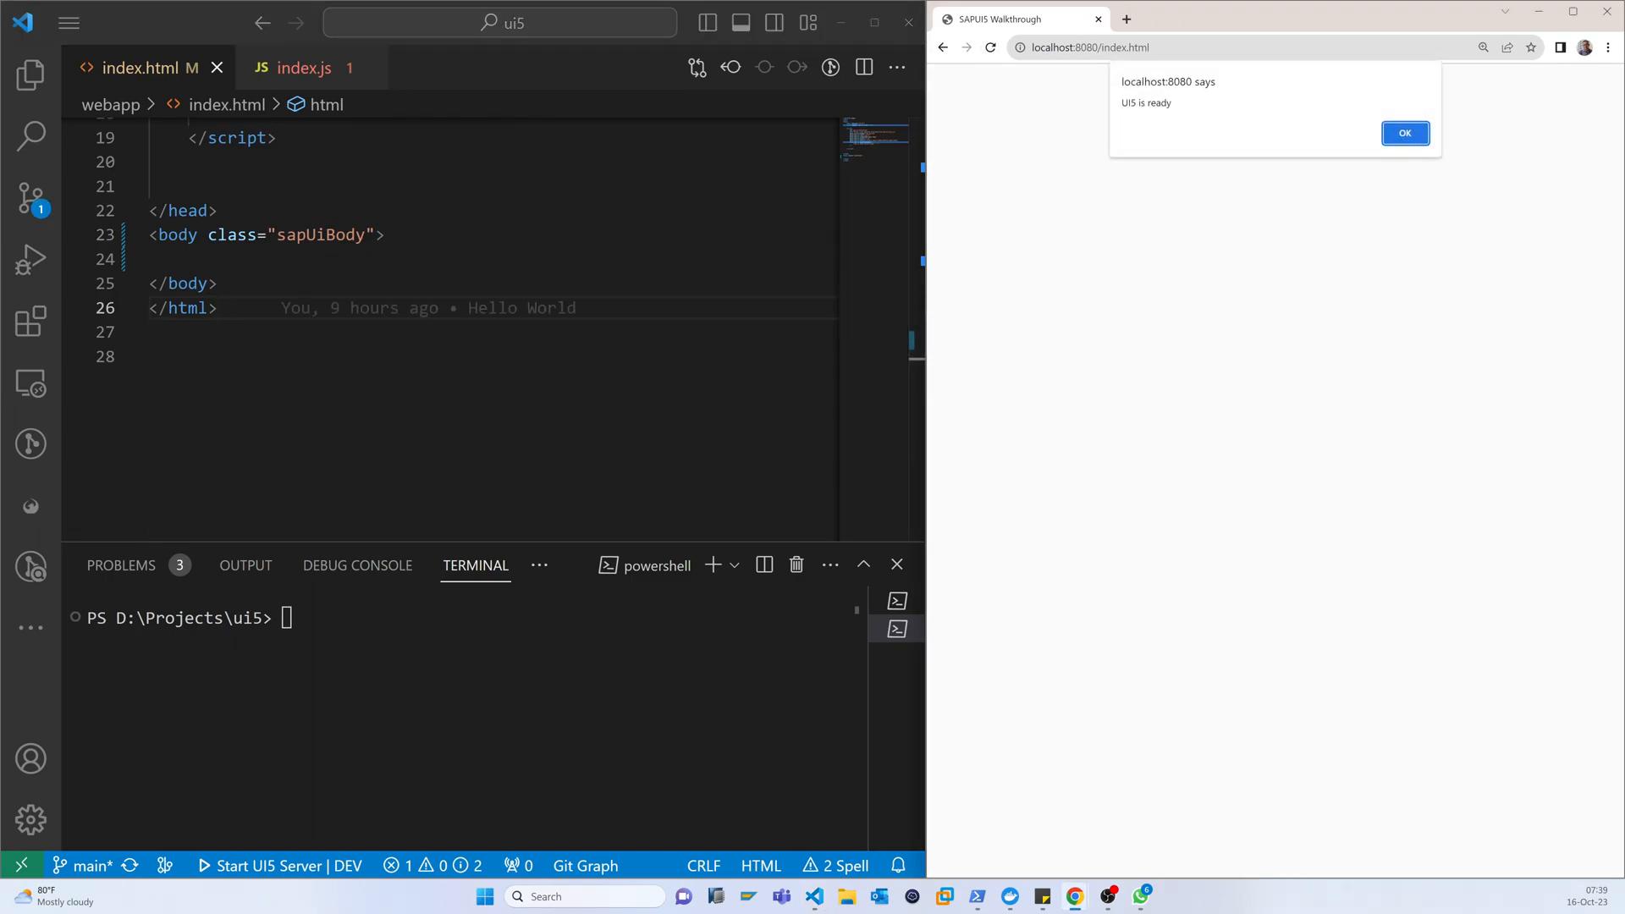
Add id="content" to the body tag after the class.
left_click(1403, 133)
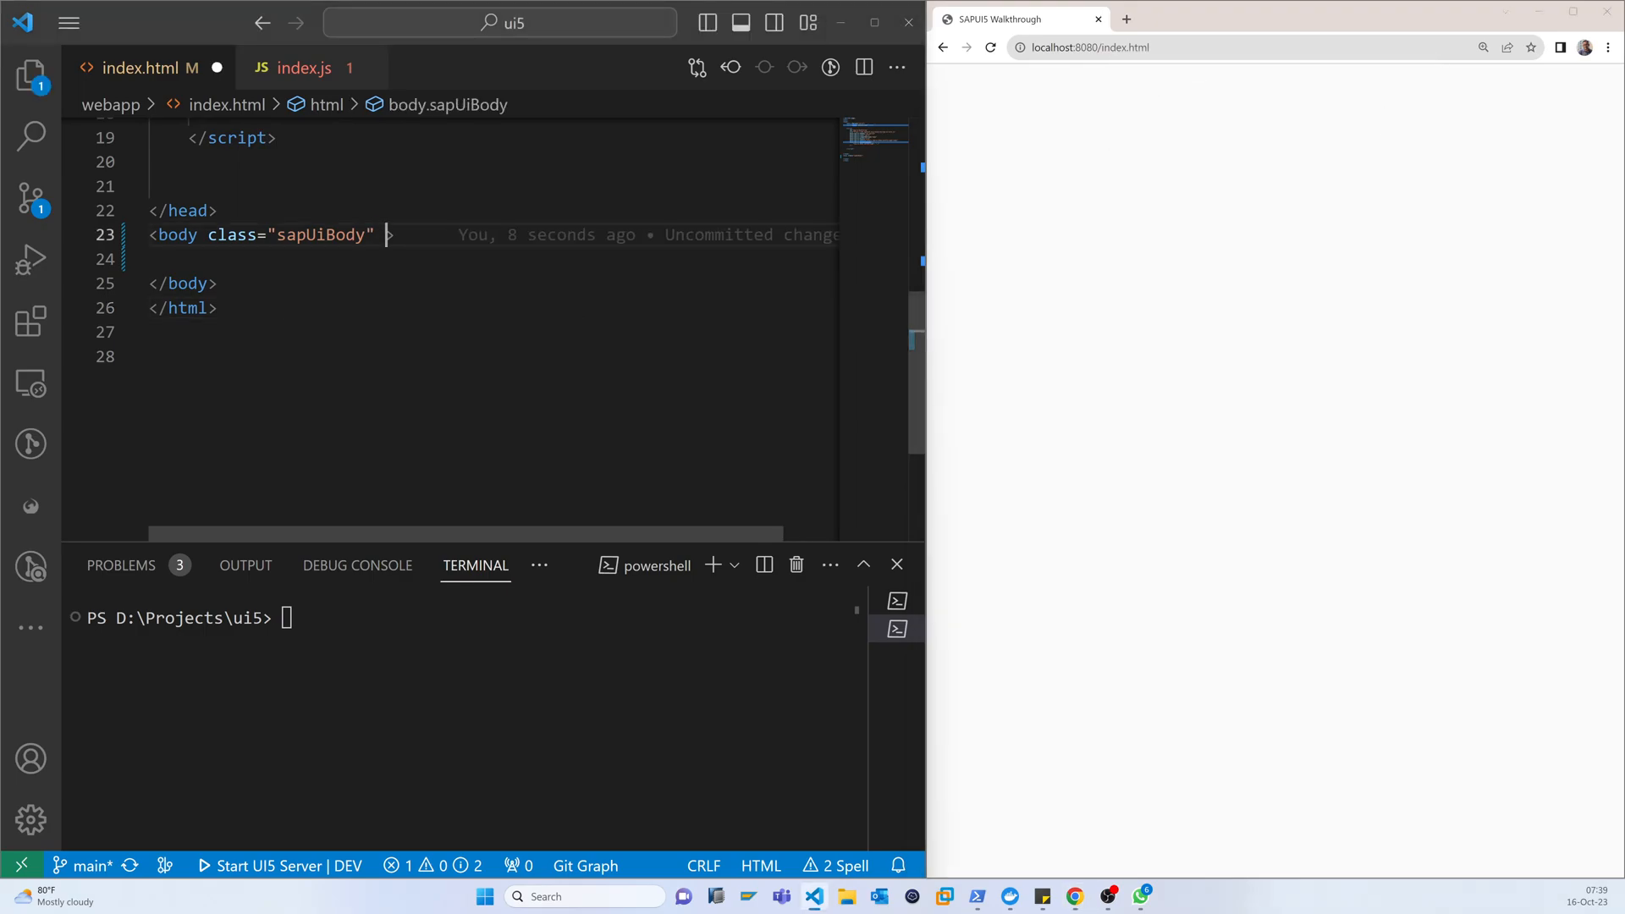
type("id=\"")
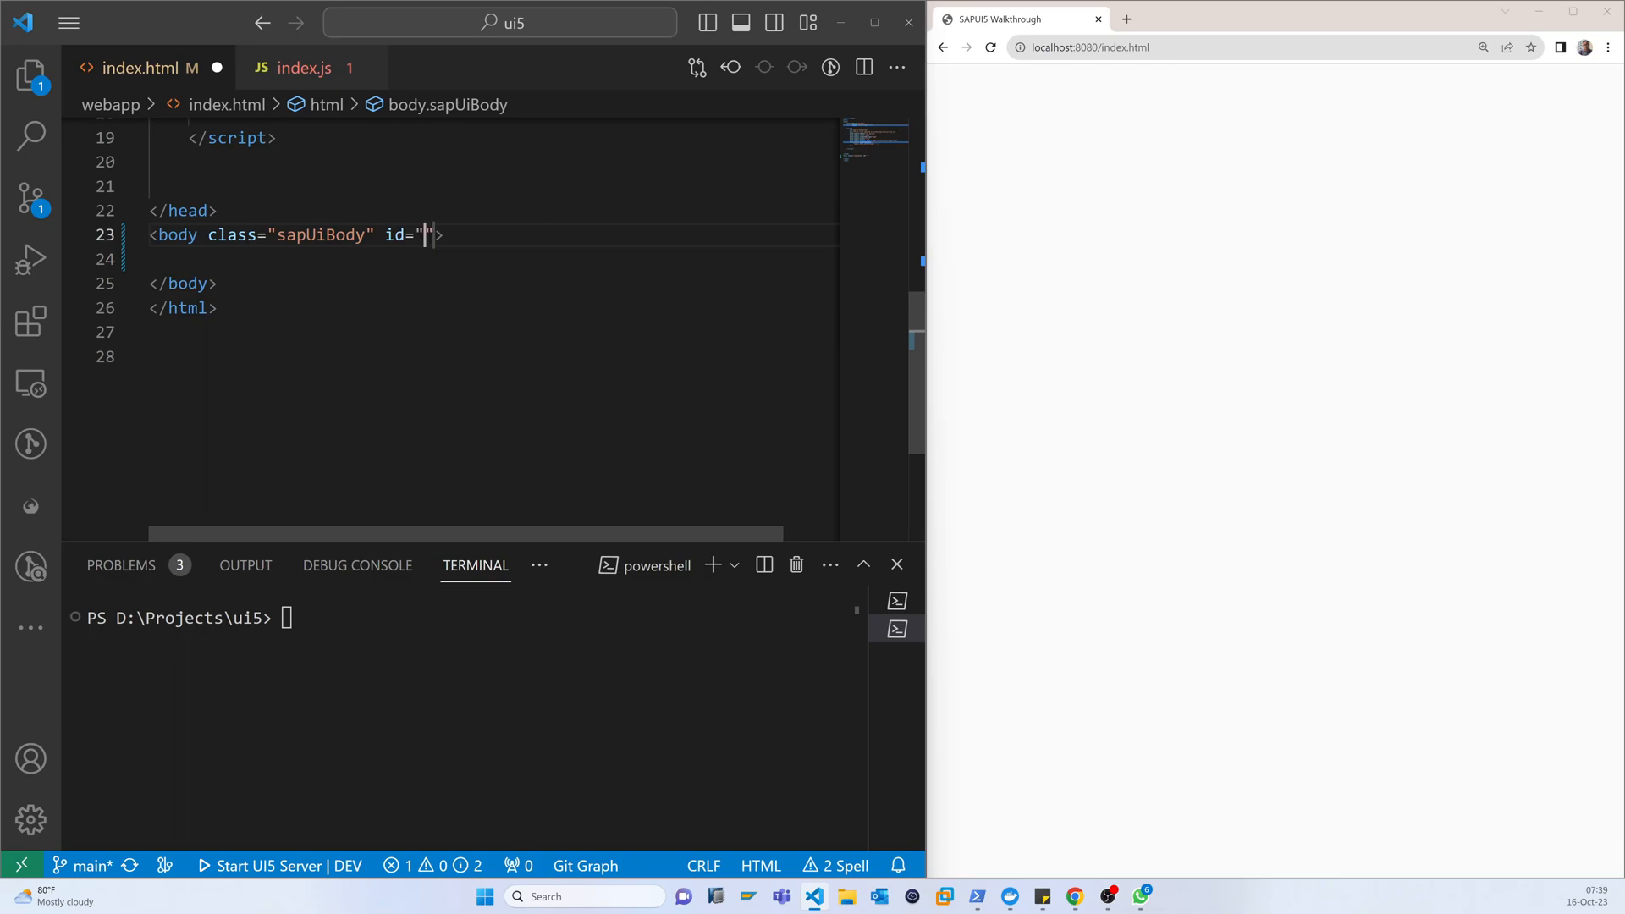
type("co")
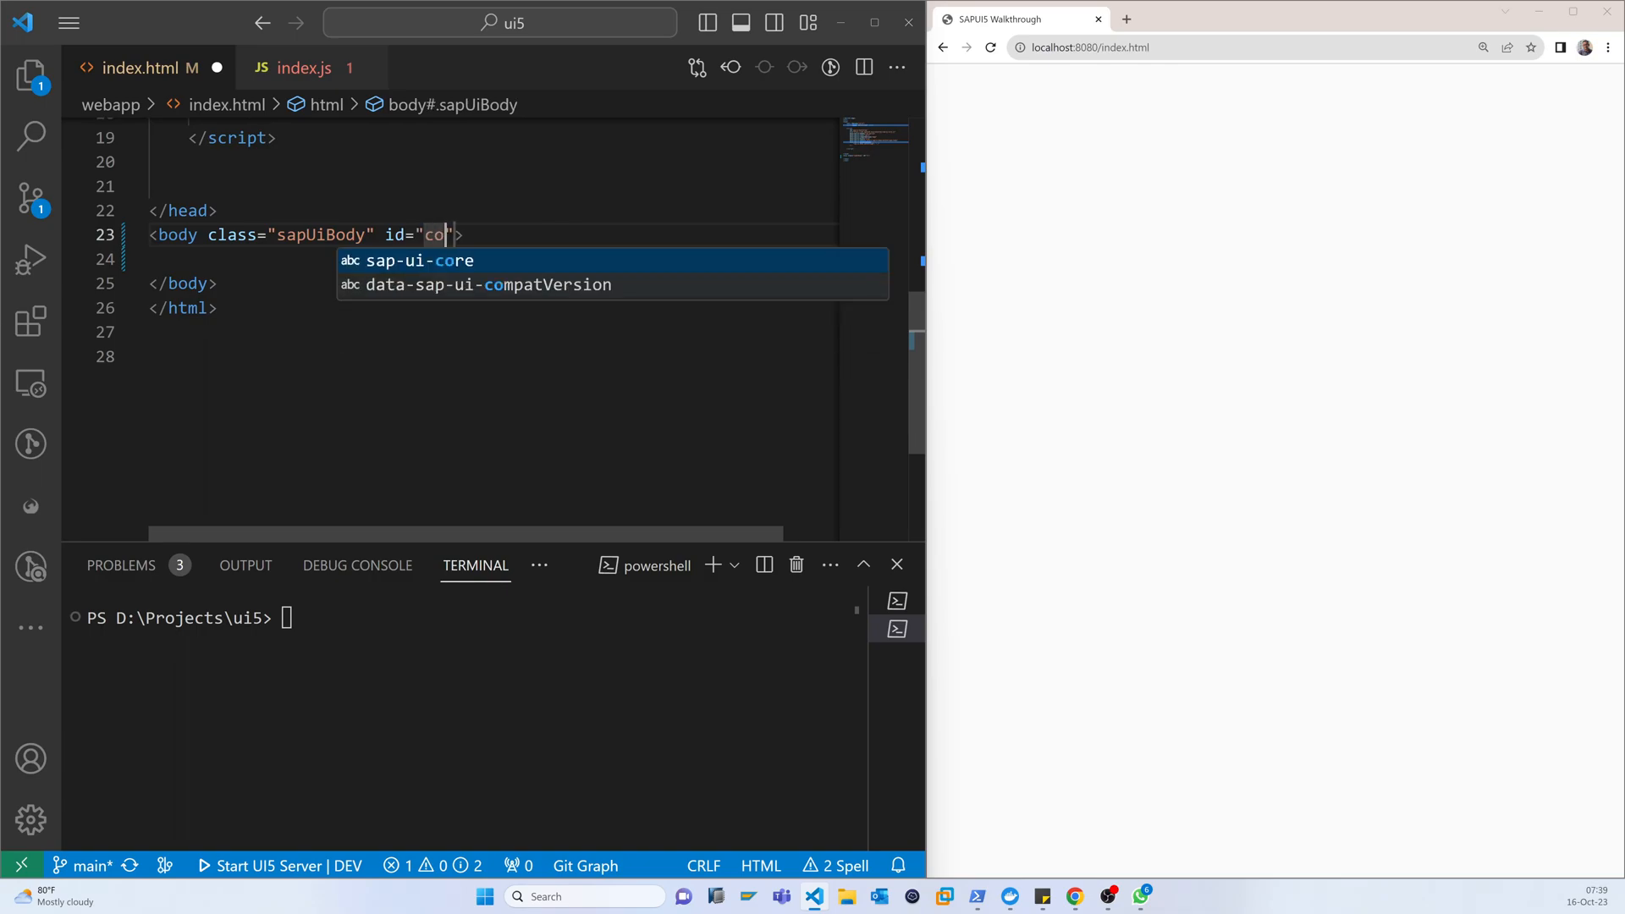
type("n")
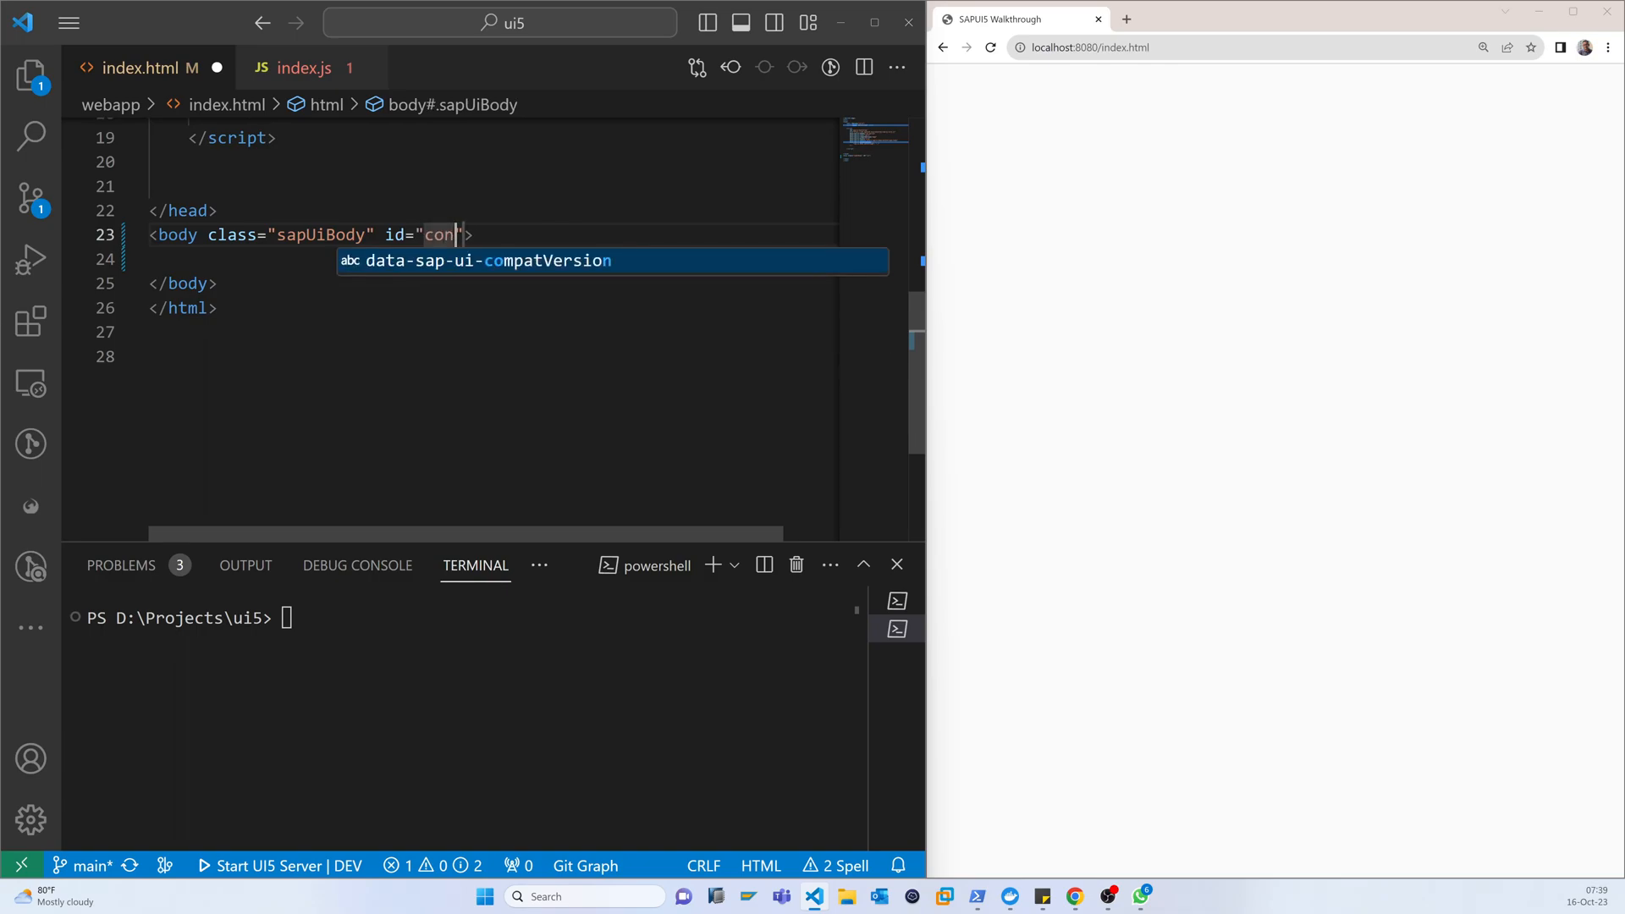
type("tent")
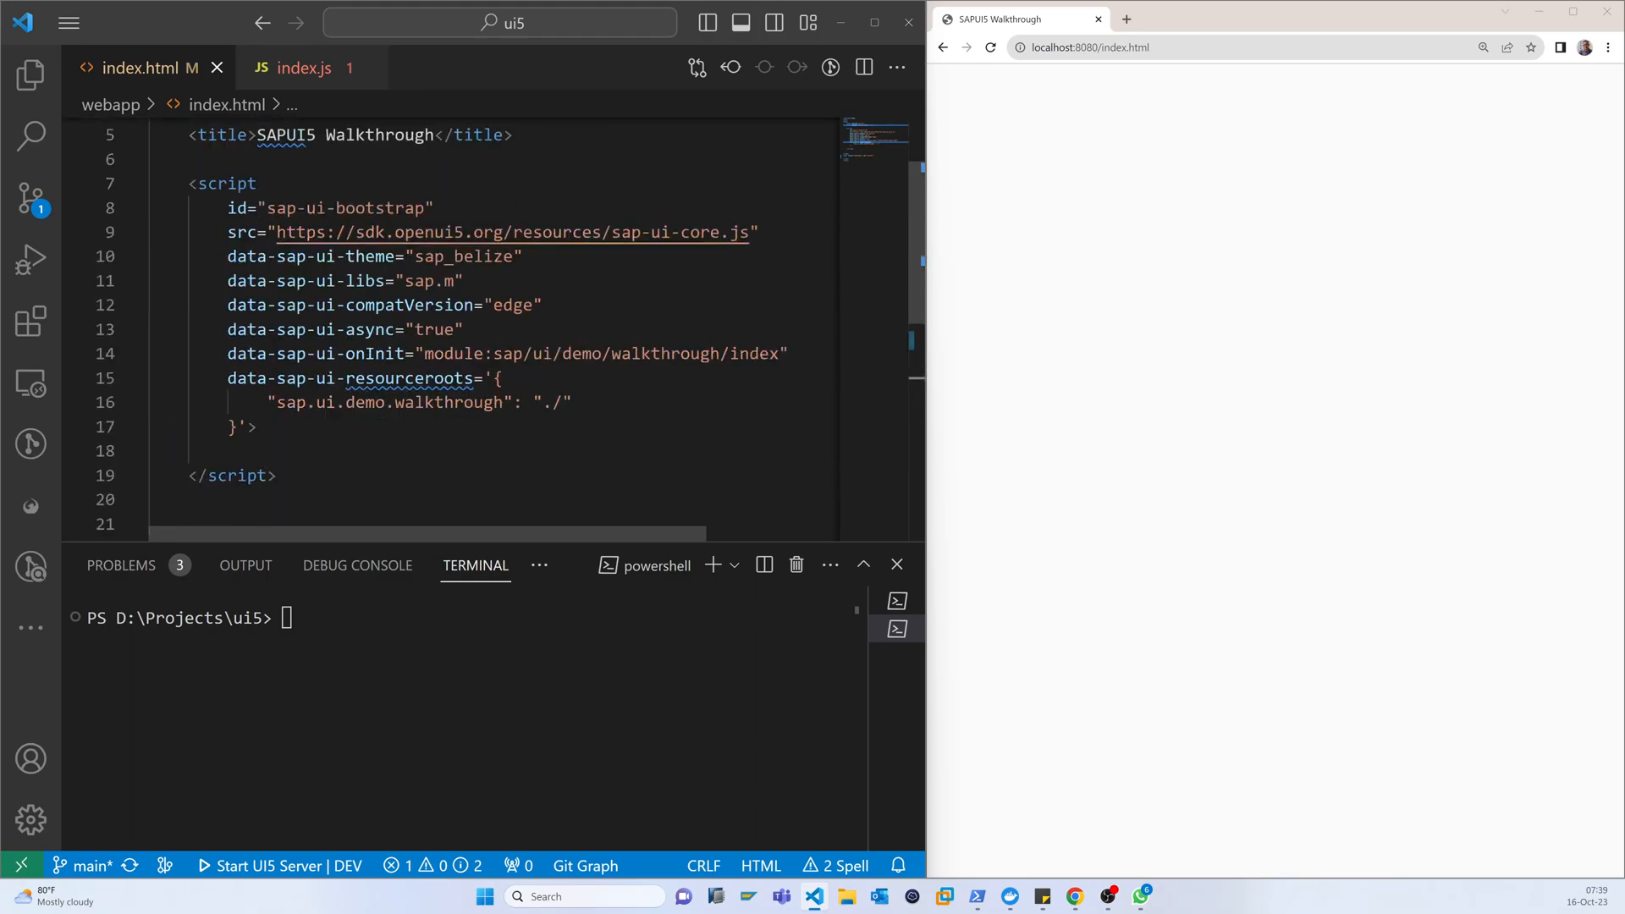
Check the bootstrap script in index.html, then switch to index.js.
left_click(502, 378)
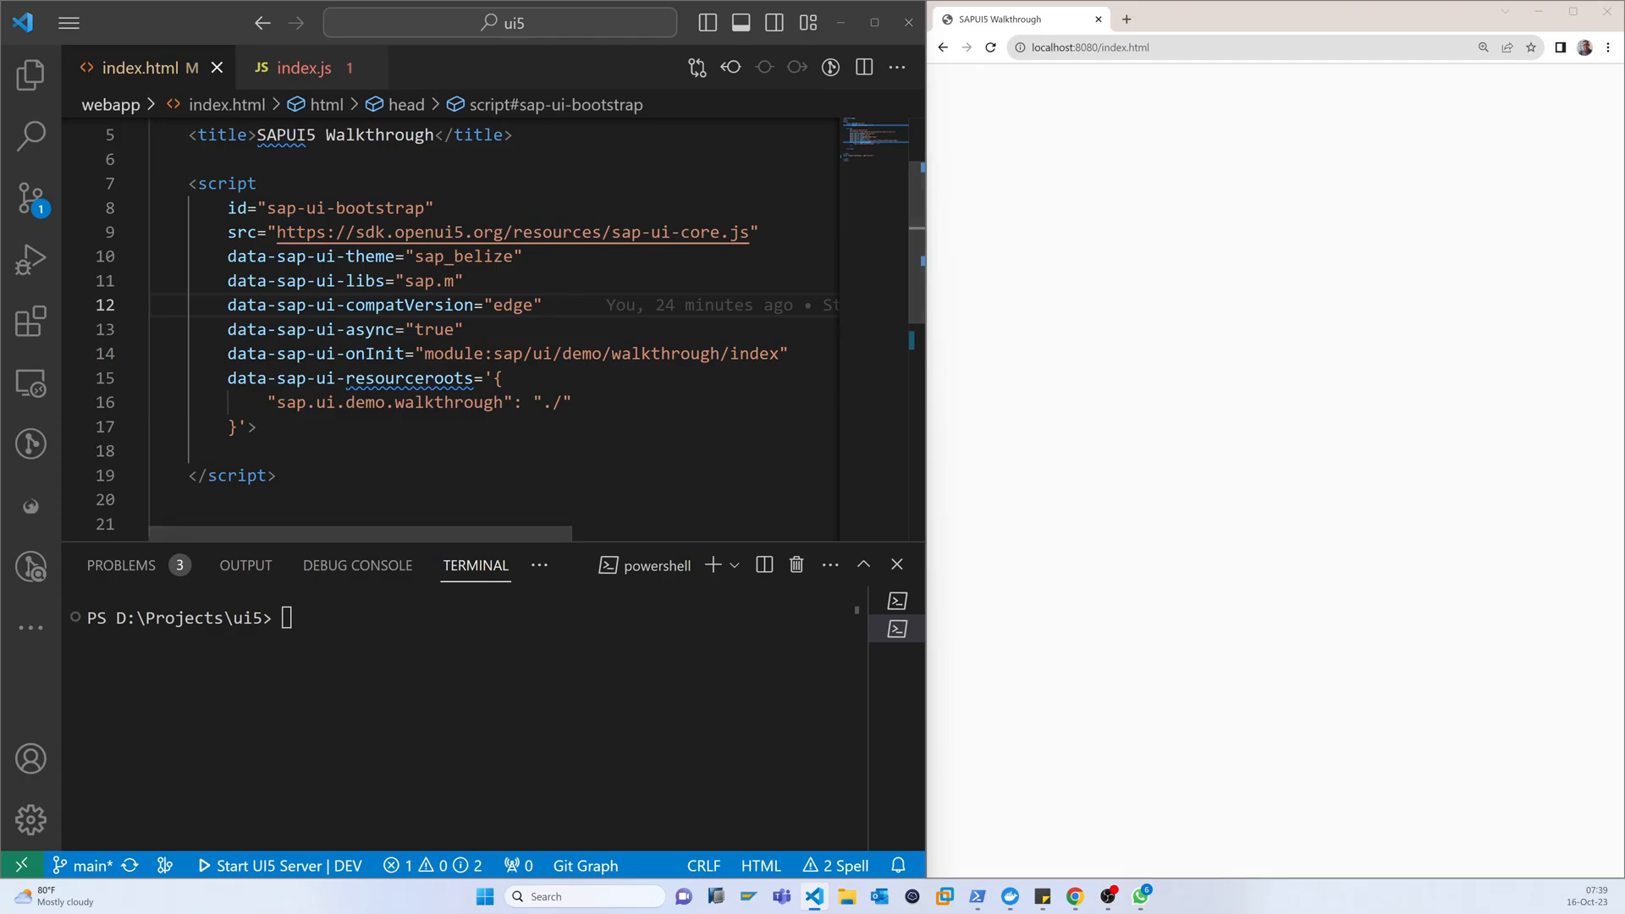
left_click(304, 68)
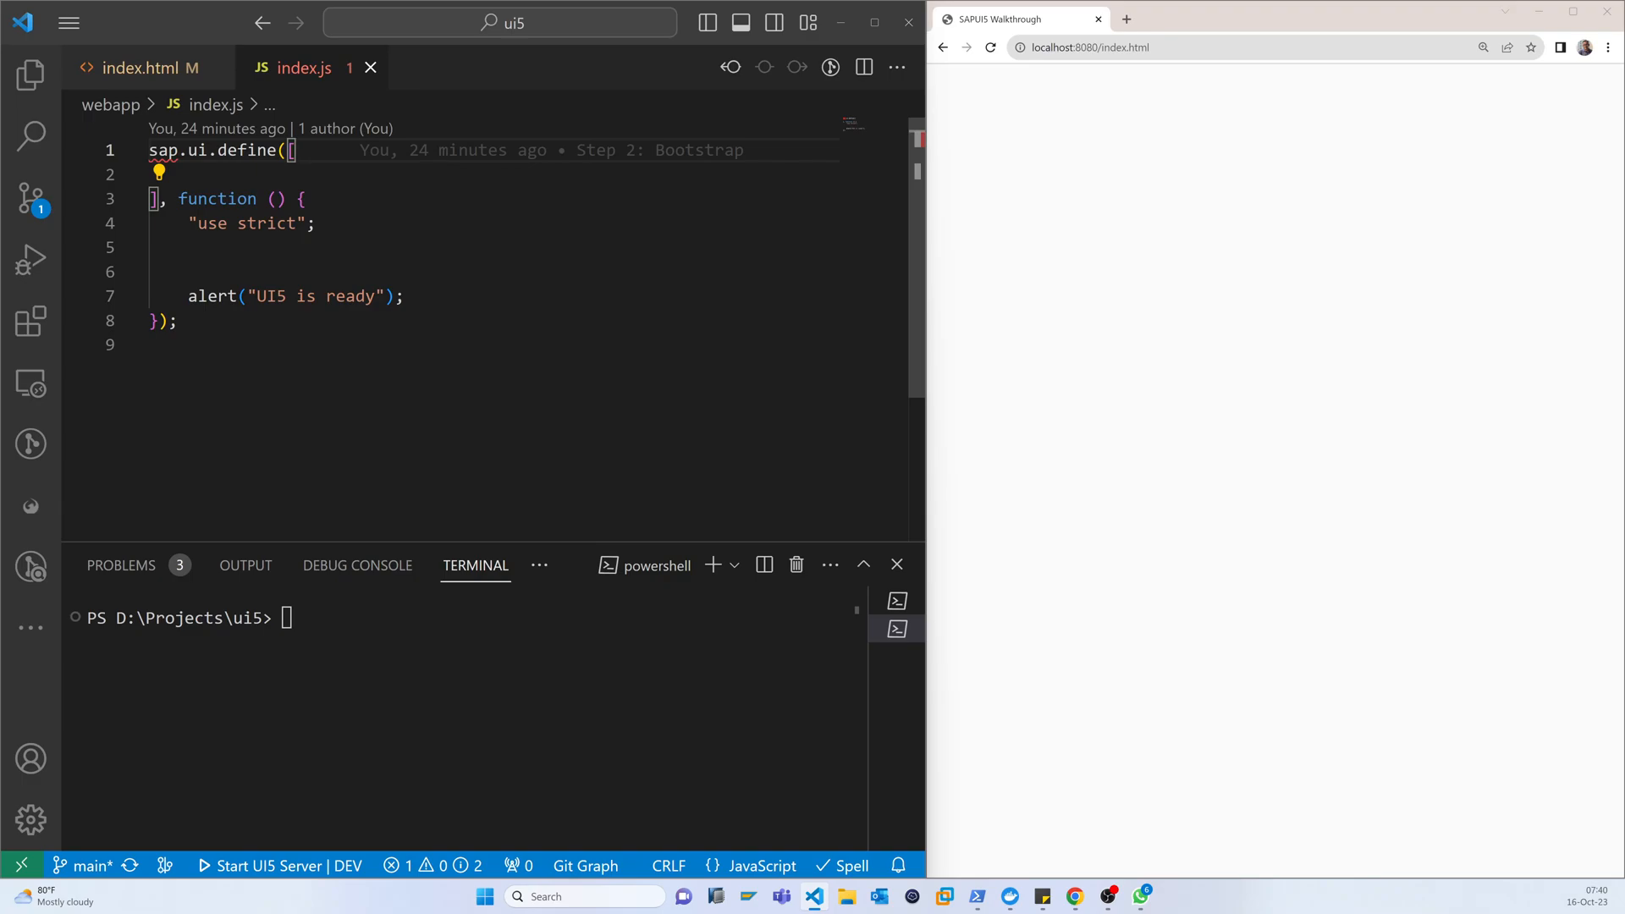
Add the "sap/m/Text" dependency with a Text callback parameter, removing the trailing comma.
type("\"")
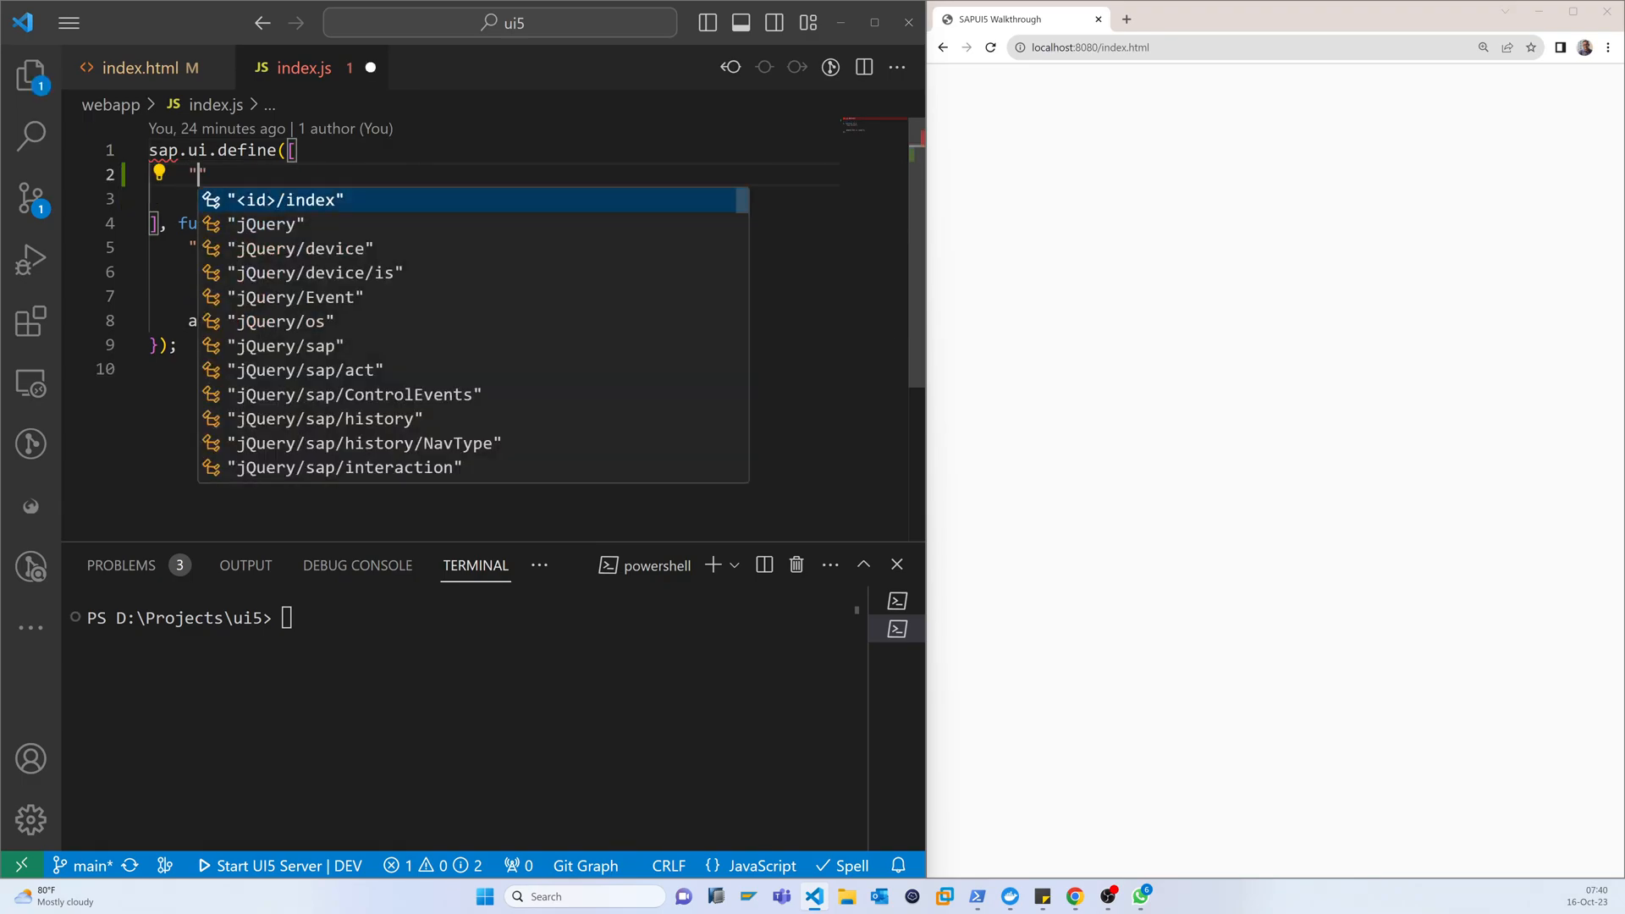
type("sap")
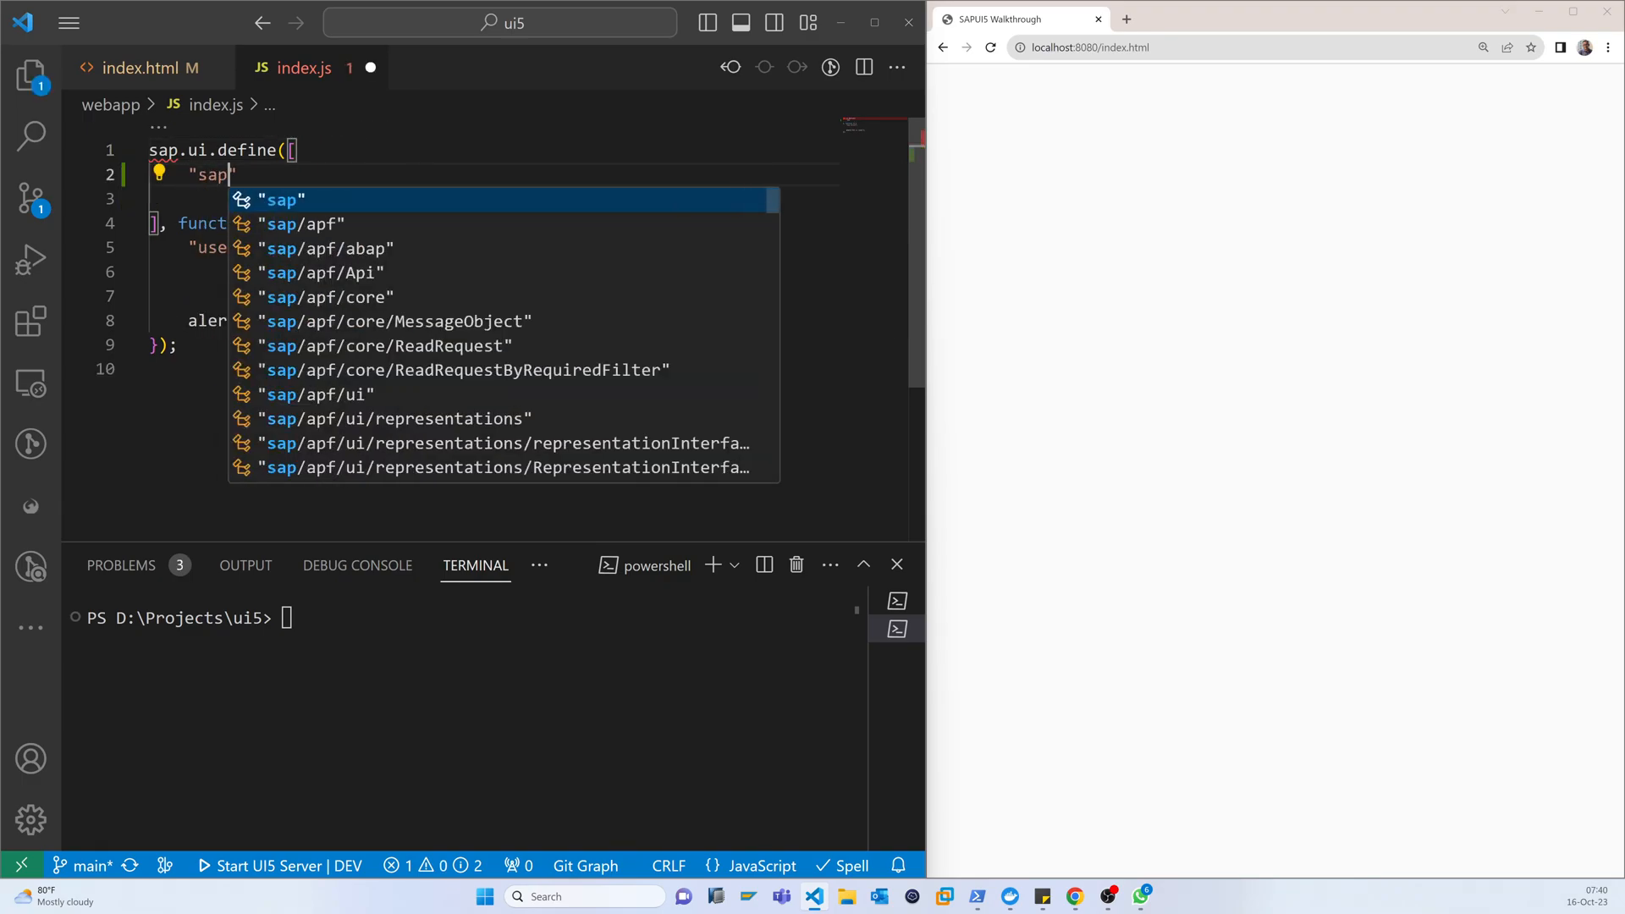
type("/")
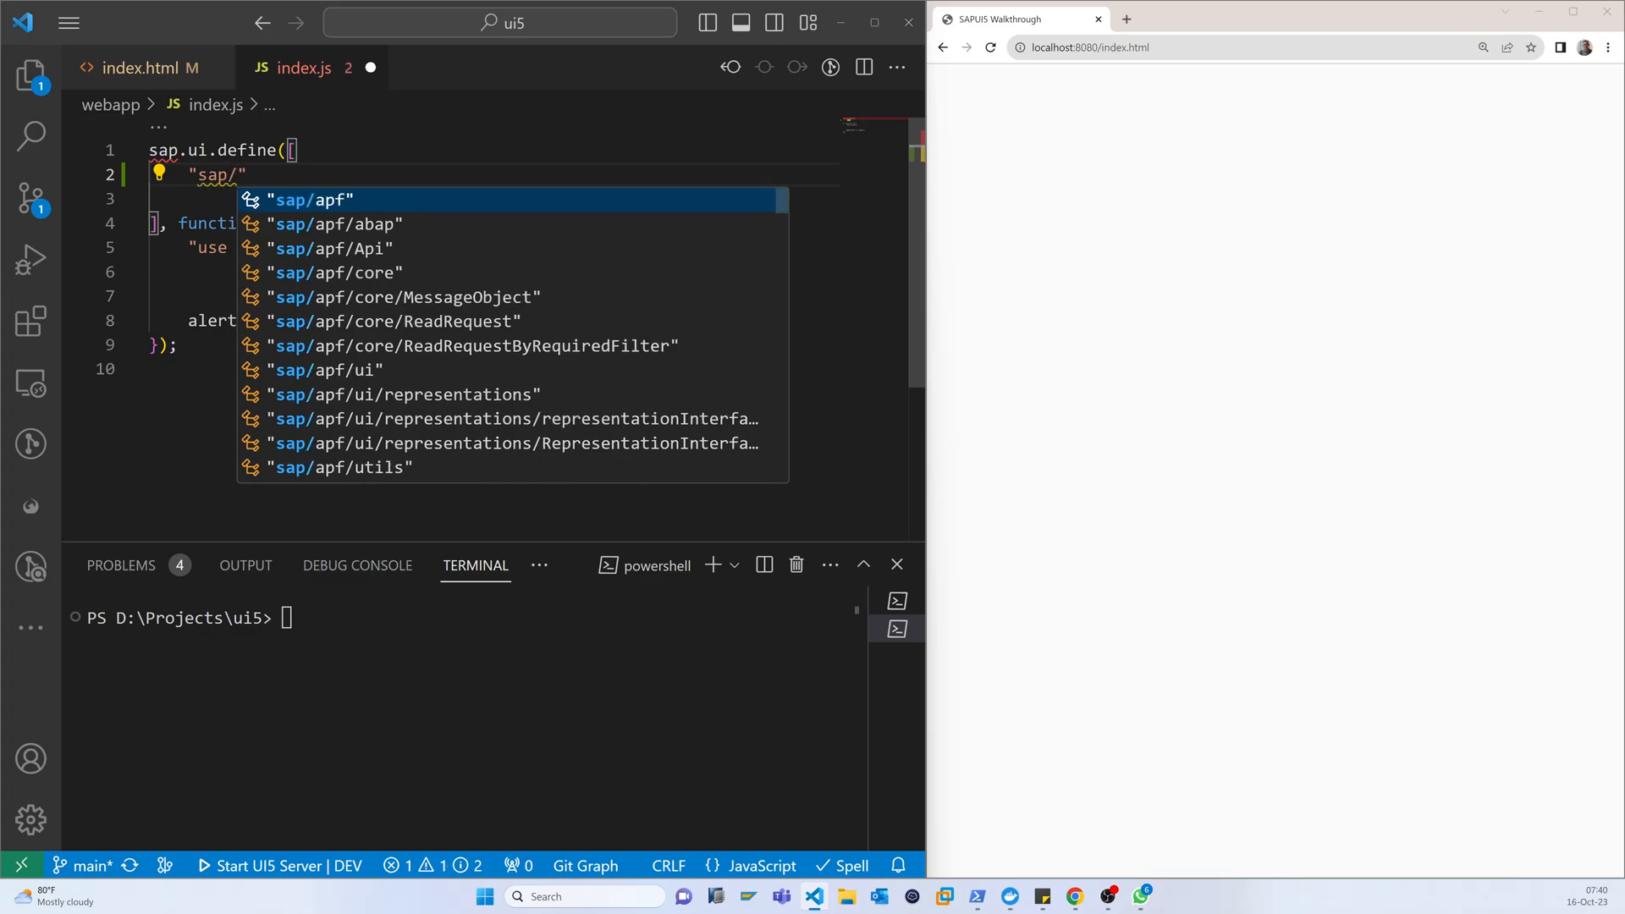
type("m")
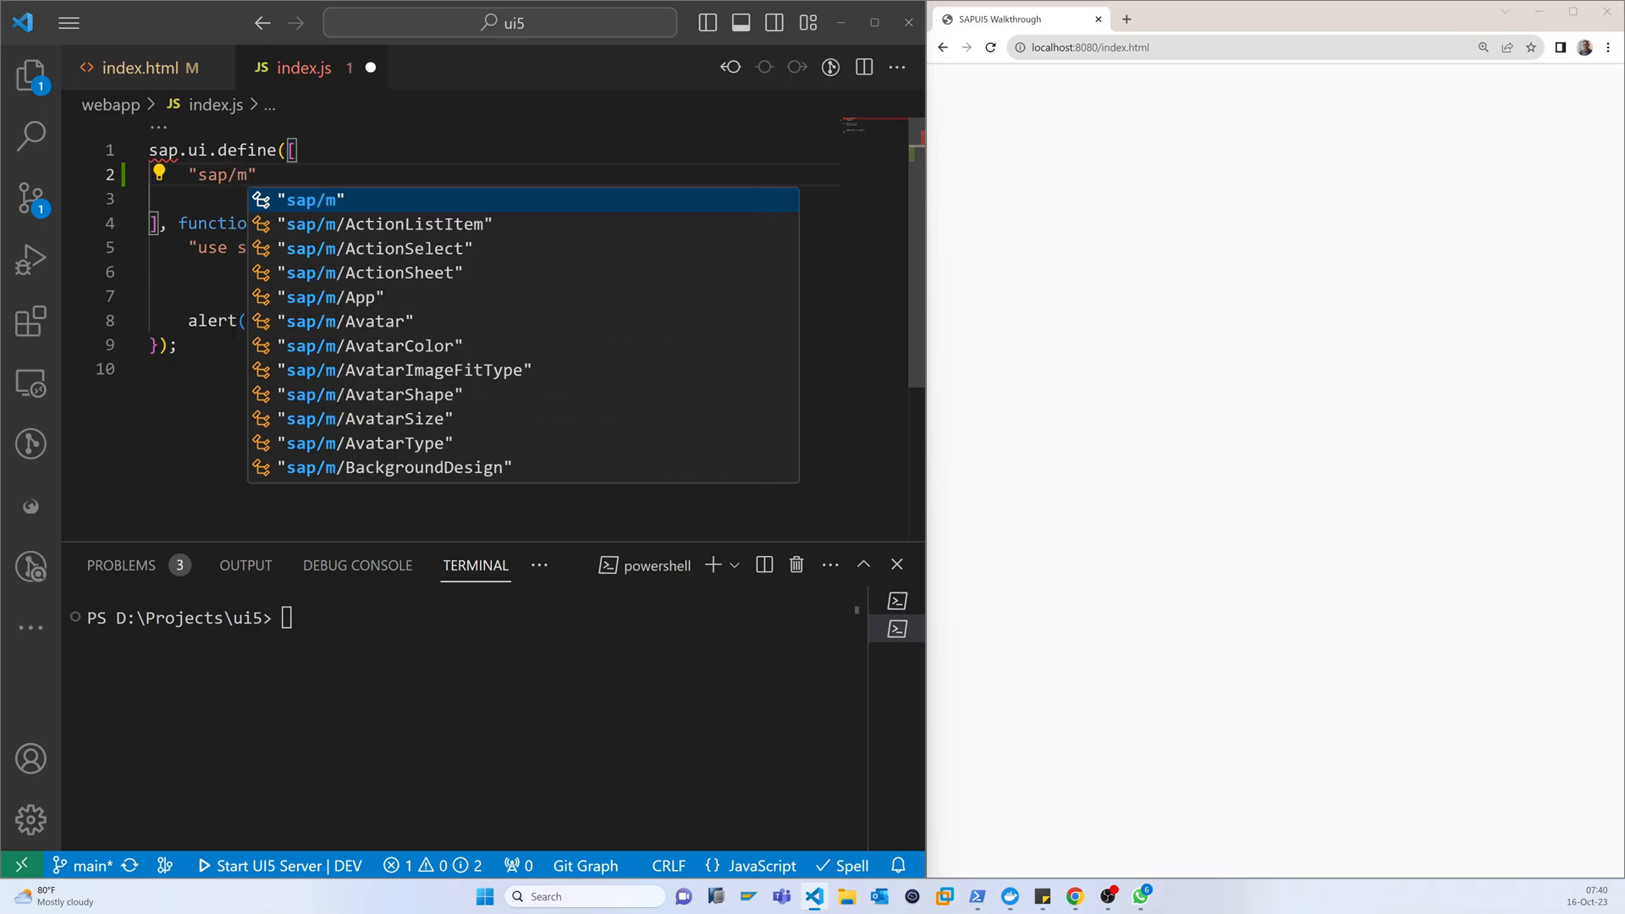
type("Text")
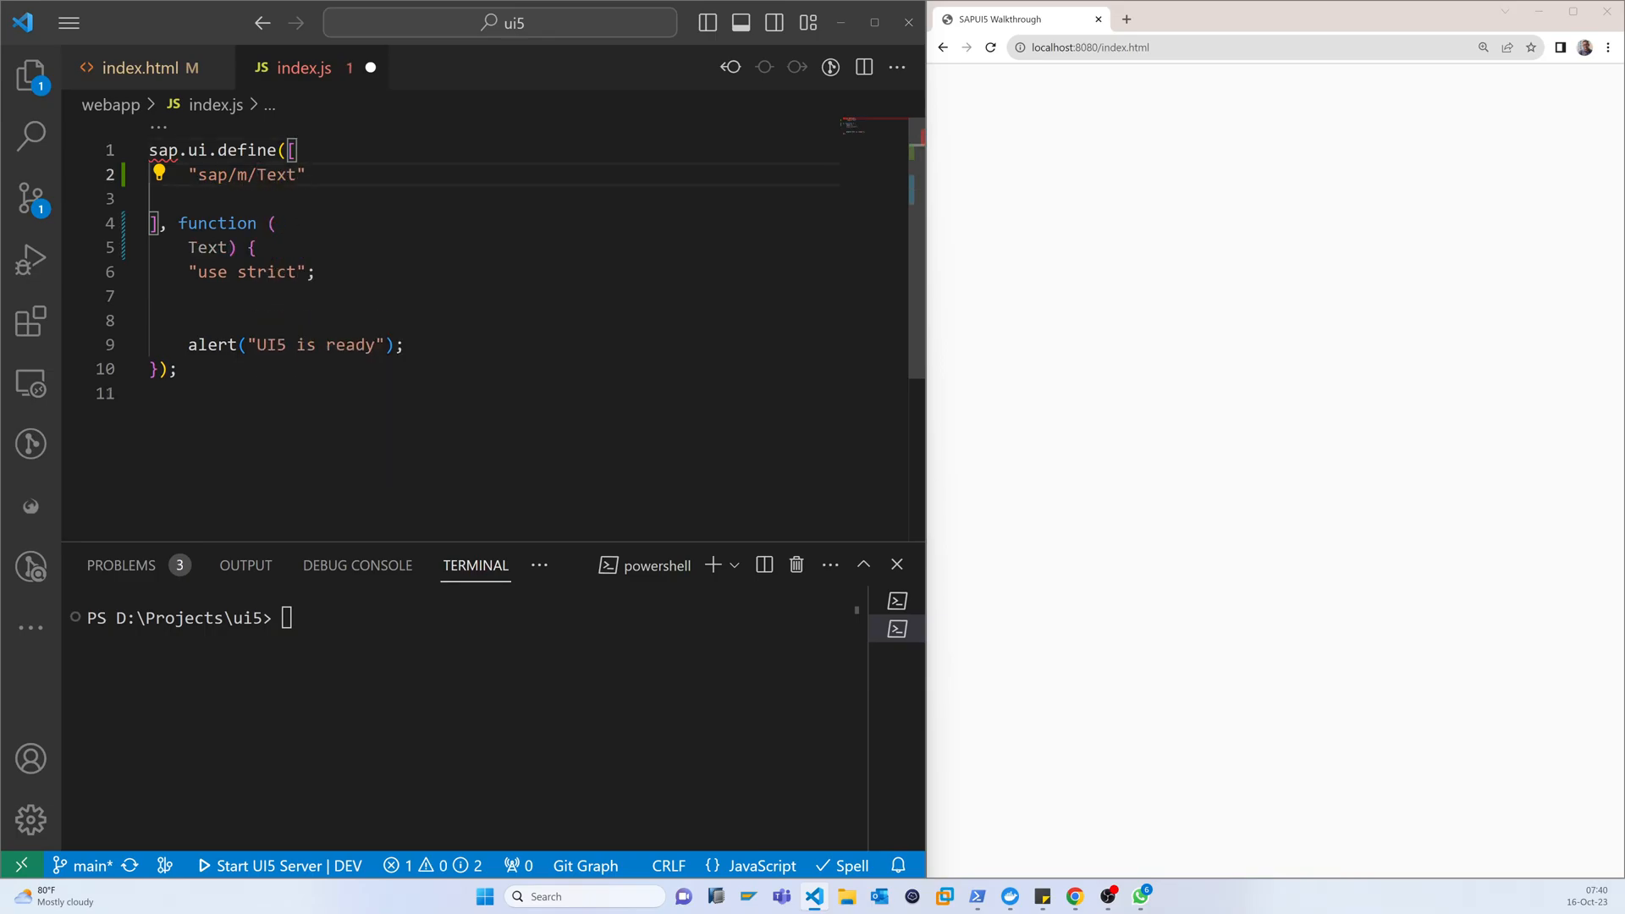
type(",")
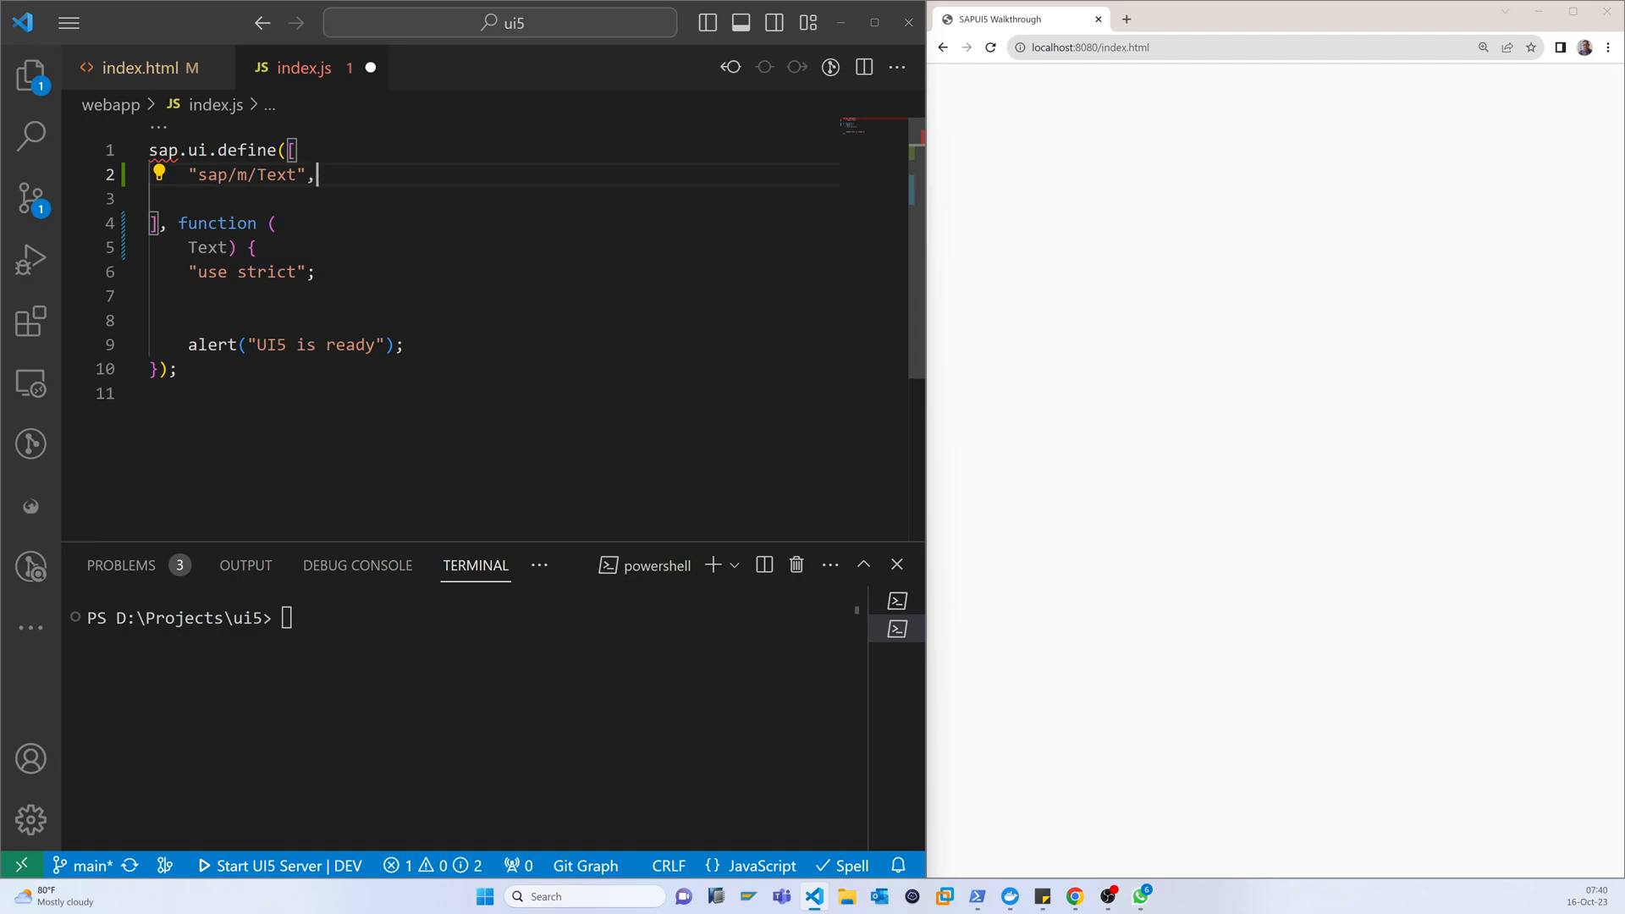
key("Enter")
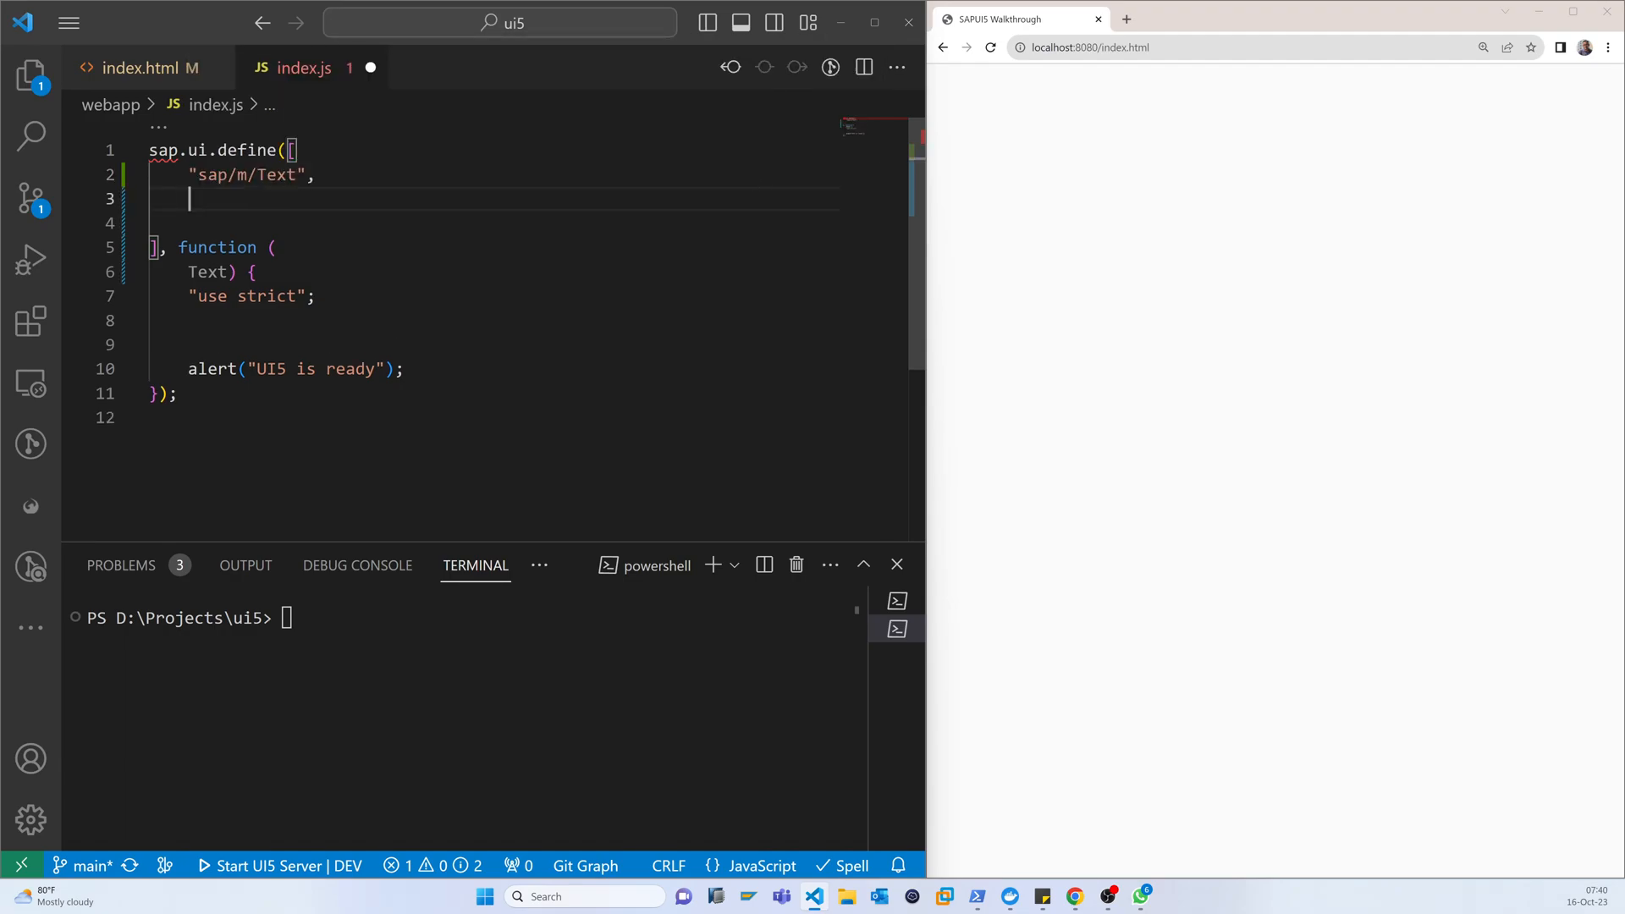
double_click(245, 175)
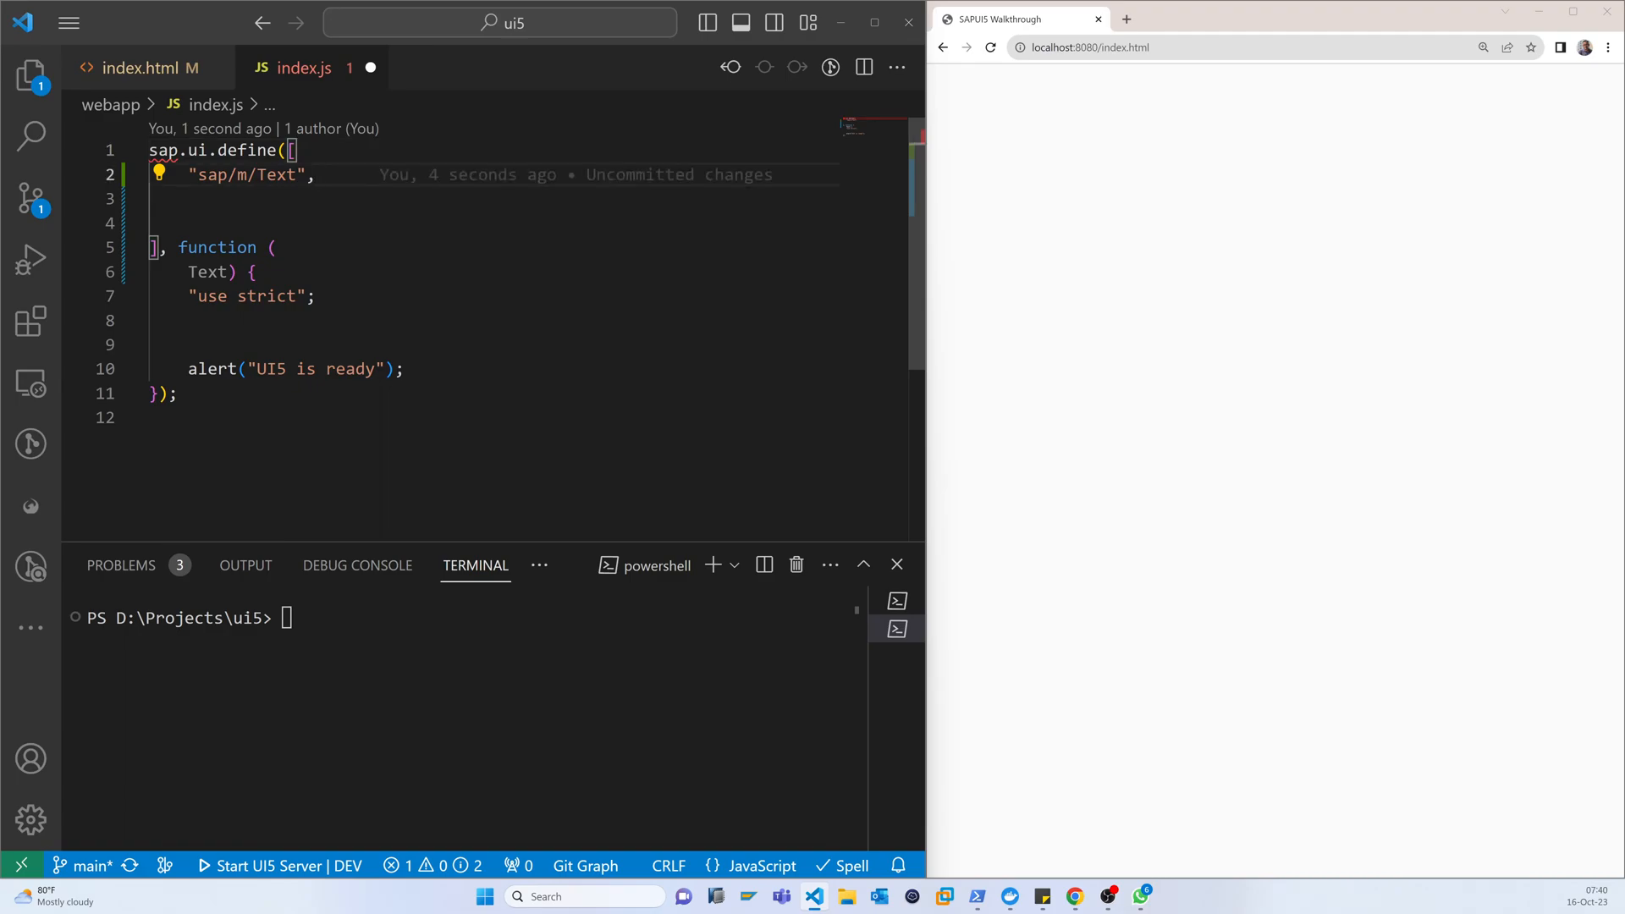
key("Backspace")
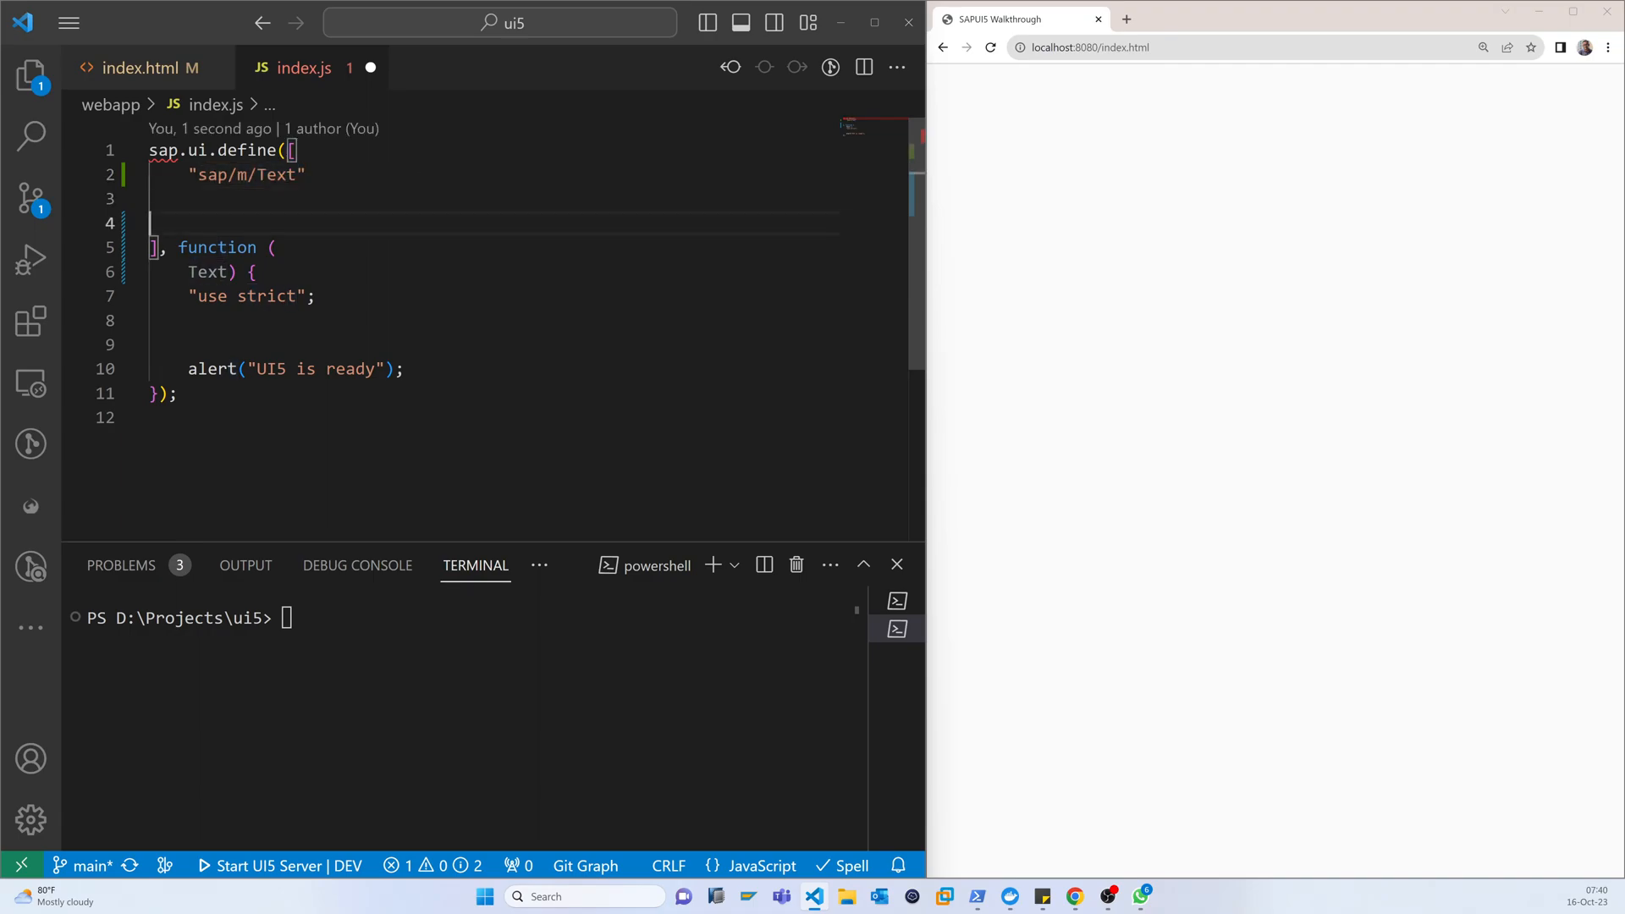
left_click(257, 246)
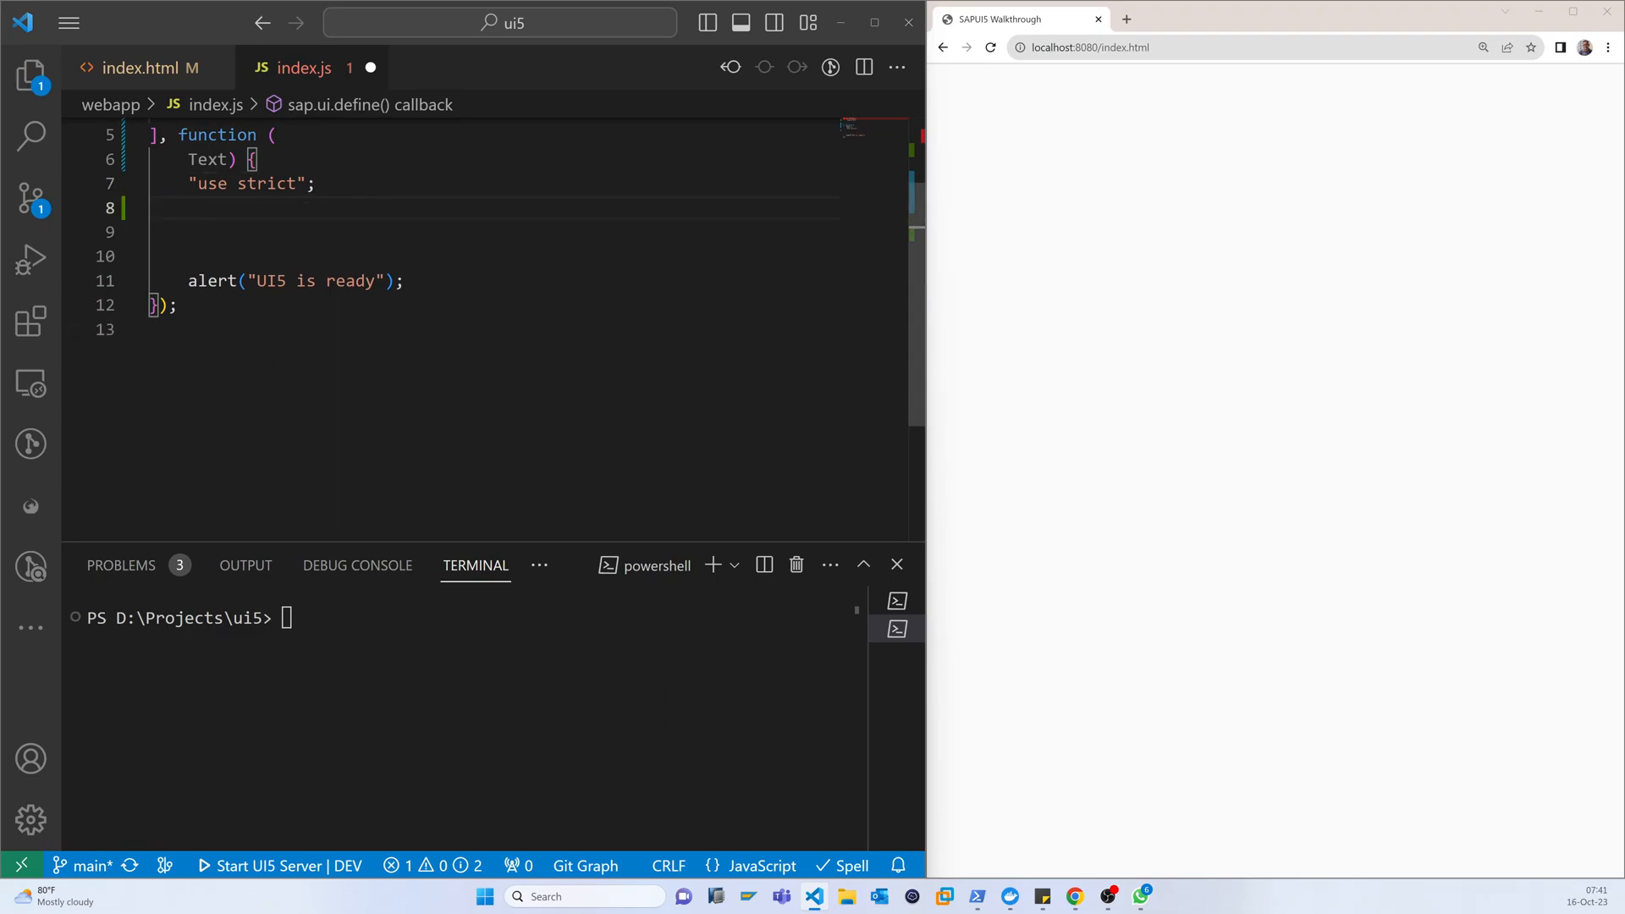
Write new Text({ text : "Hello World - Control" }) in the callback and save.
type("new Te")
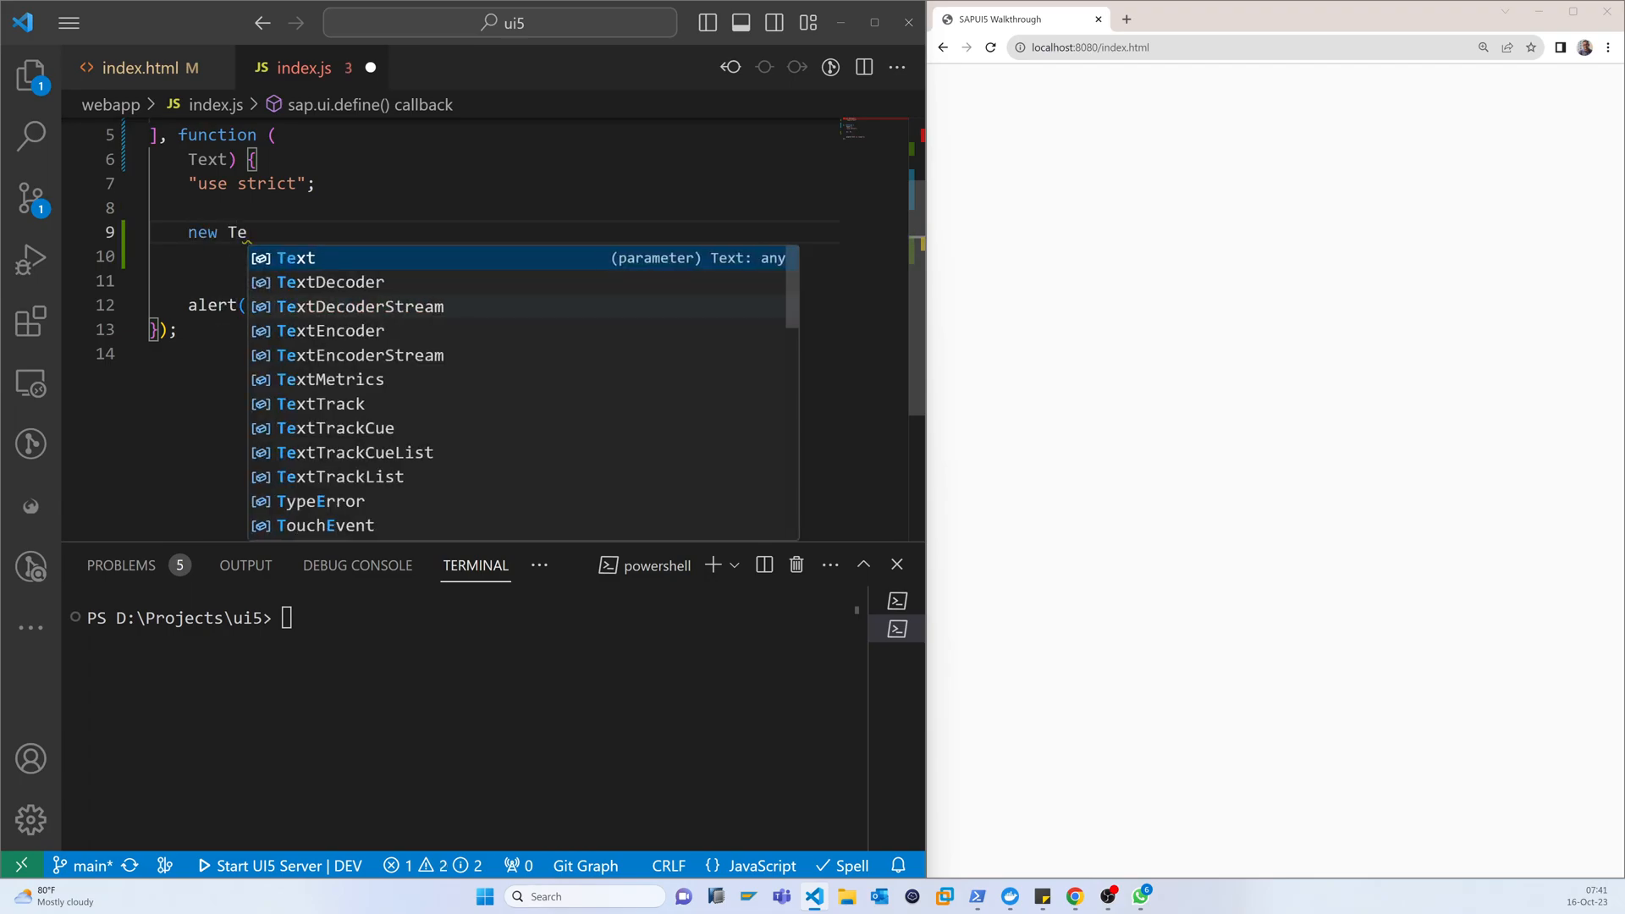
key("Tab")
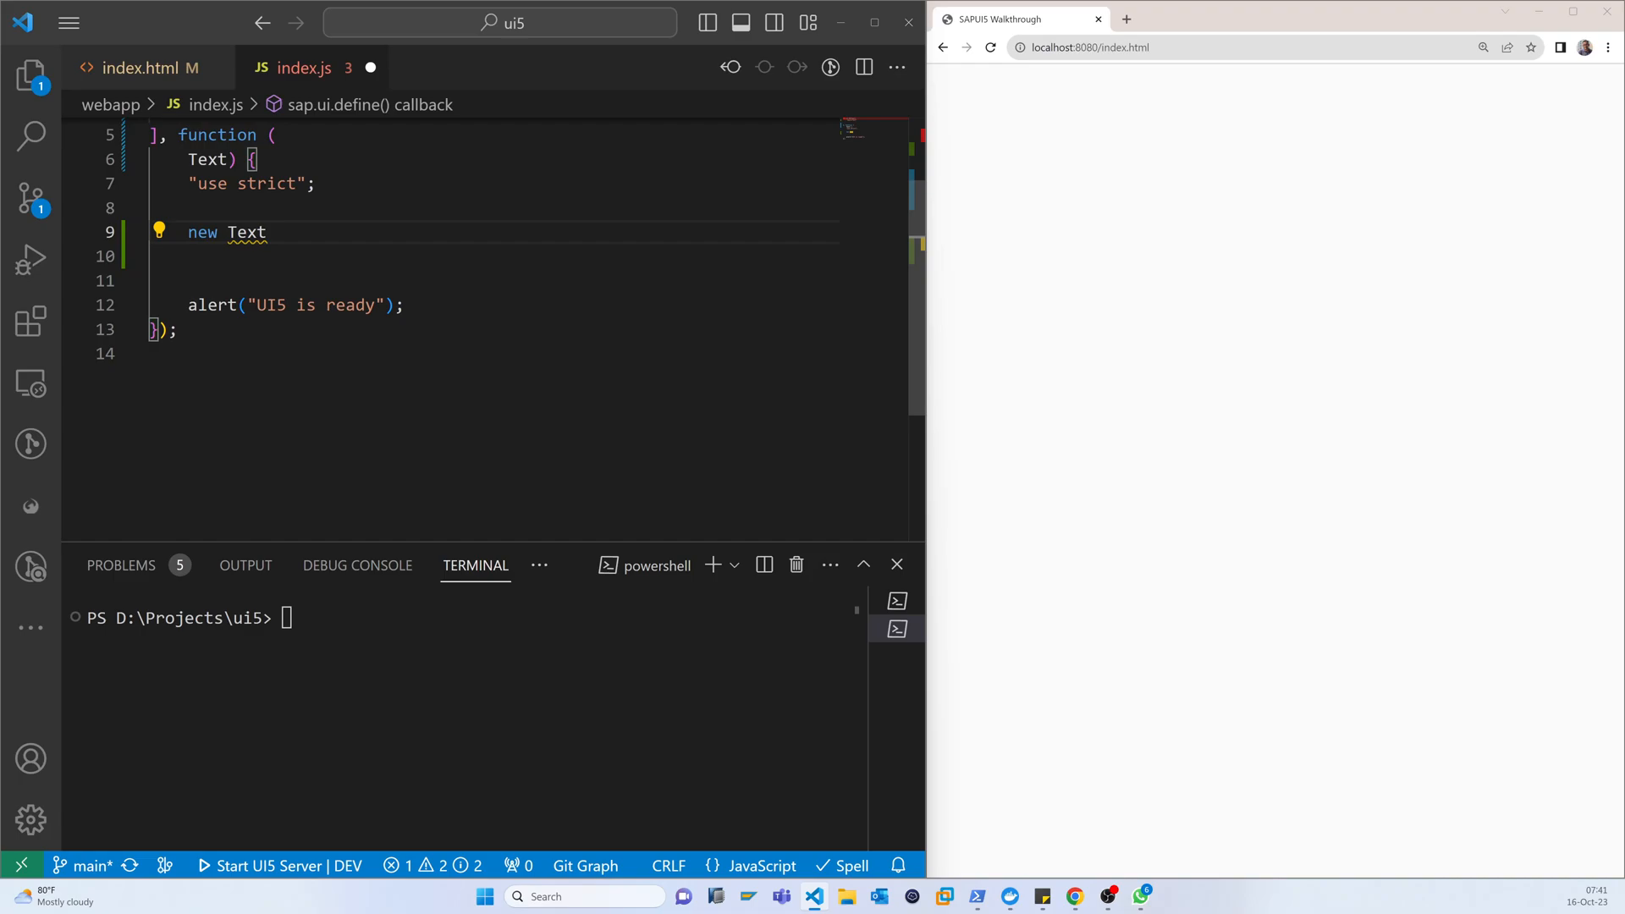
type("()")
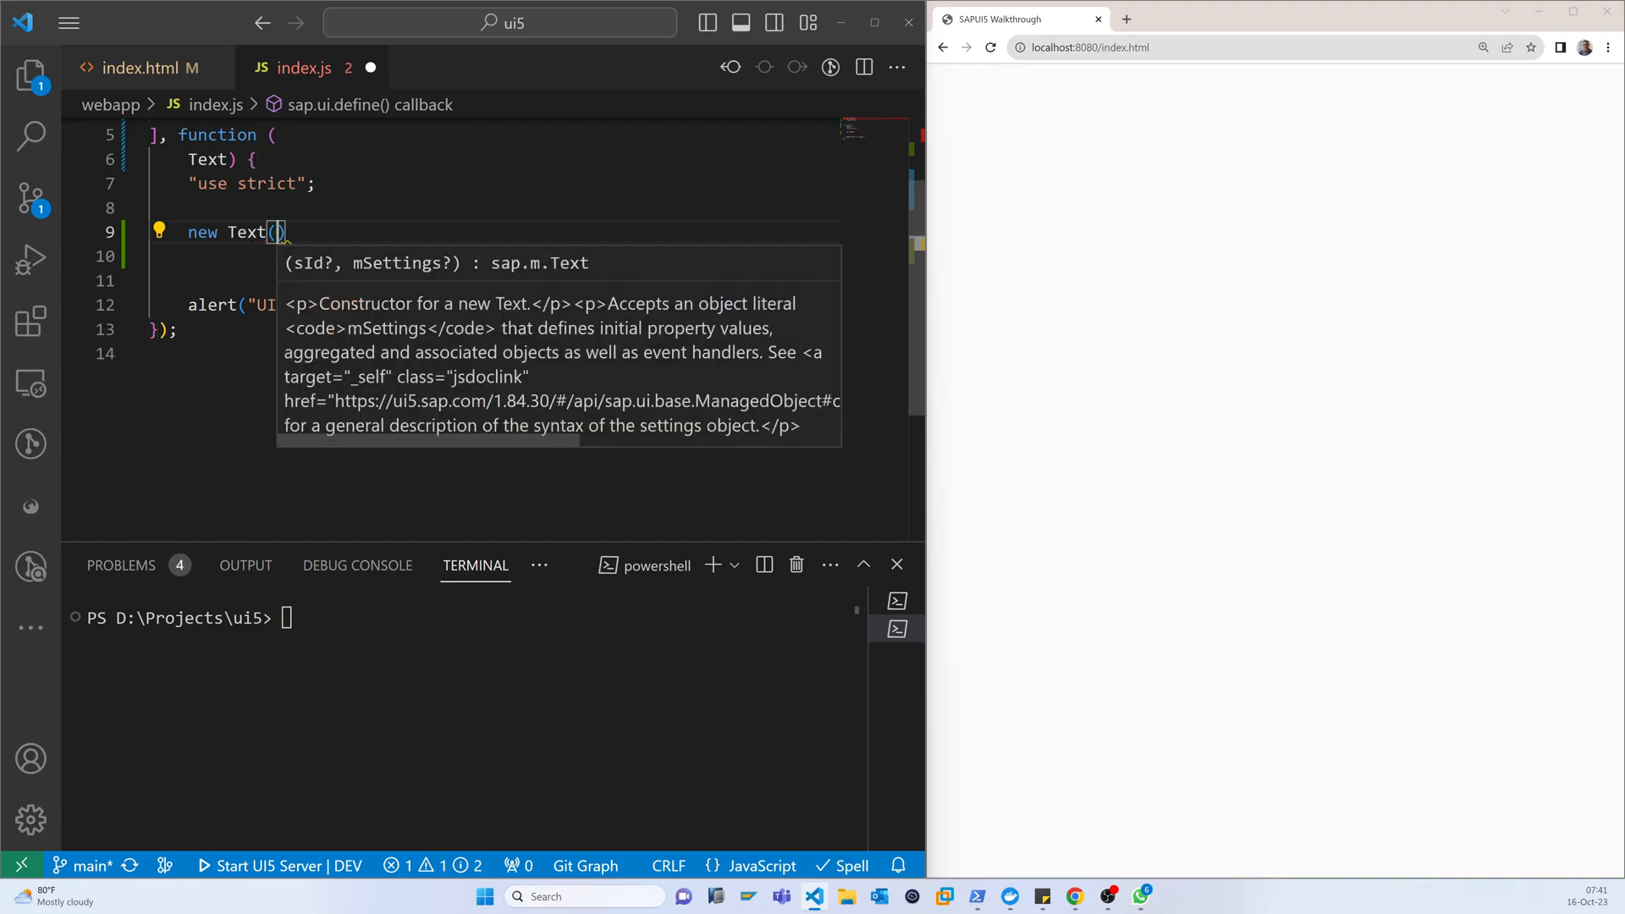
type("{}")
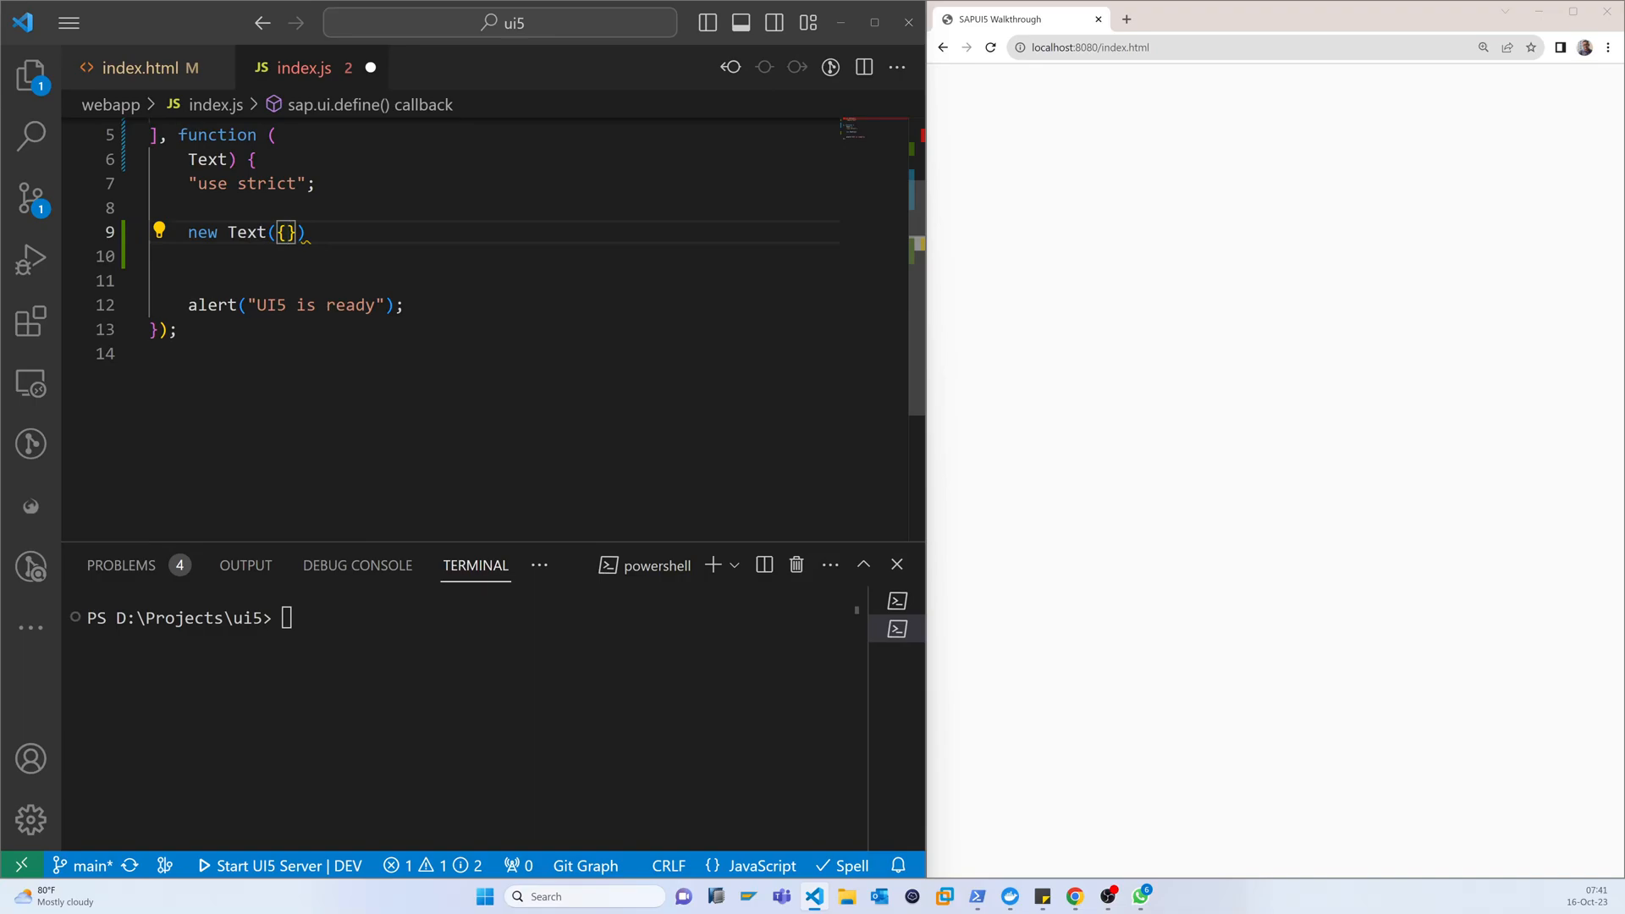
type("te")
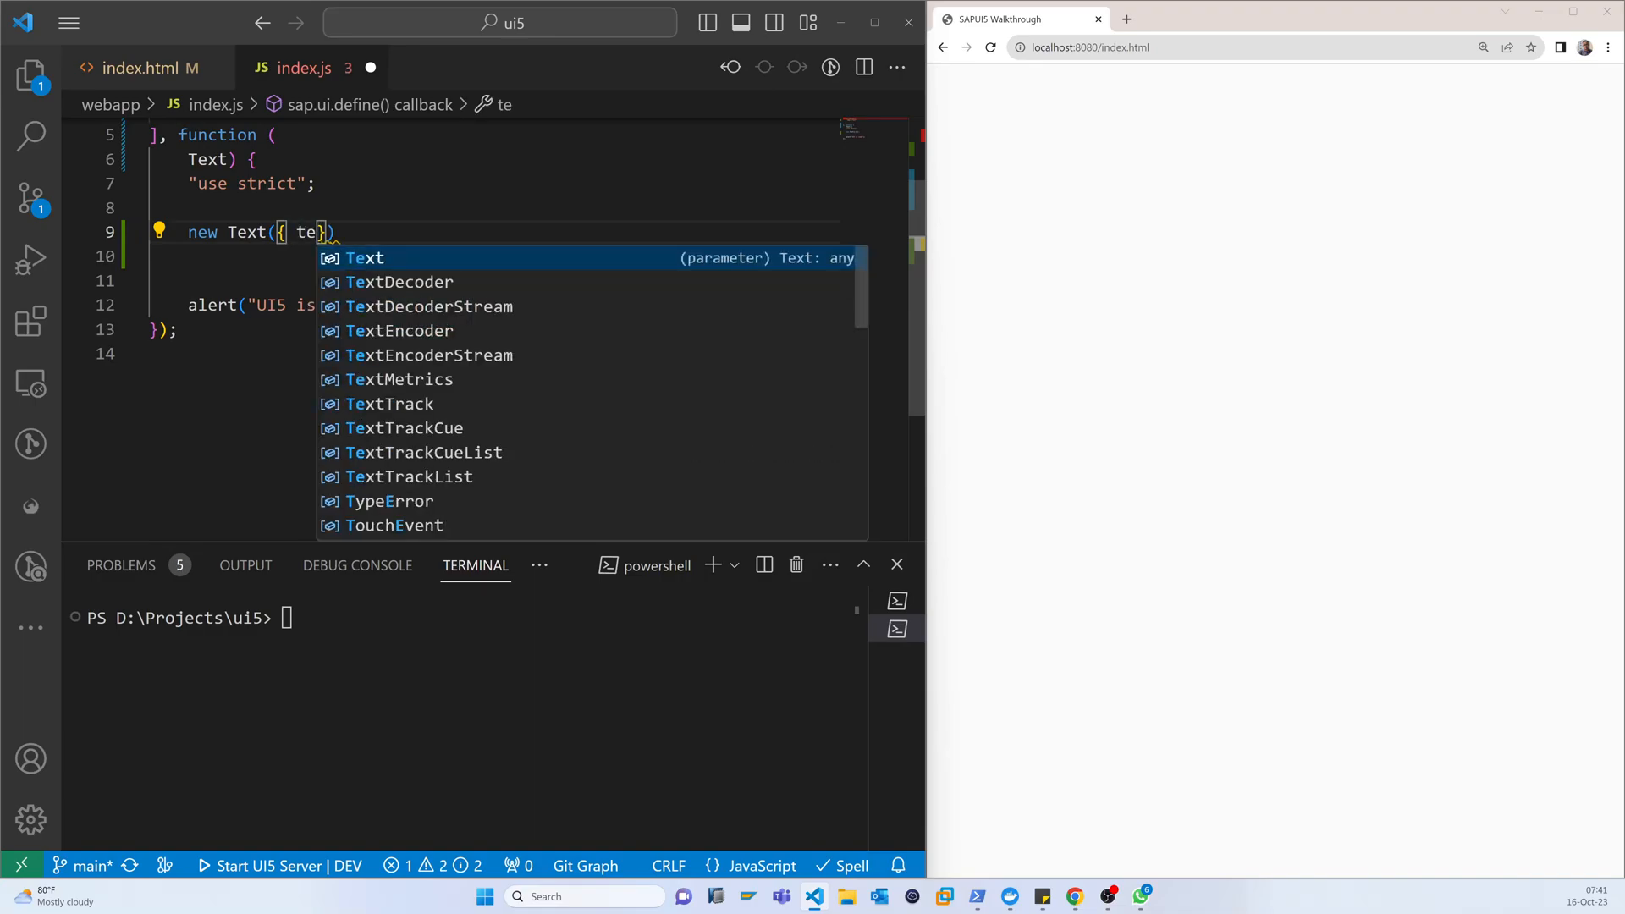
type("xt")
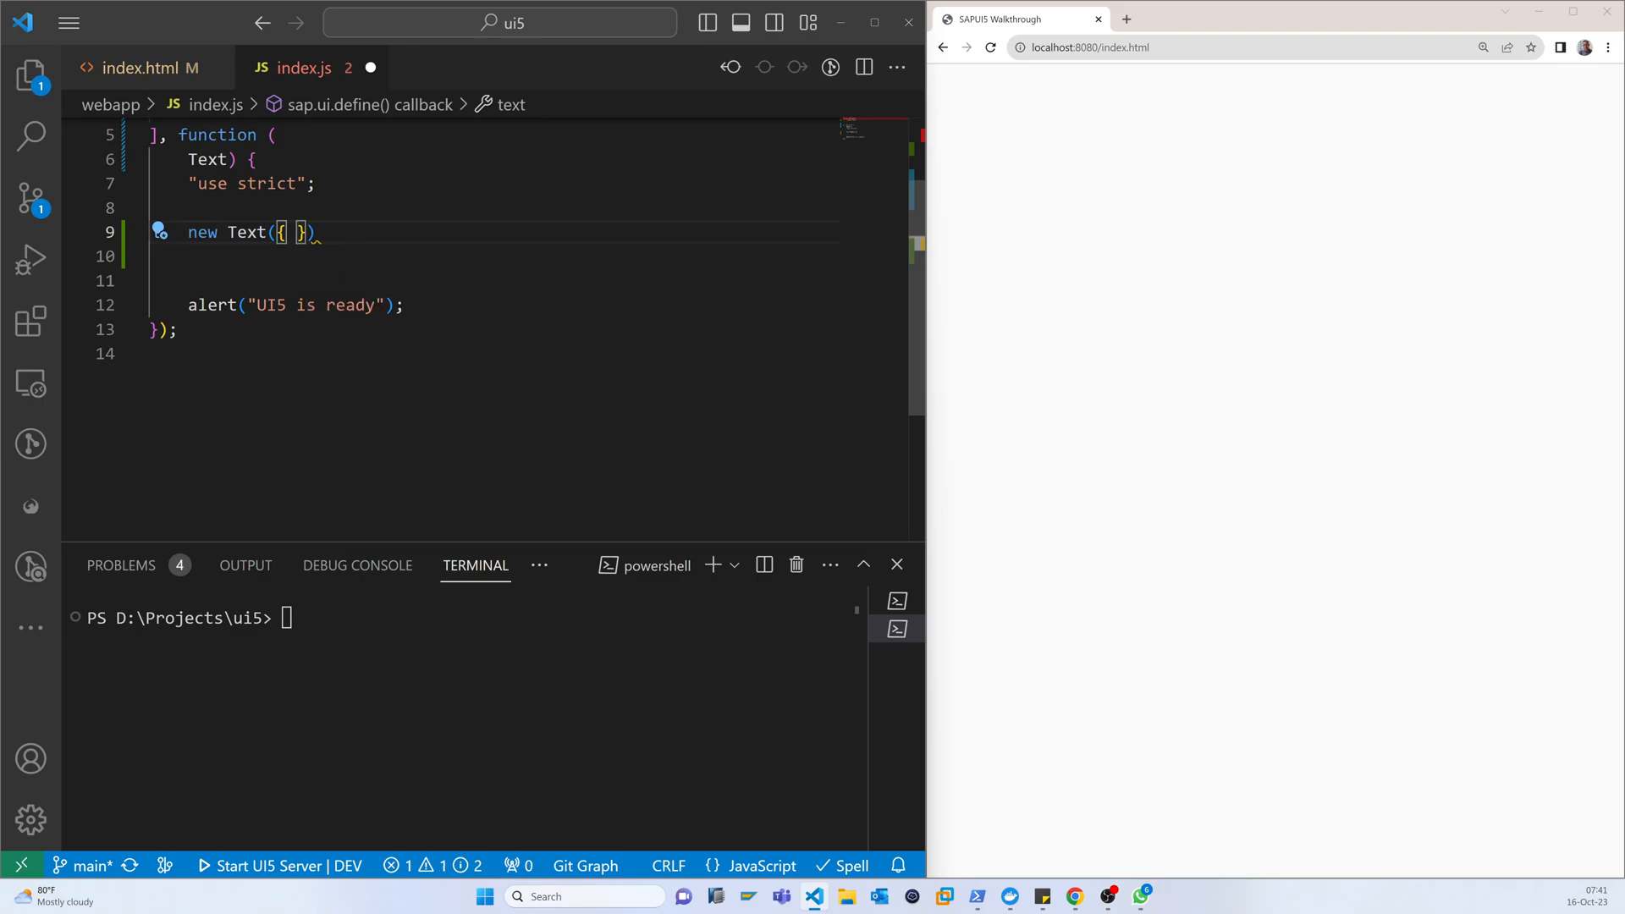
type("text")
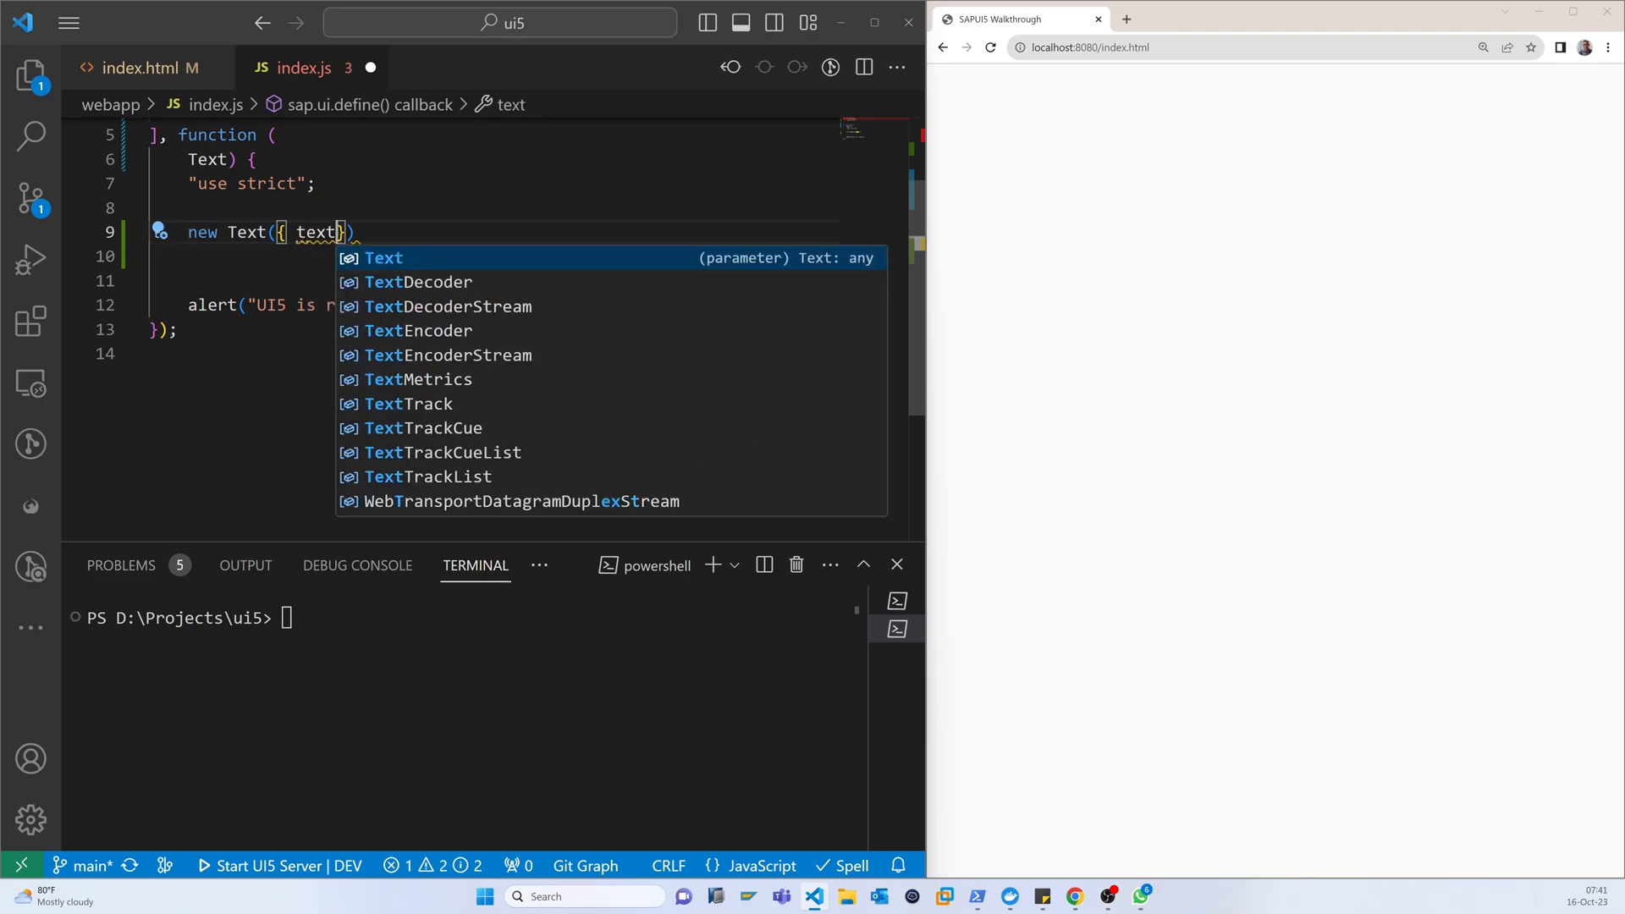
type("\"")
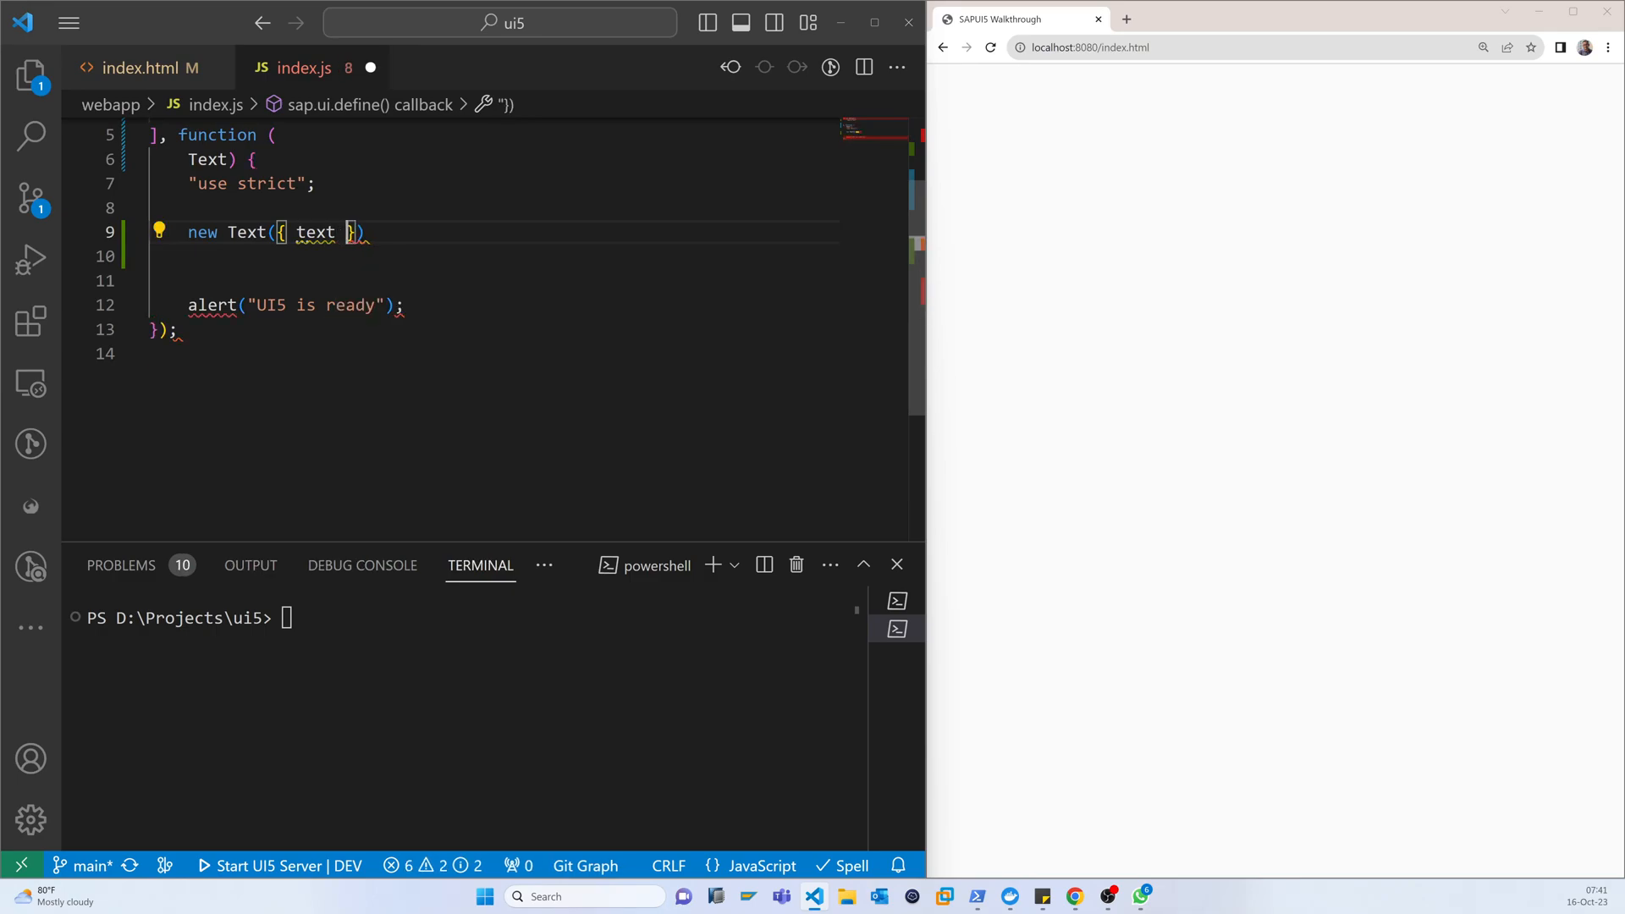
type(": \"\"")
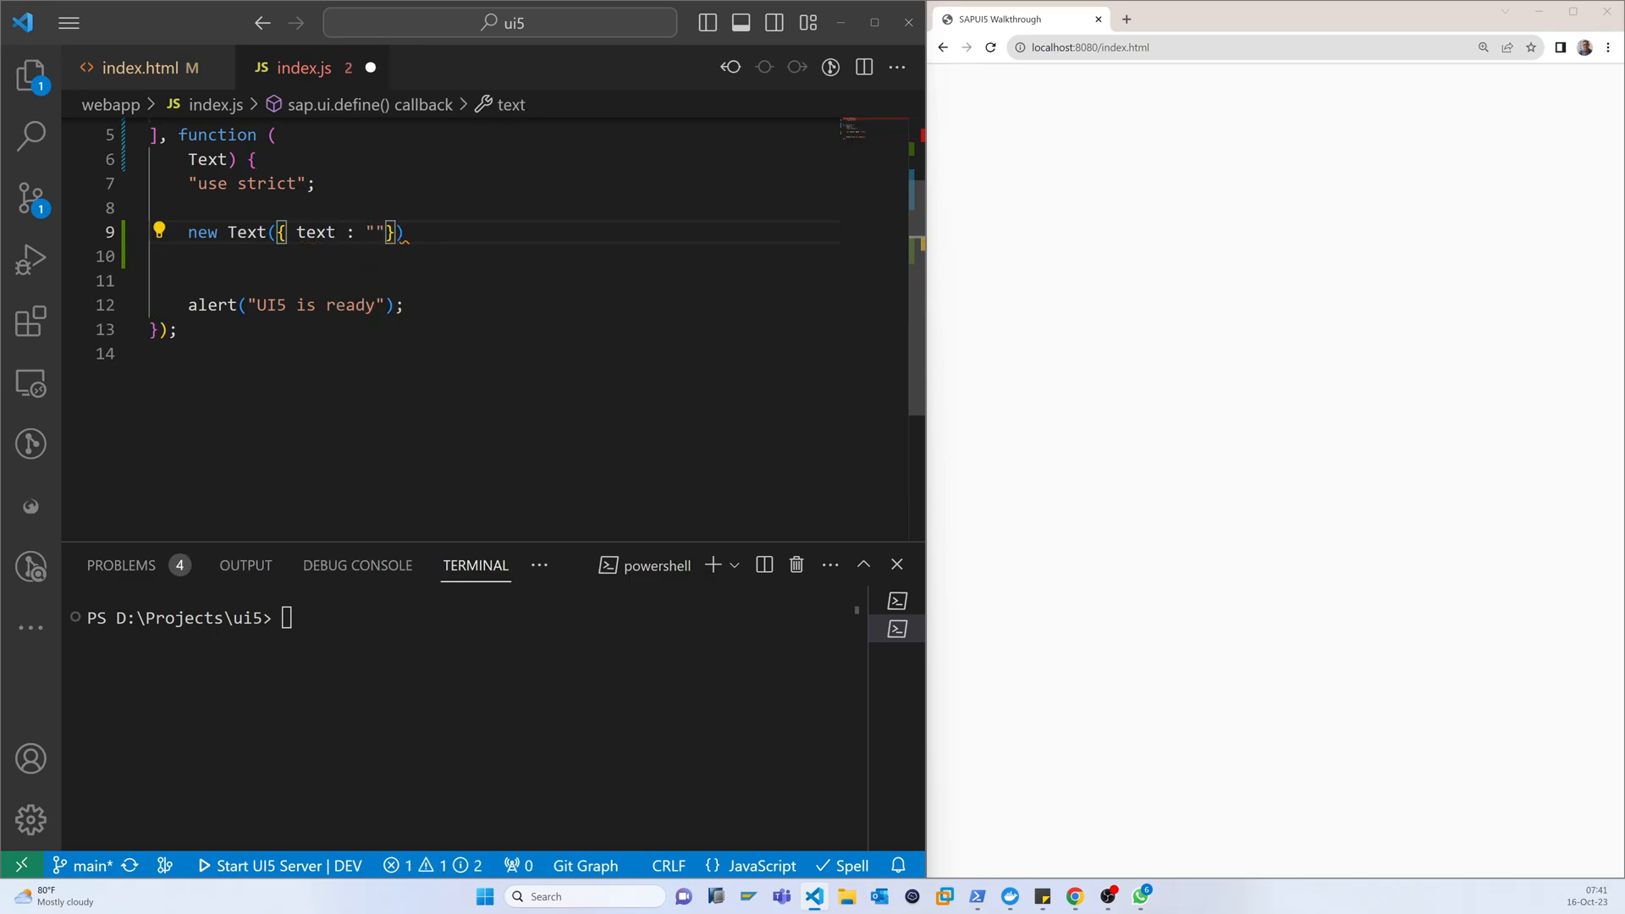
type("Hello Wor")
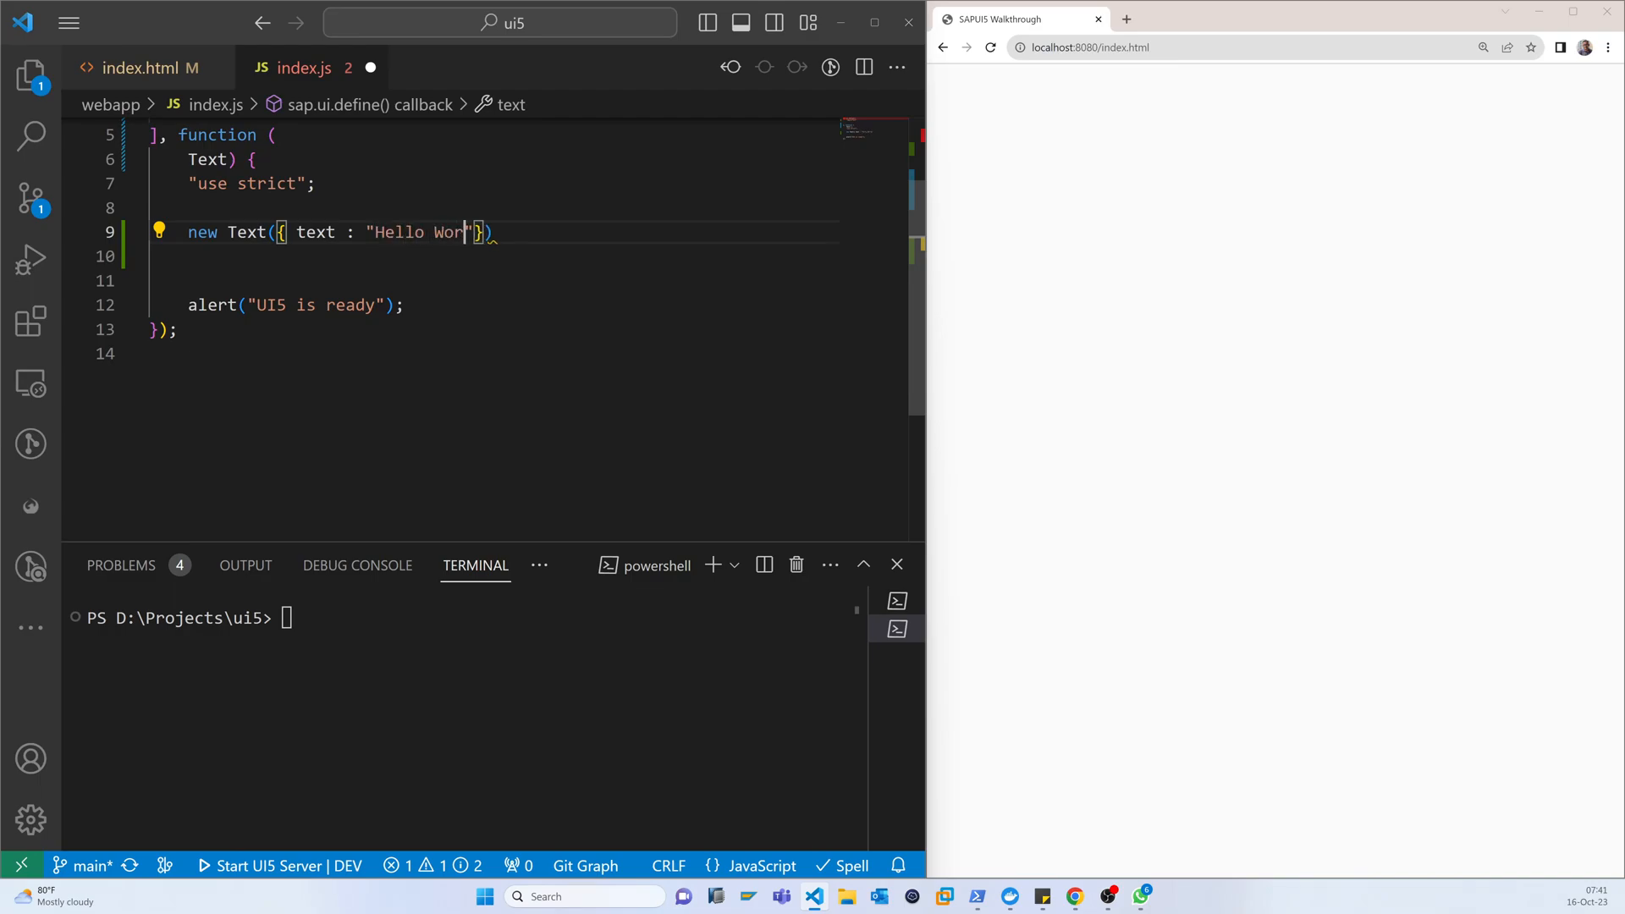
type("ld - Con")
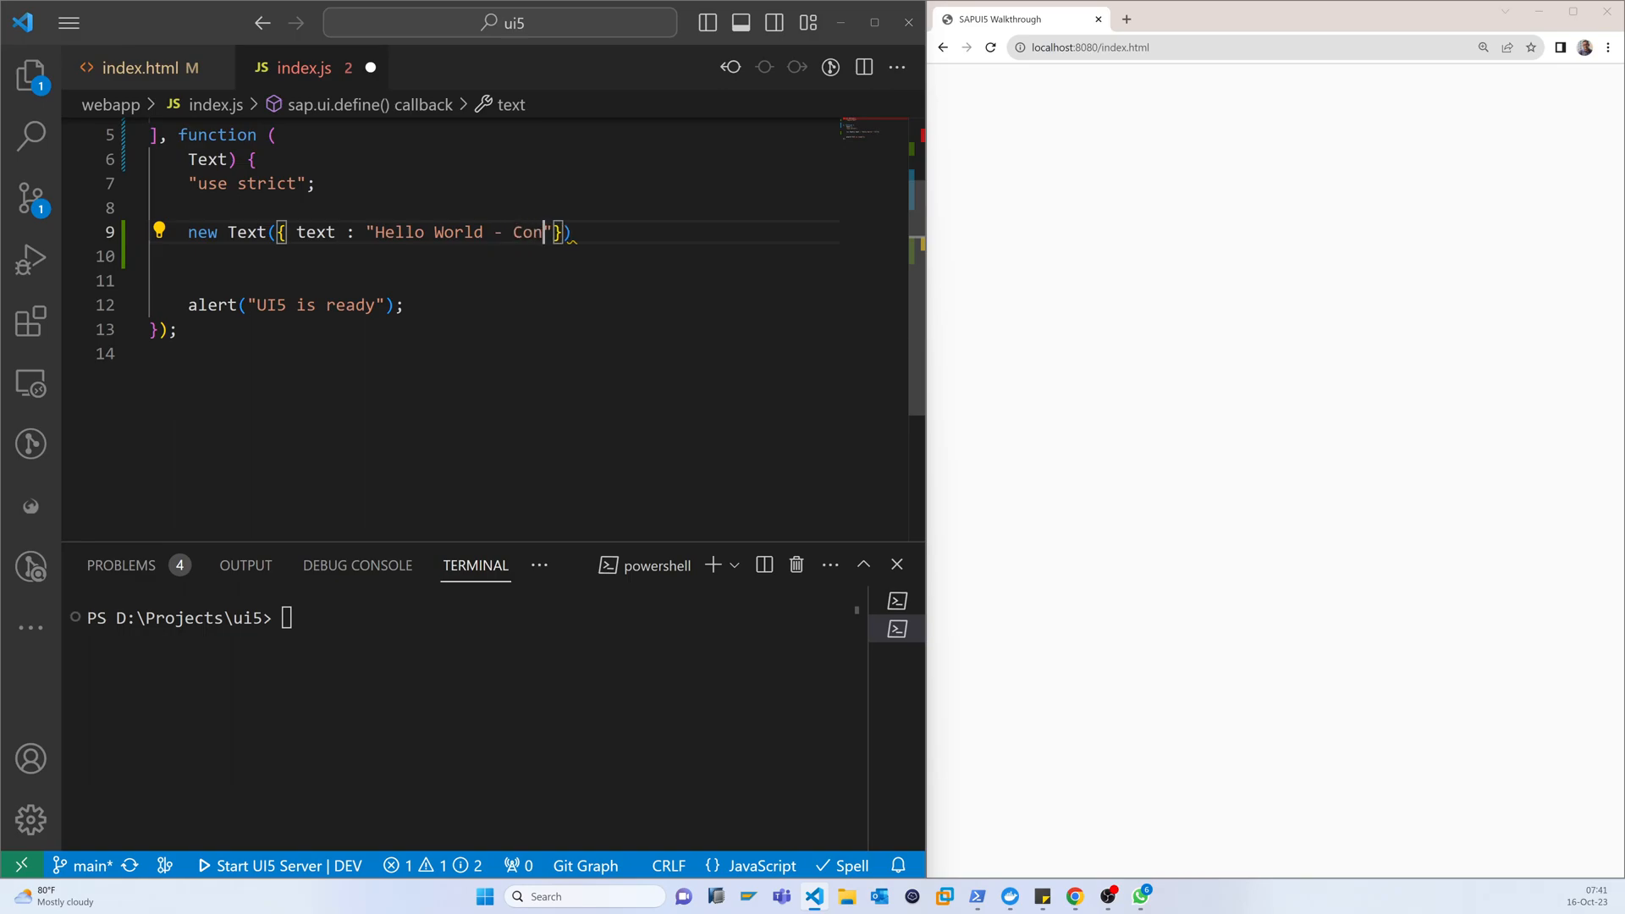
type("trol")
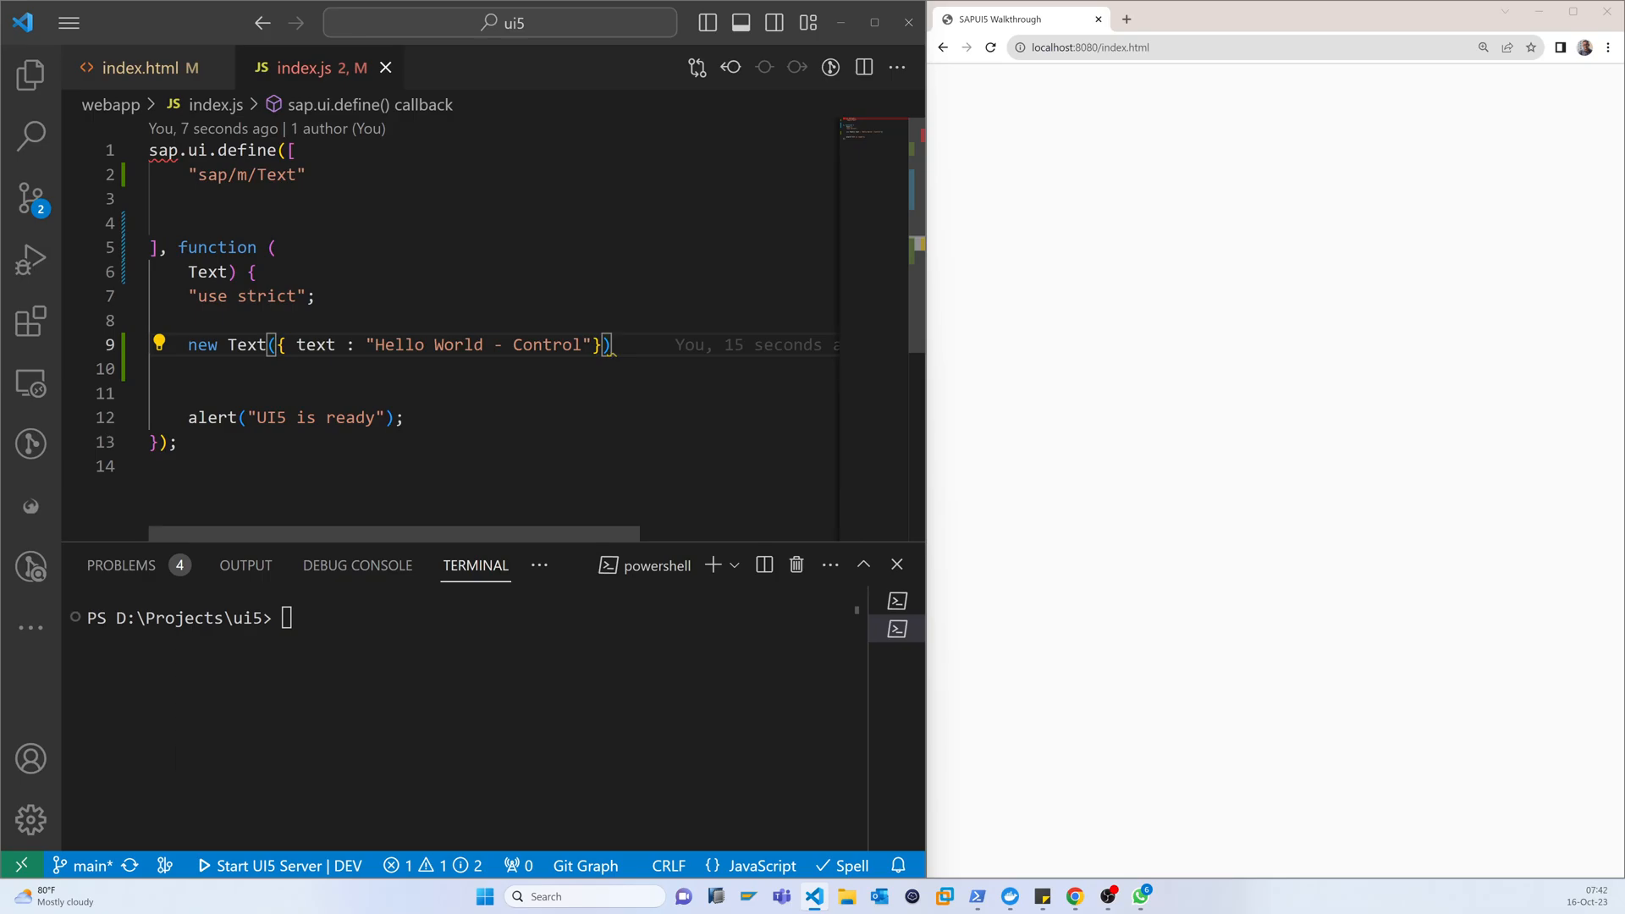
Append .placeAt("content") to the Text control, confirming the body id in index.html.
type(".pa")
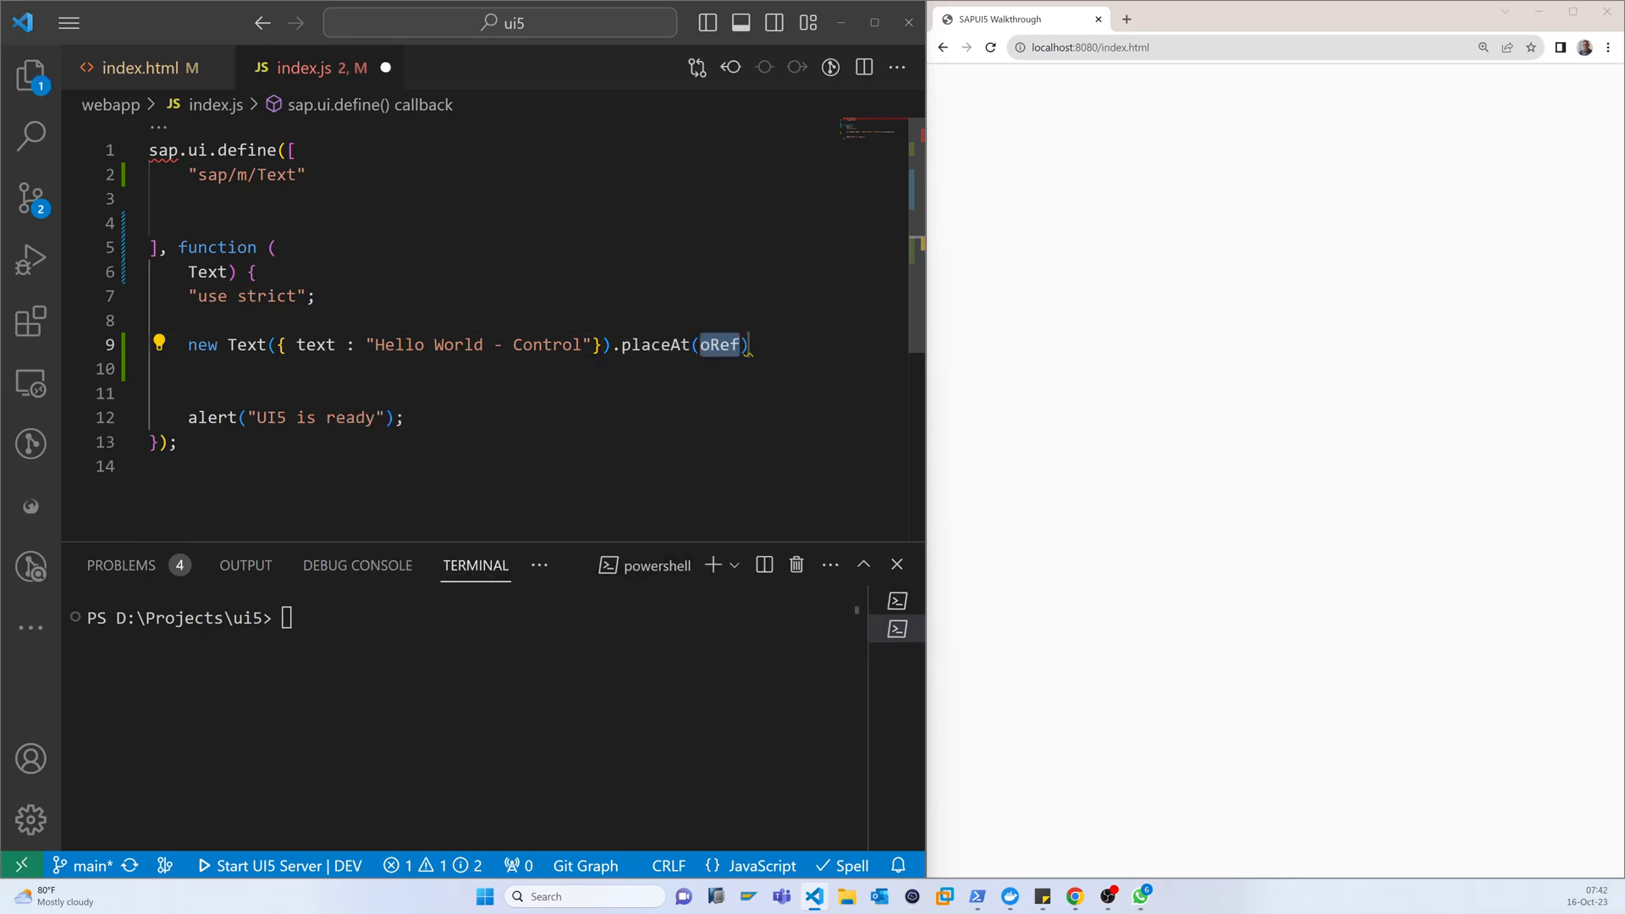
left_click(143, 68)
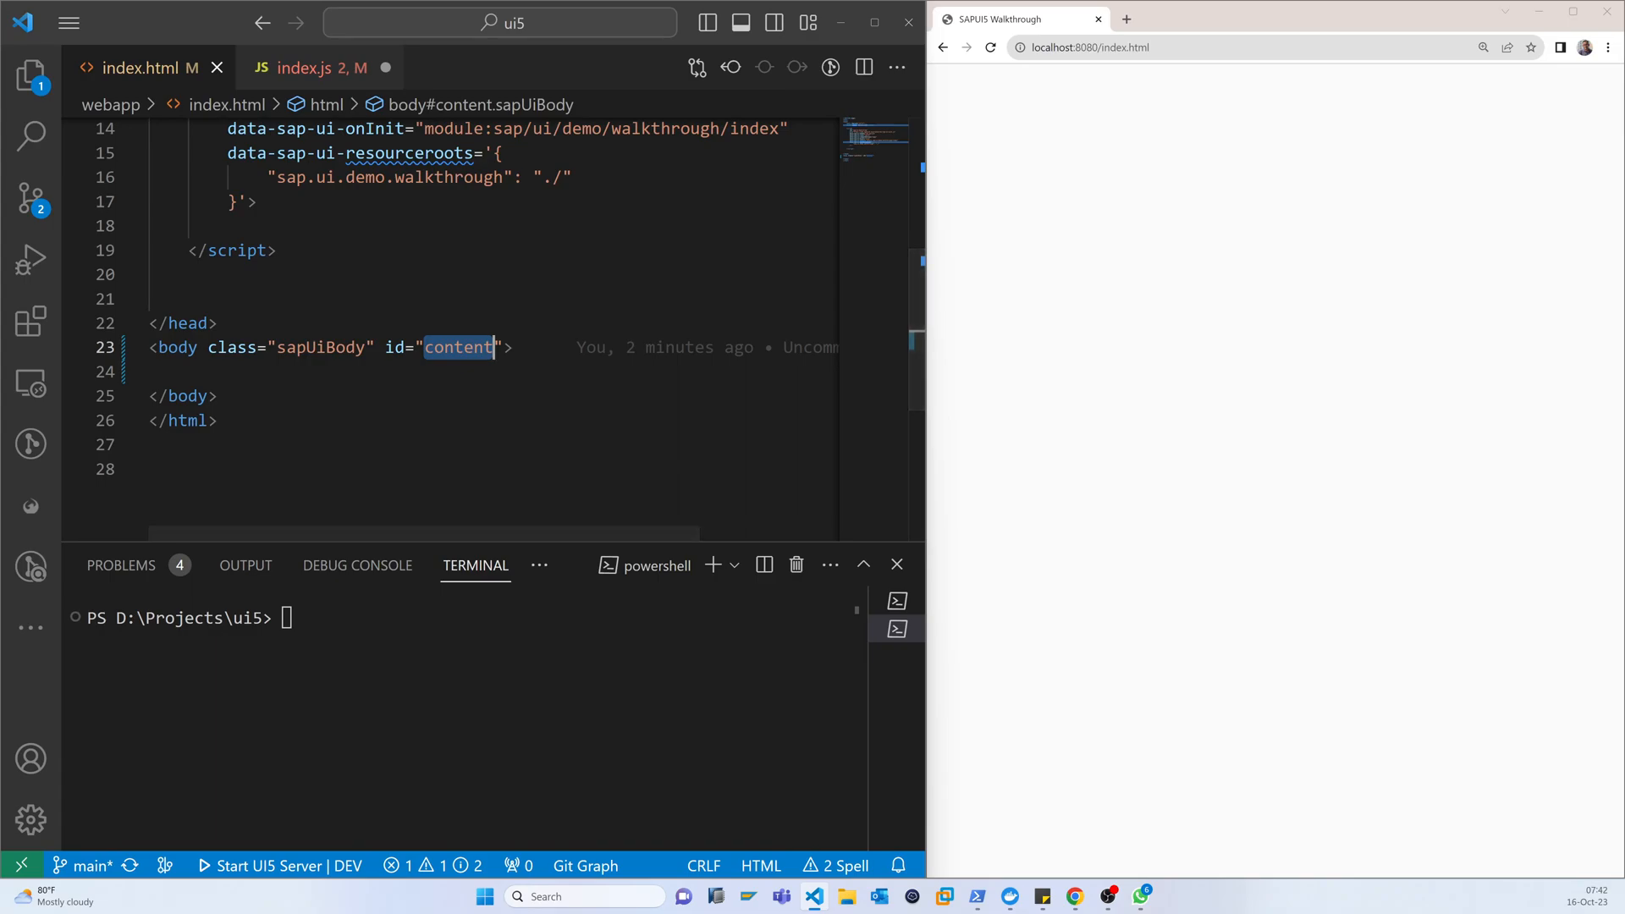
left_click(312, 68)
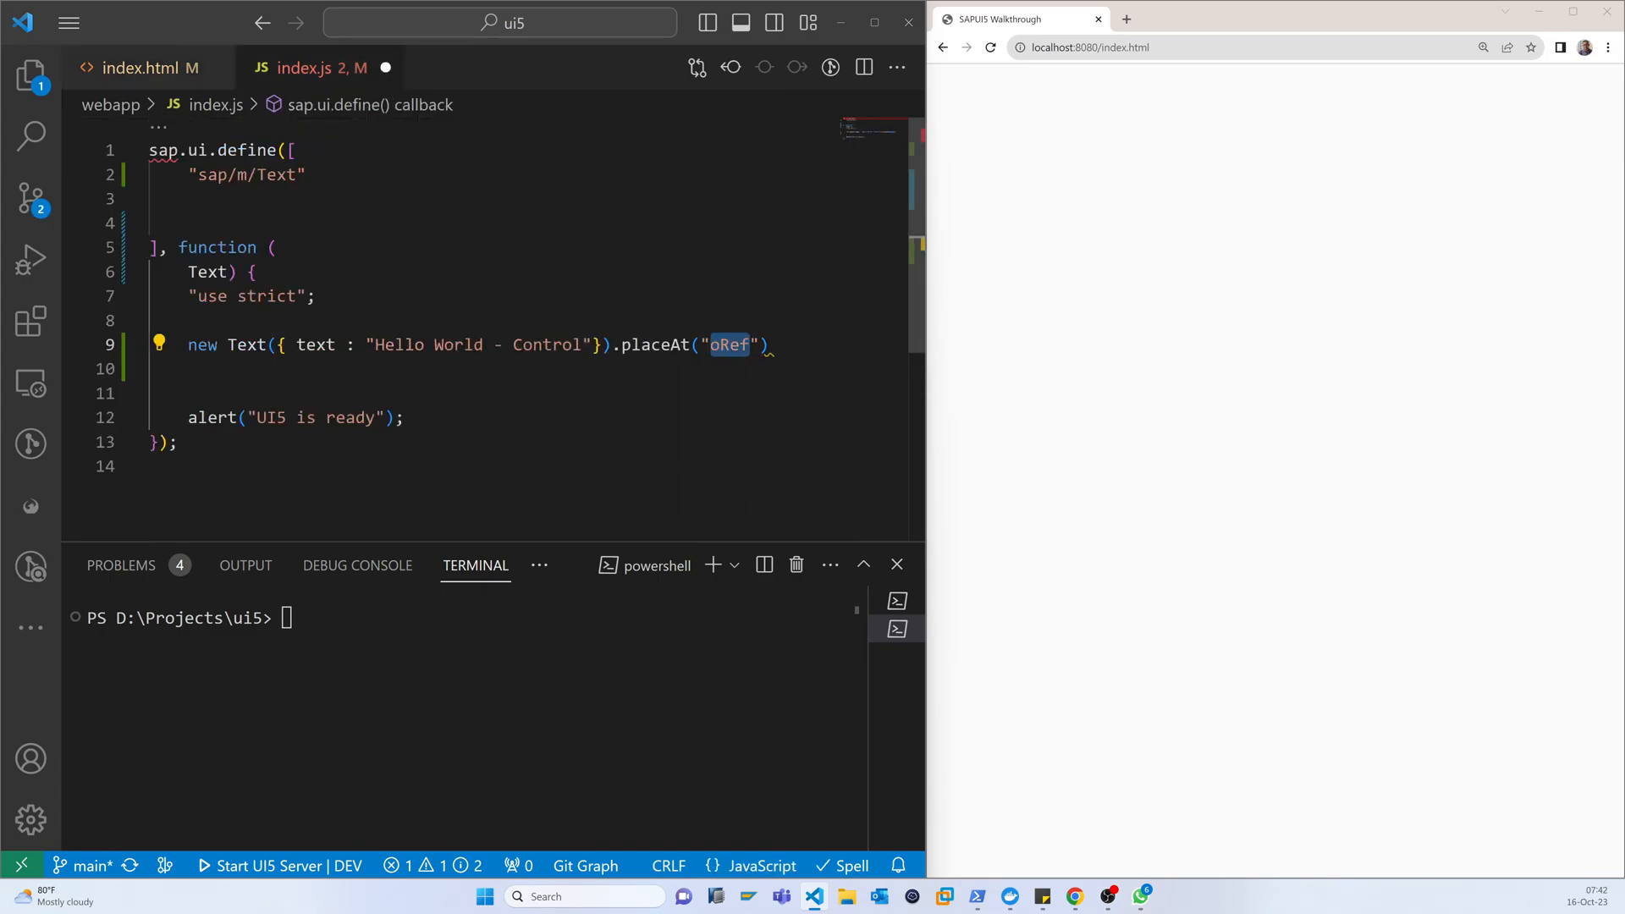
type("content")
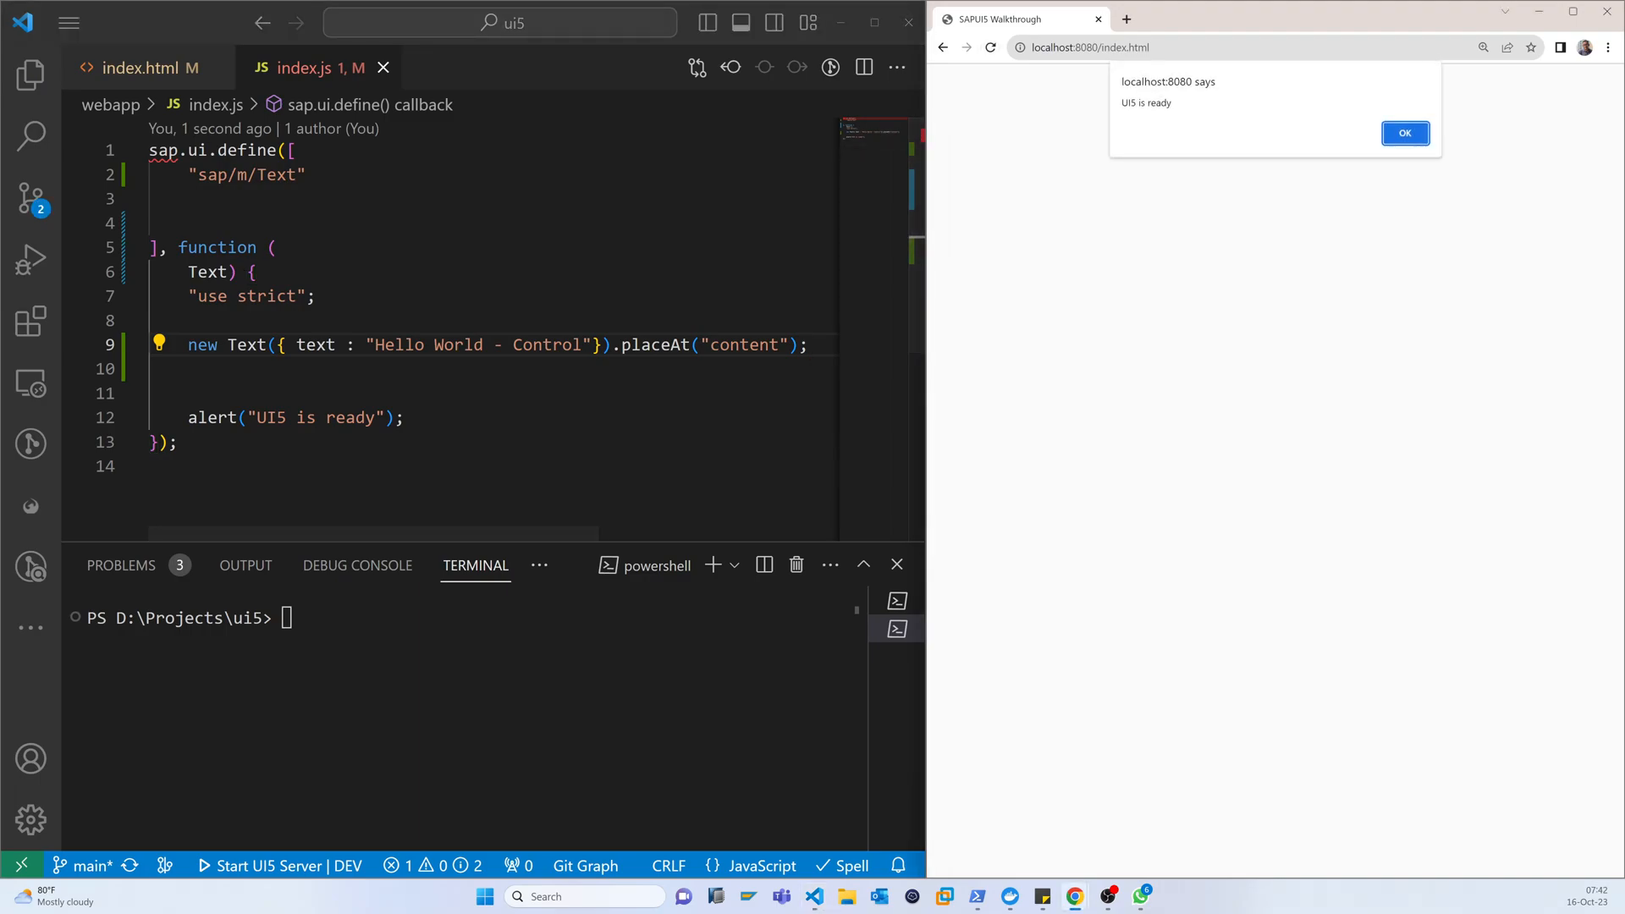
Dismiss the "UI5 is ready" browser alert and reopen index.html.
left_click(1403, 133)
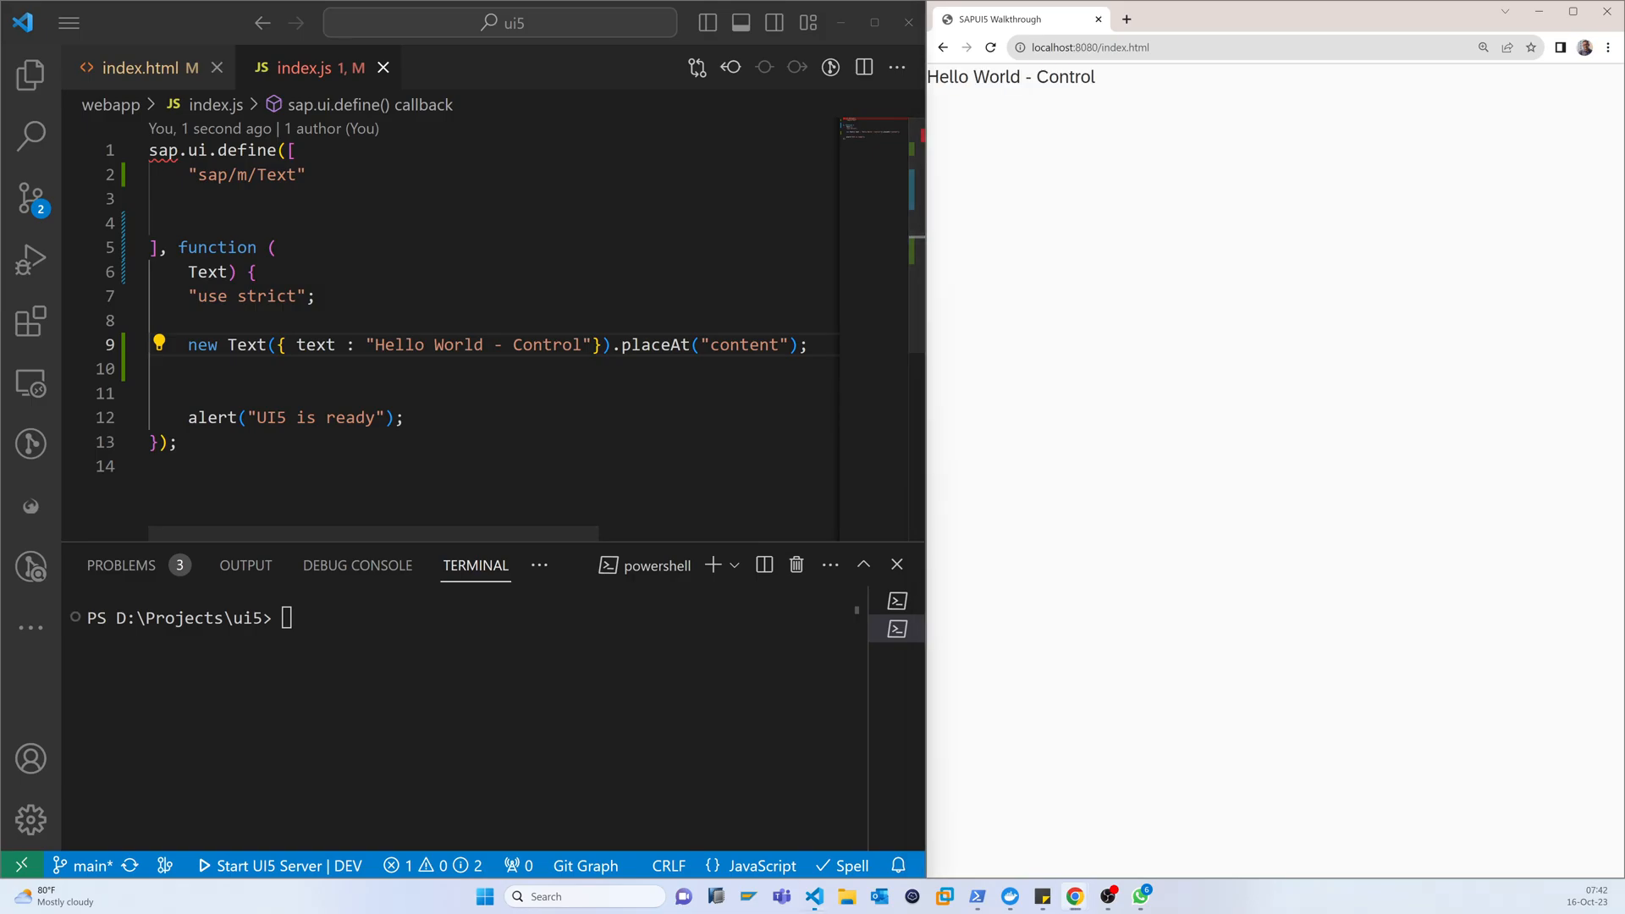
left_click(144, 68)
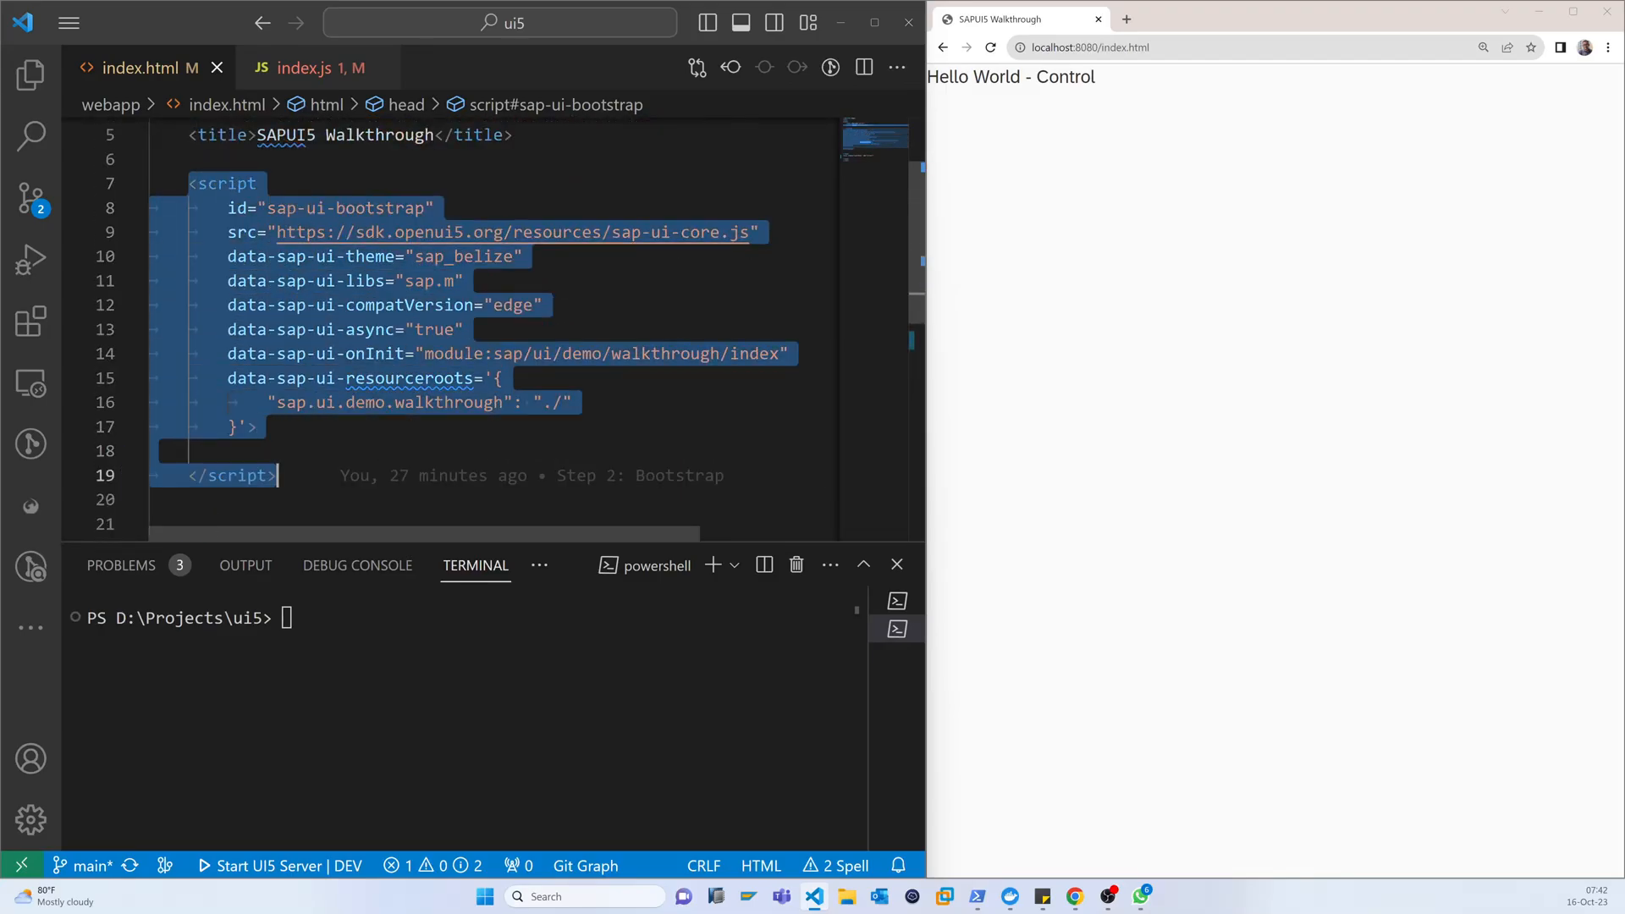
Scroll through index.html, return to index.js, and show the Explorer file tree.
scroll("down", 3)
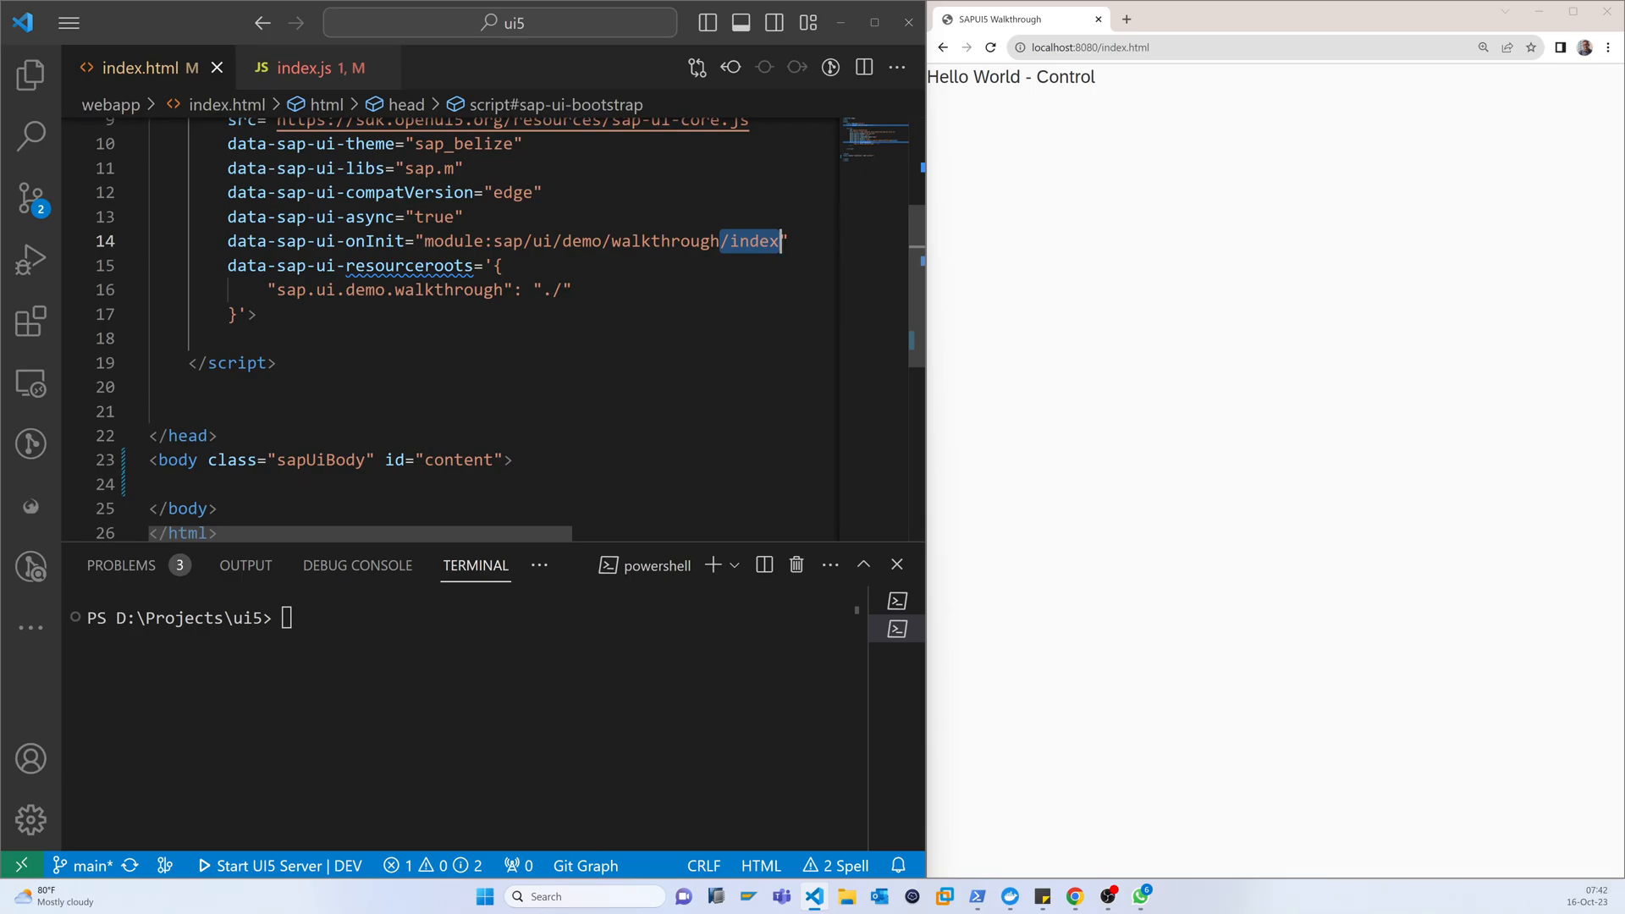
left_click(310, 67)
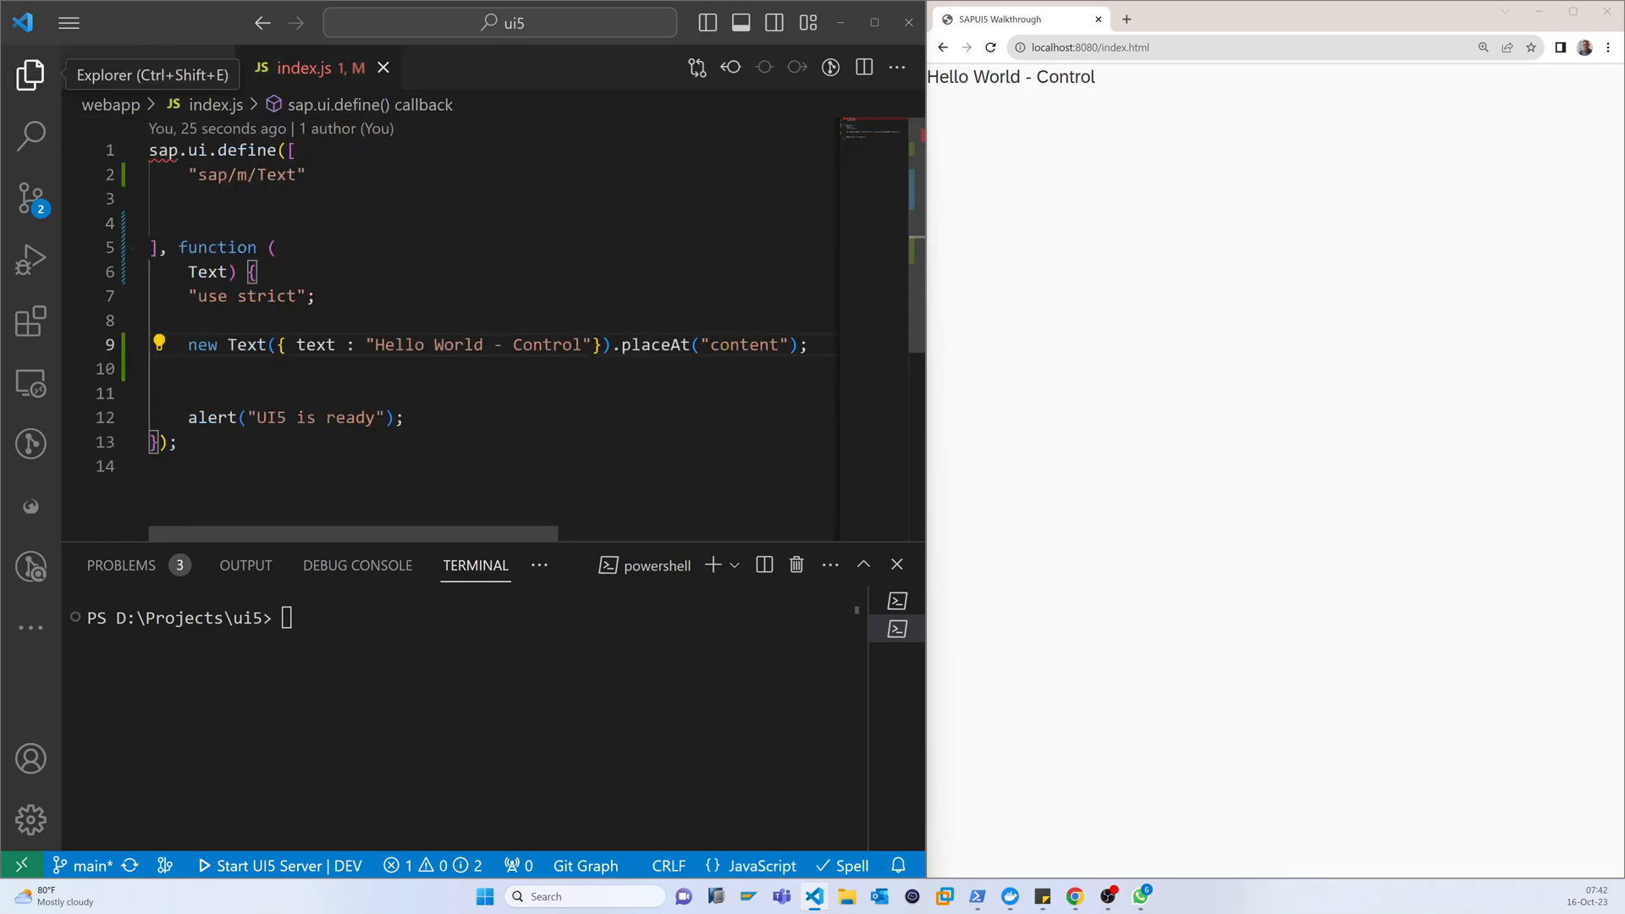
left_click(30, 75)
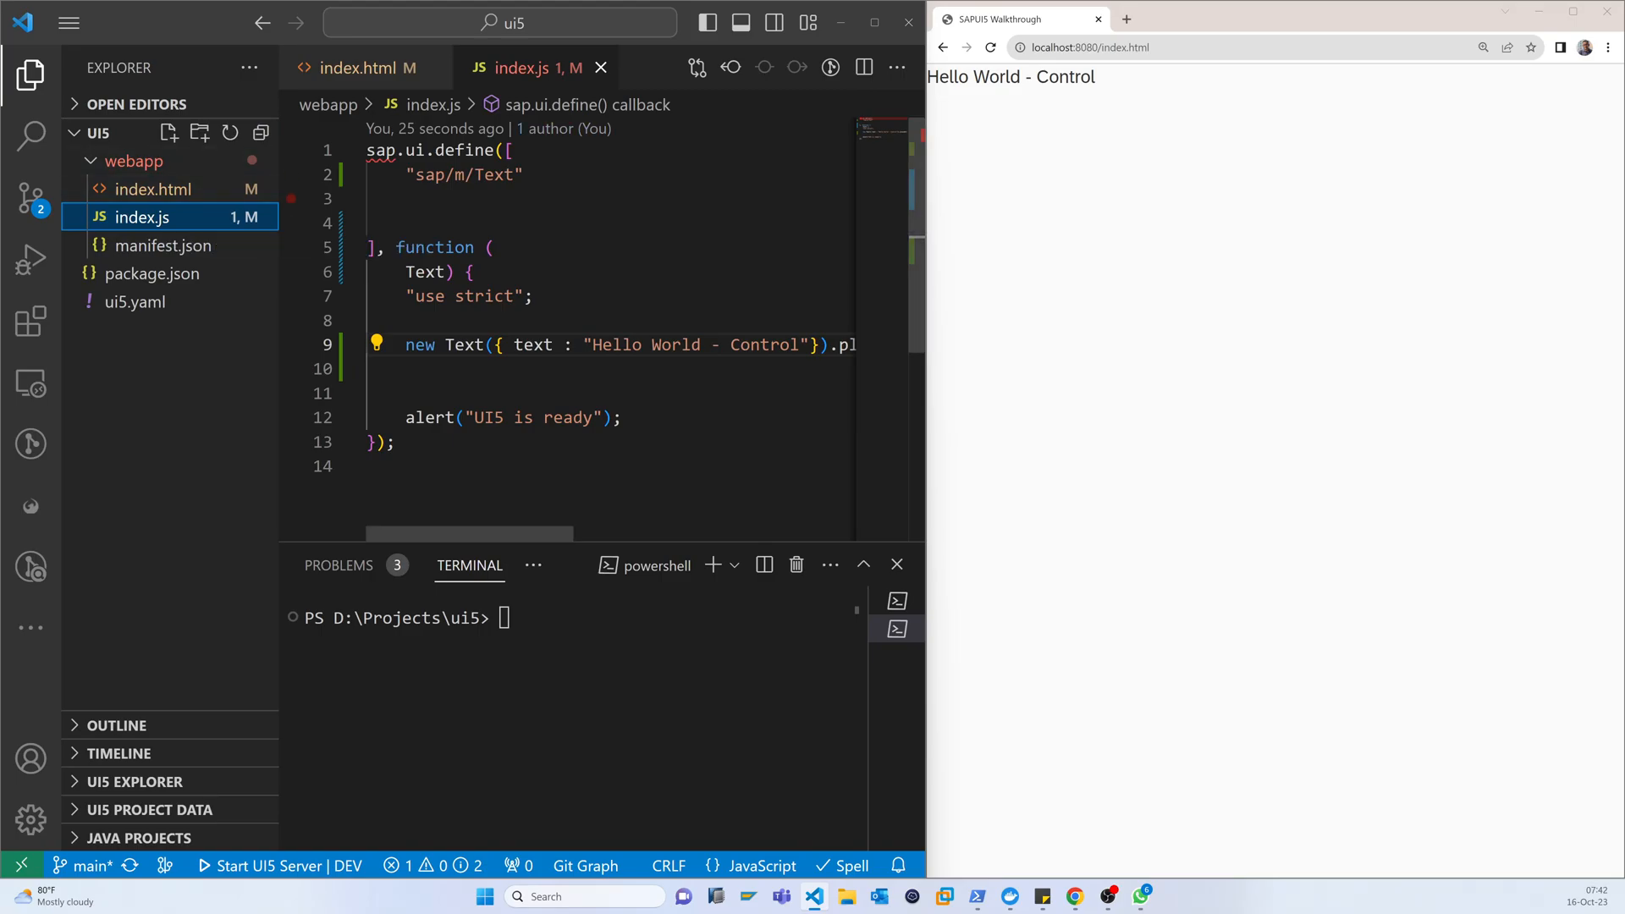
left_click(291, 344)
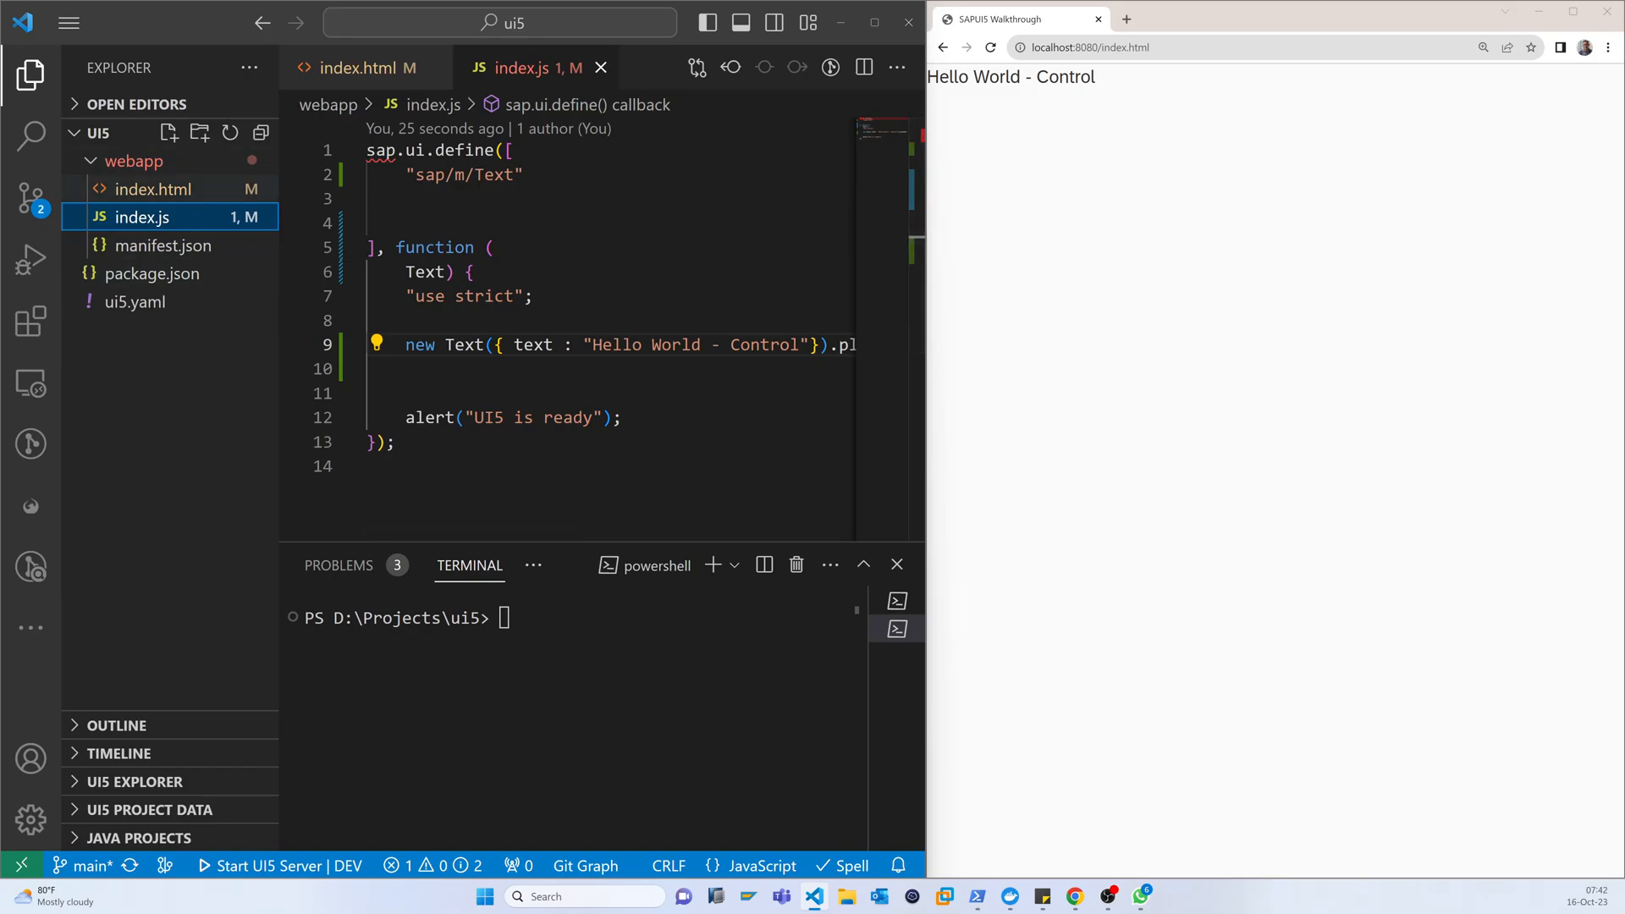
mouse_move(141, 217)
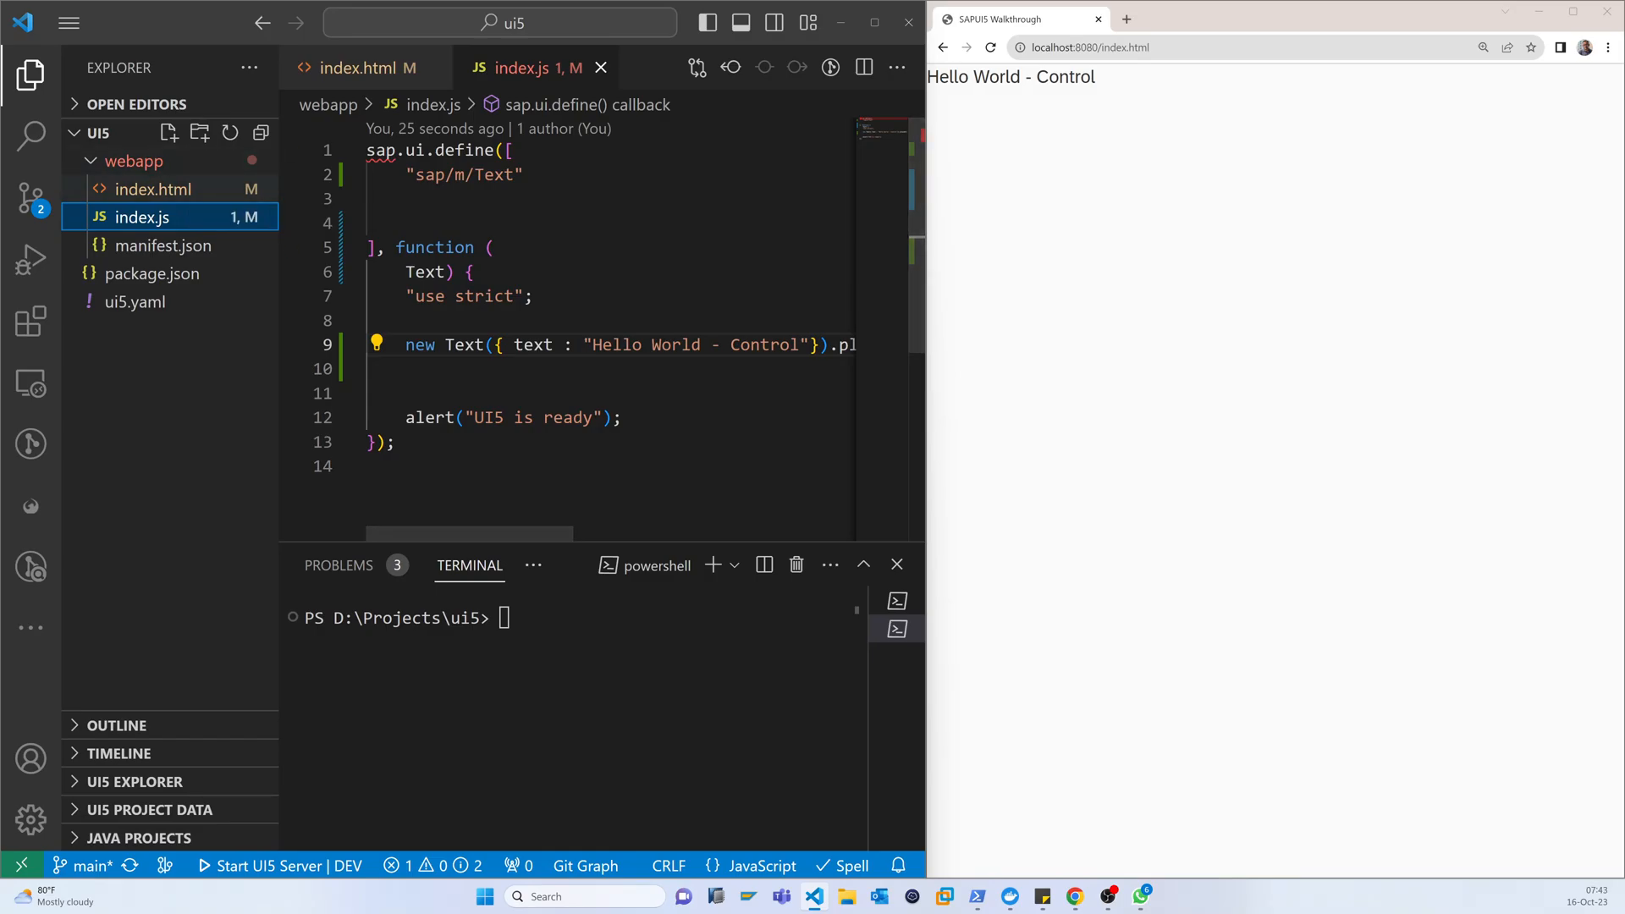
mouse_move(142, 216)
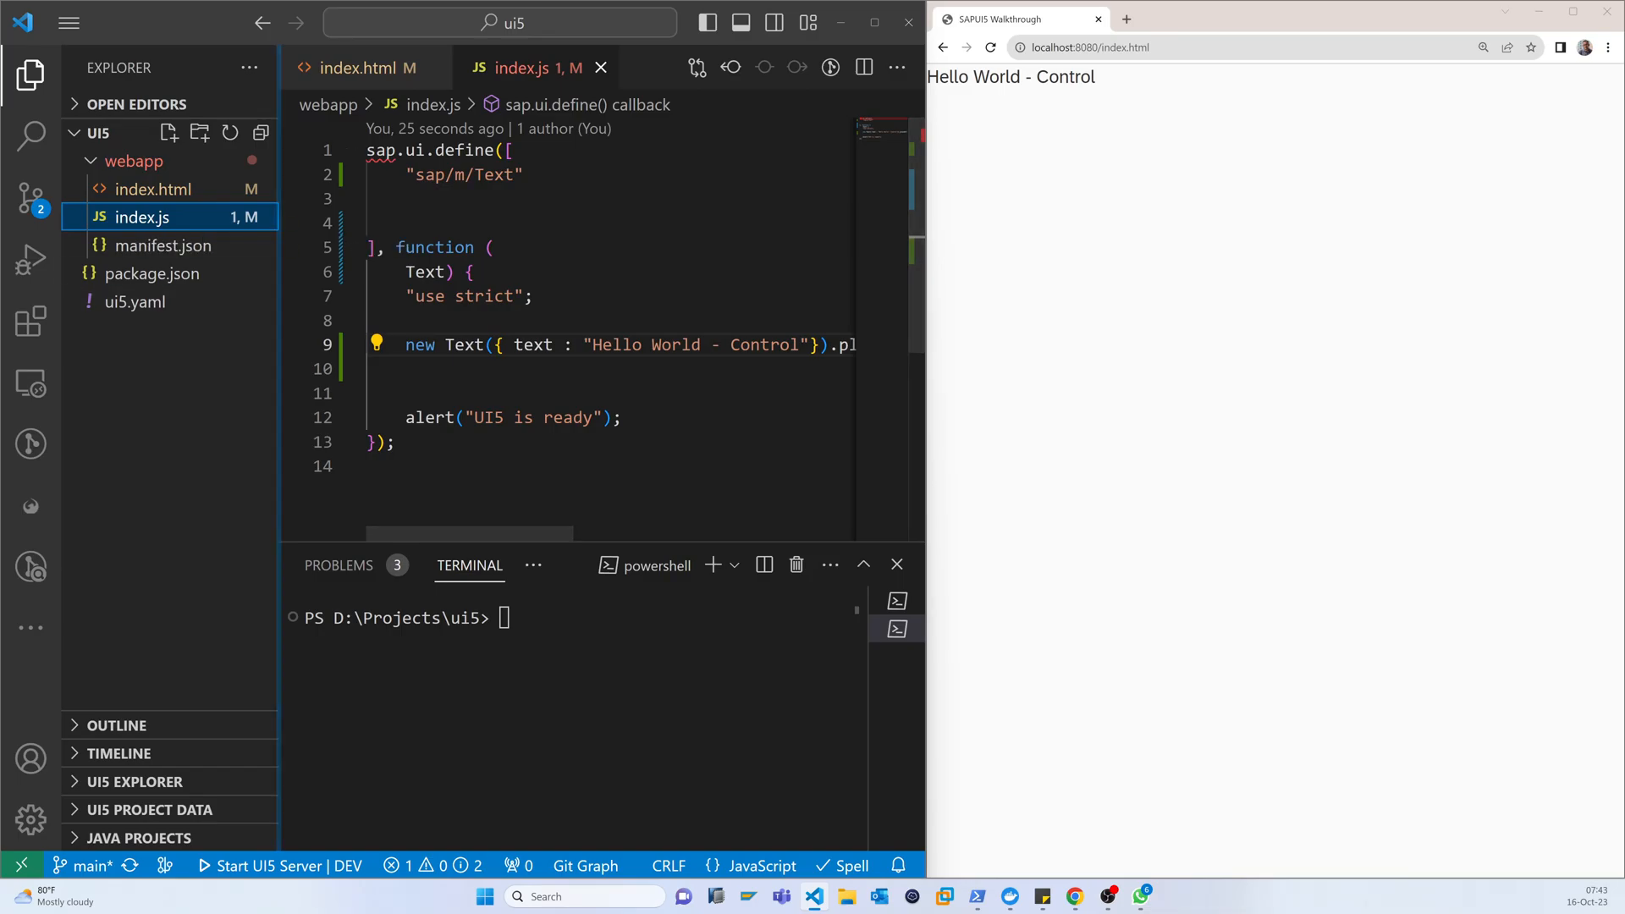
left_click(416, 175)
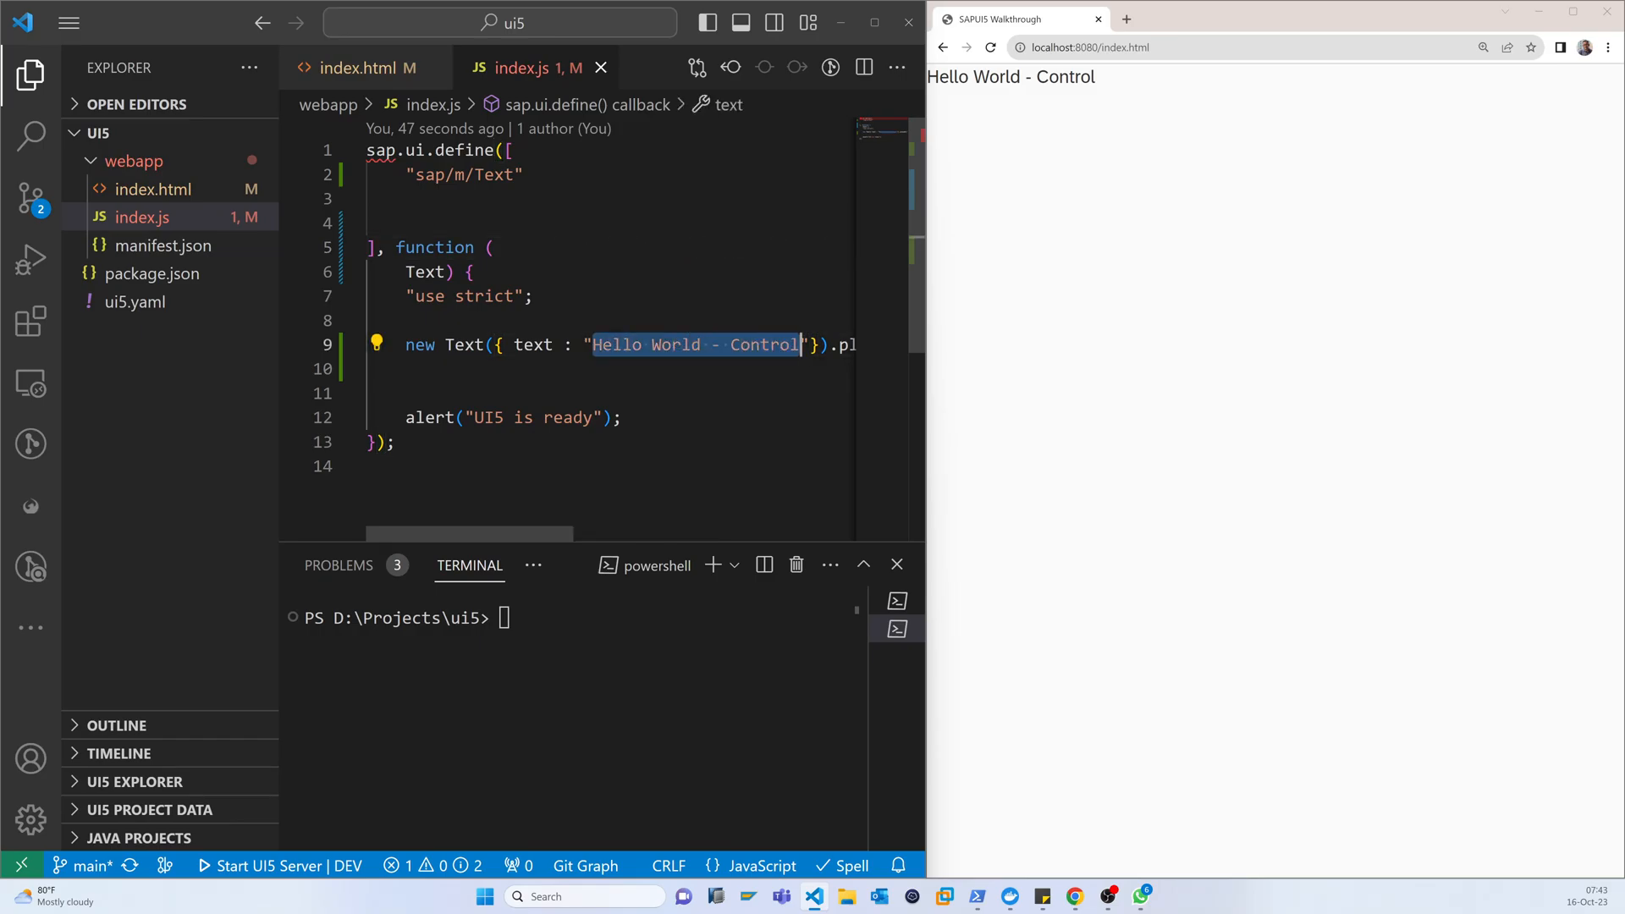
Scroll line 9 to highlight placeAt, remove the alert line, and open index.html.
scroll("right", 3)
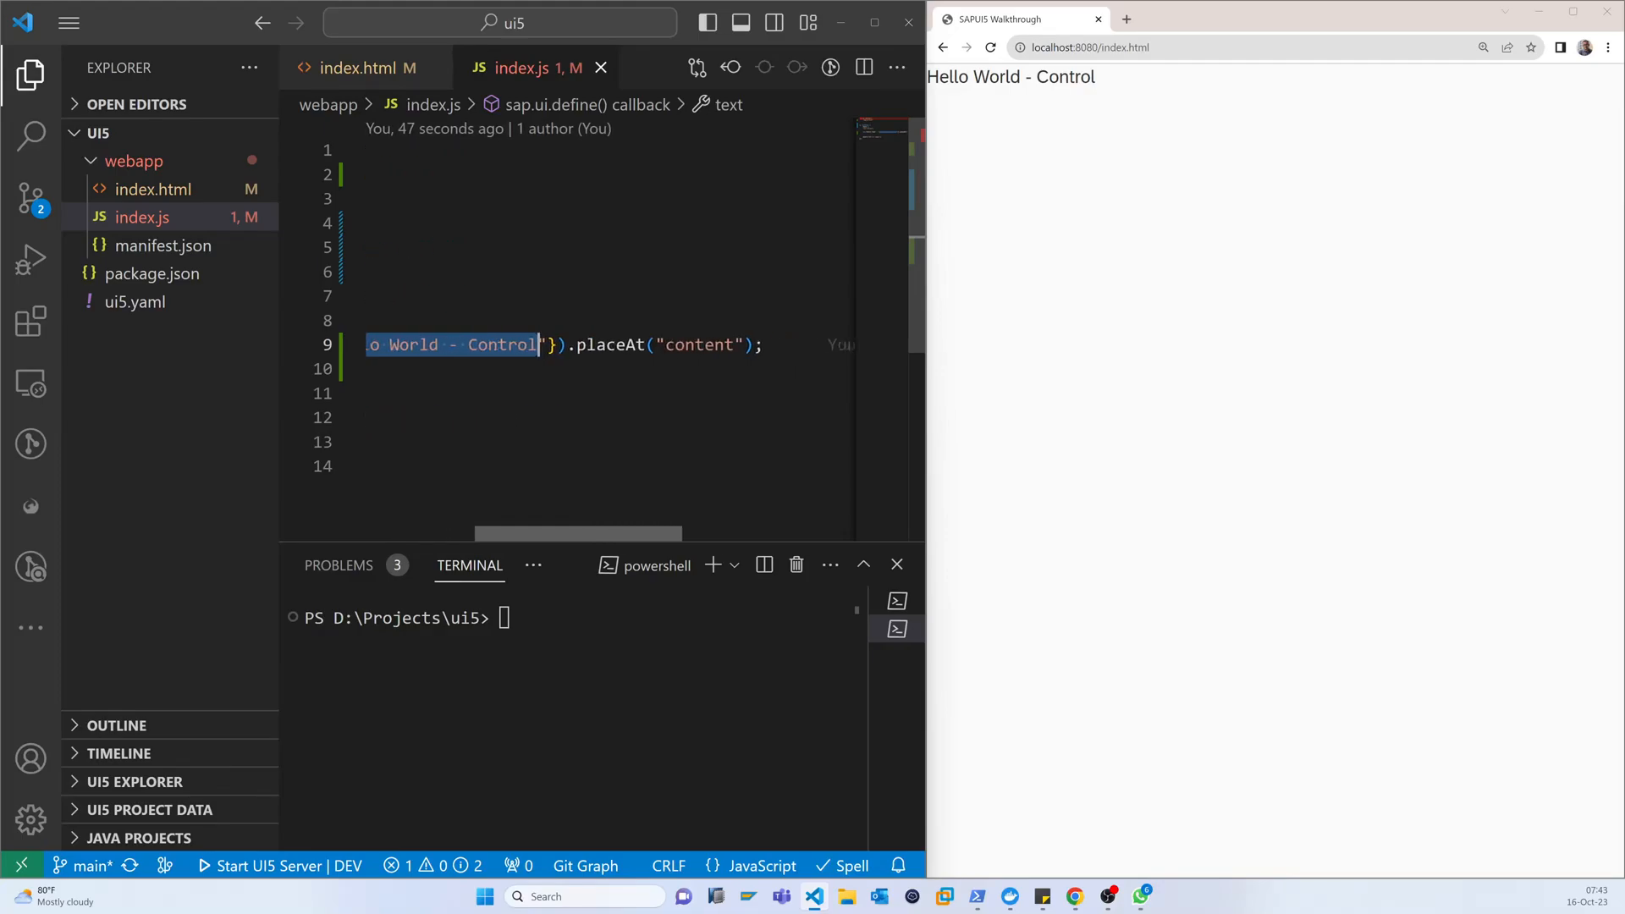
scroll("right", 3)
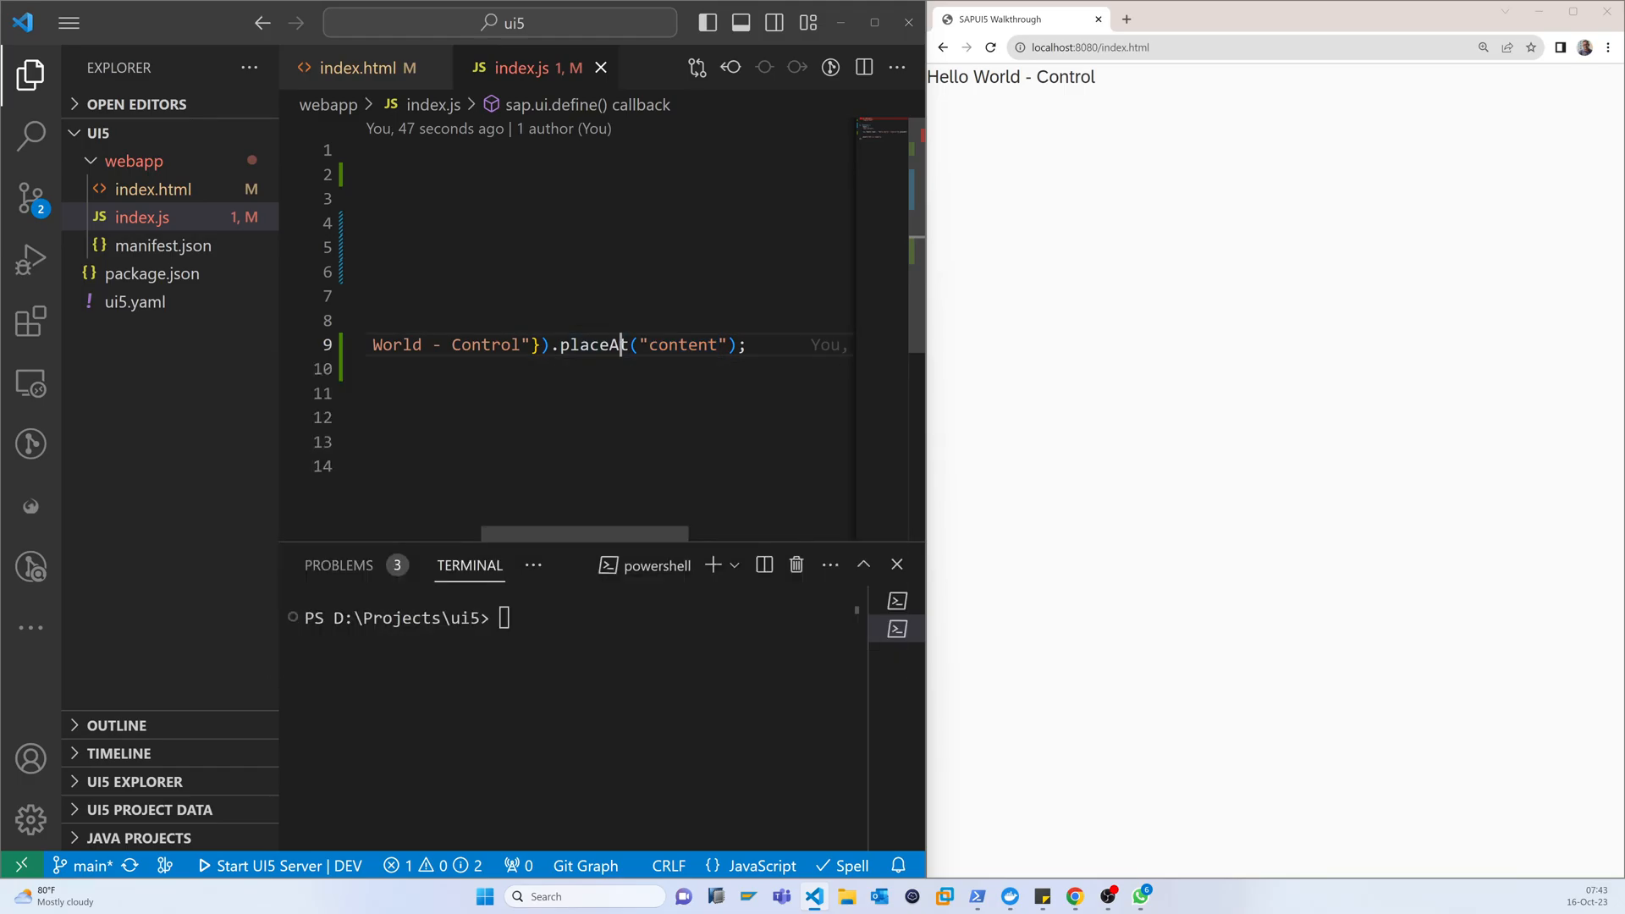
double_click(683, 345)
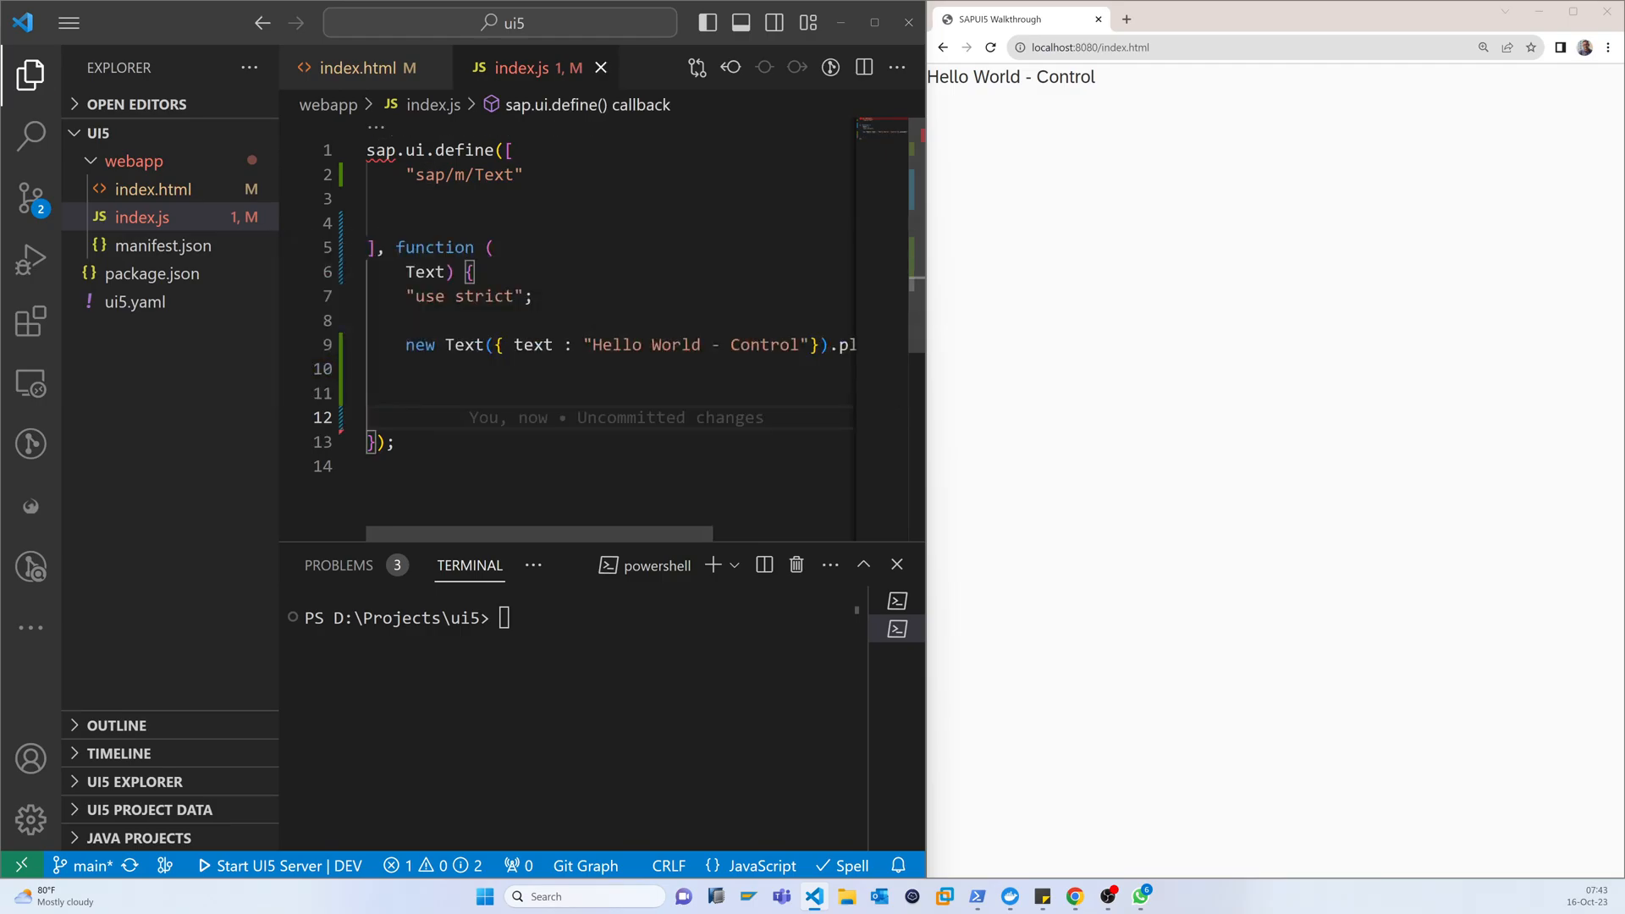
left_click(361, 68)
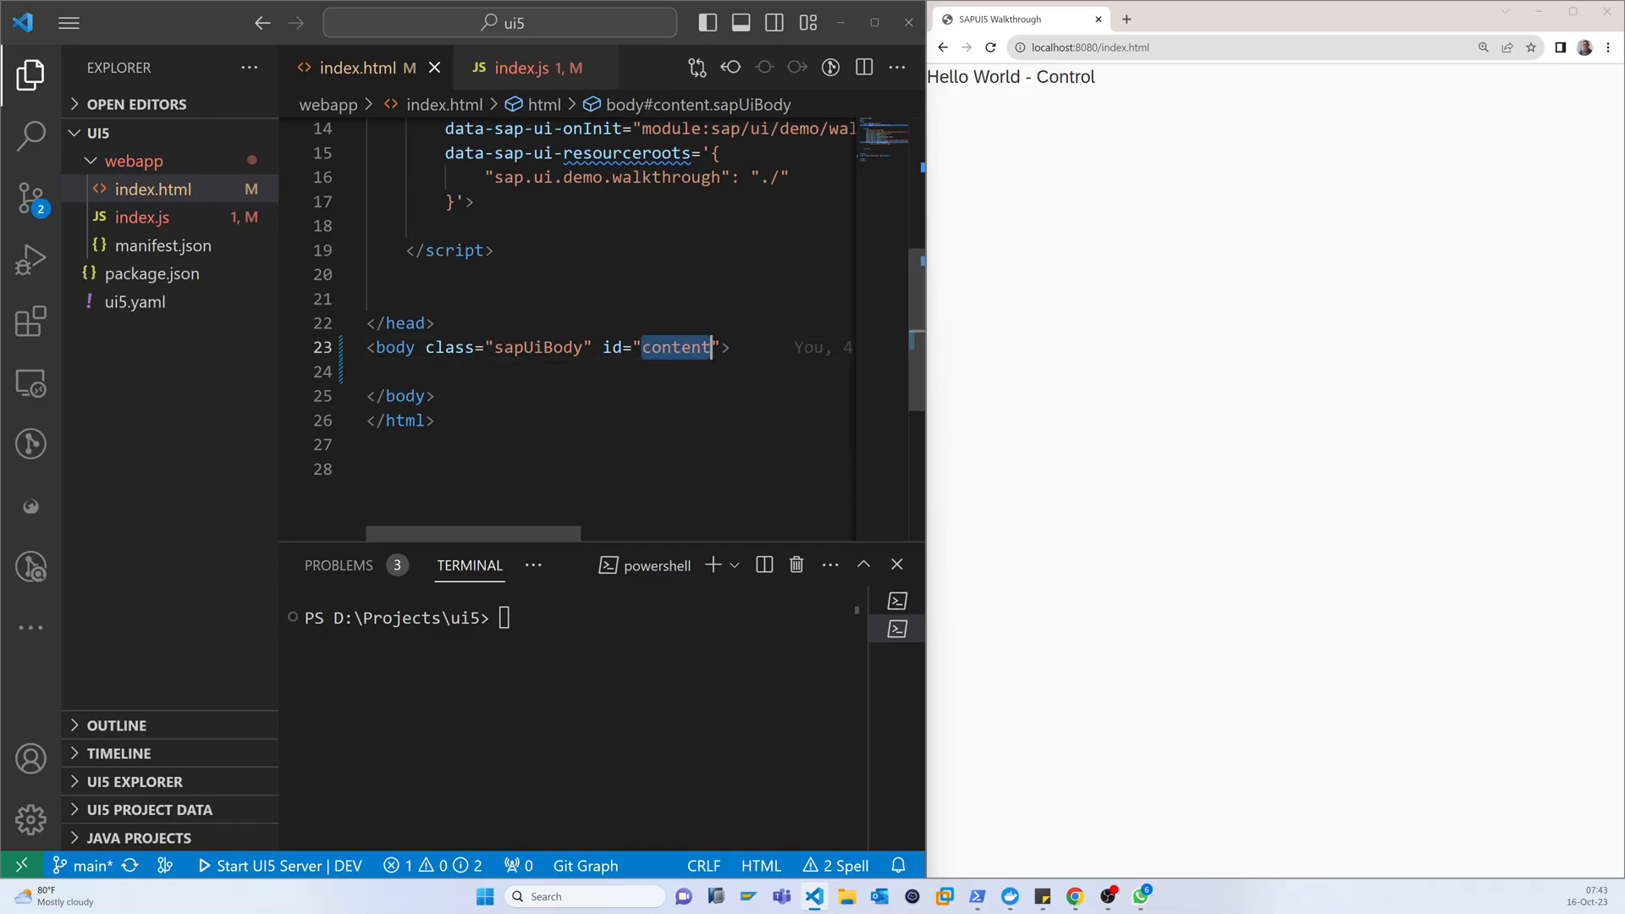
Return to index.js and highlight "content" as the placeAt target.
left_click(528, 67)
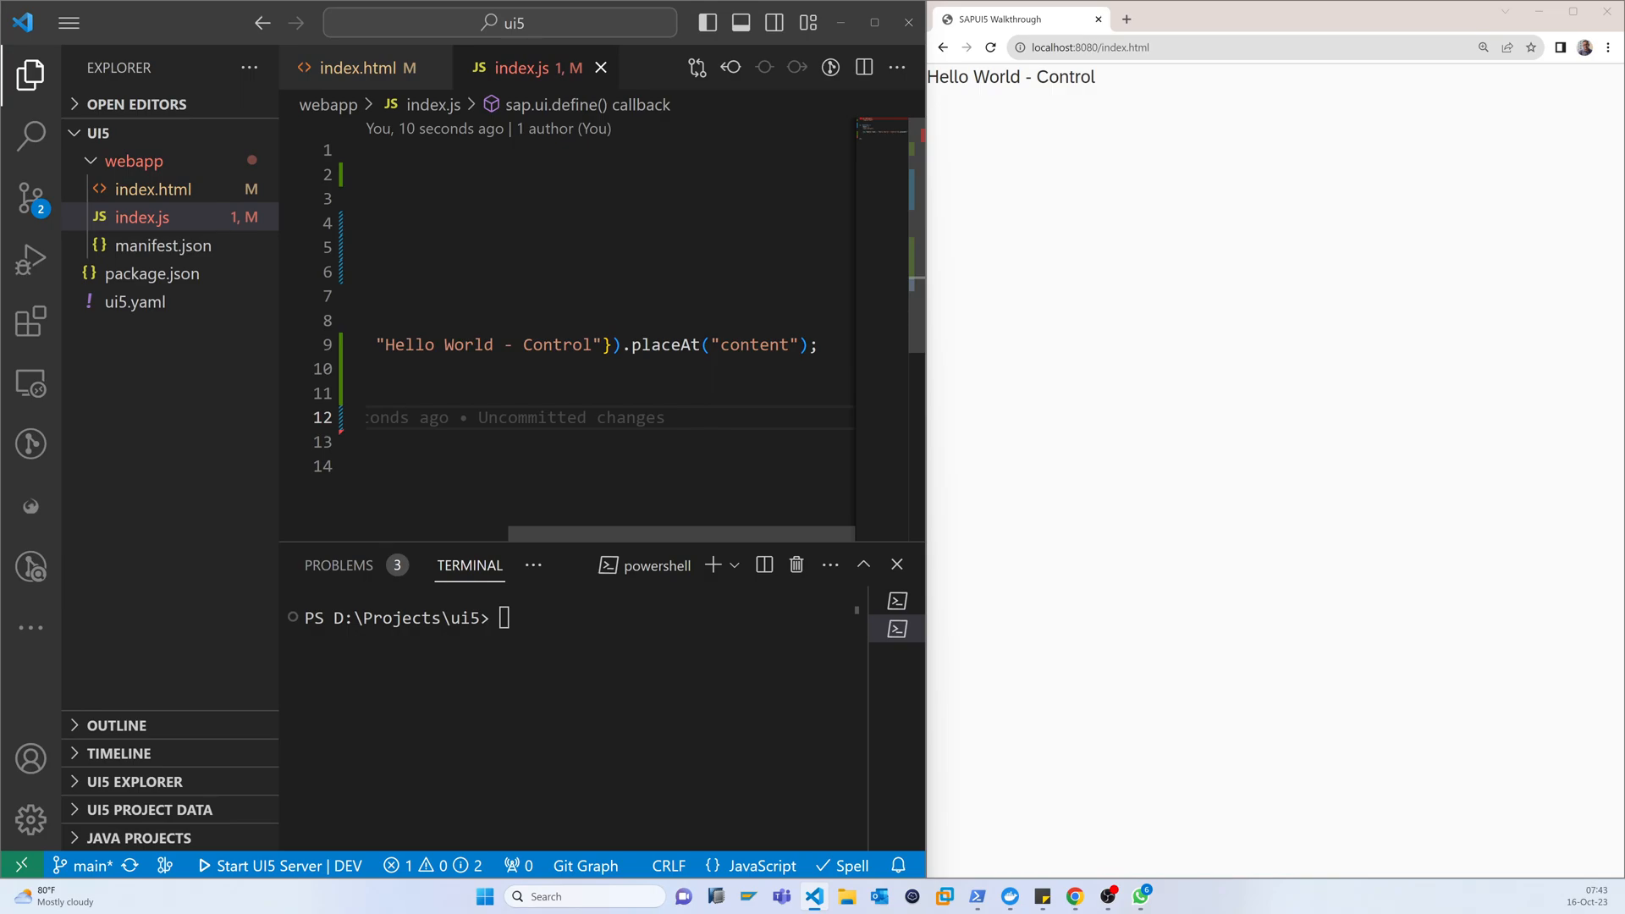
double_click(754, 345)
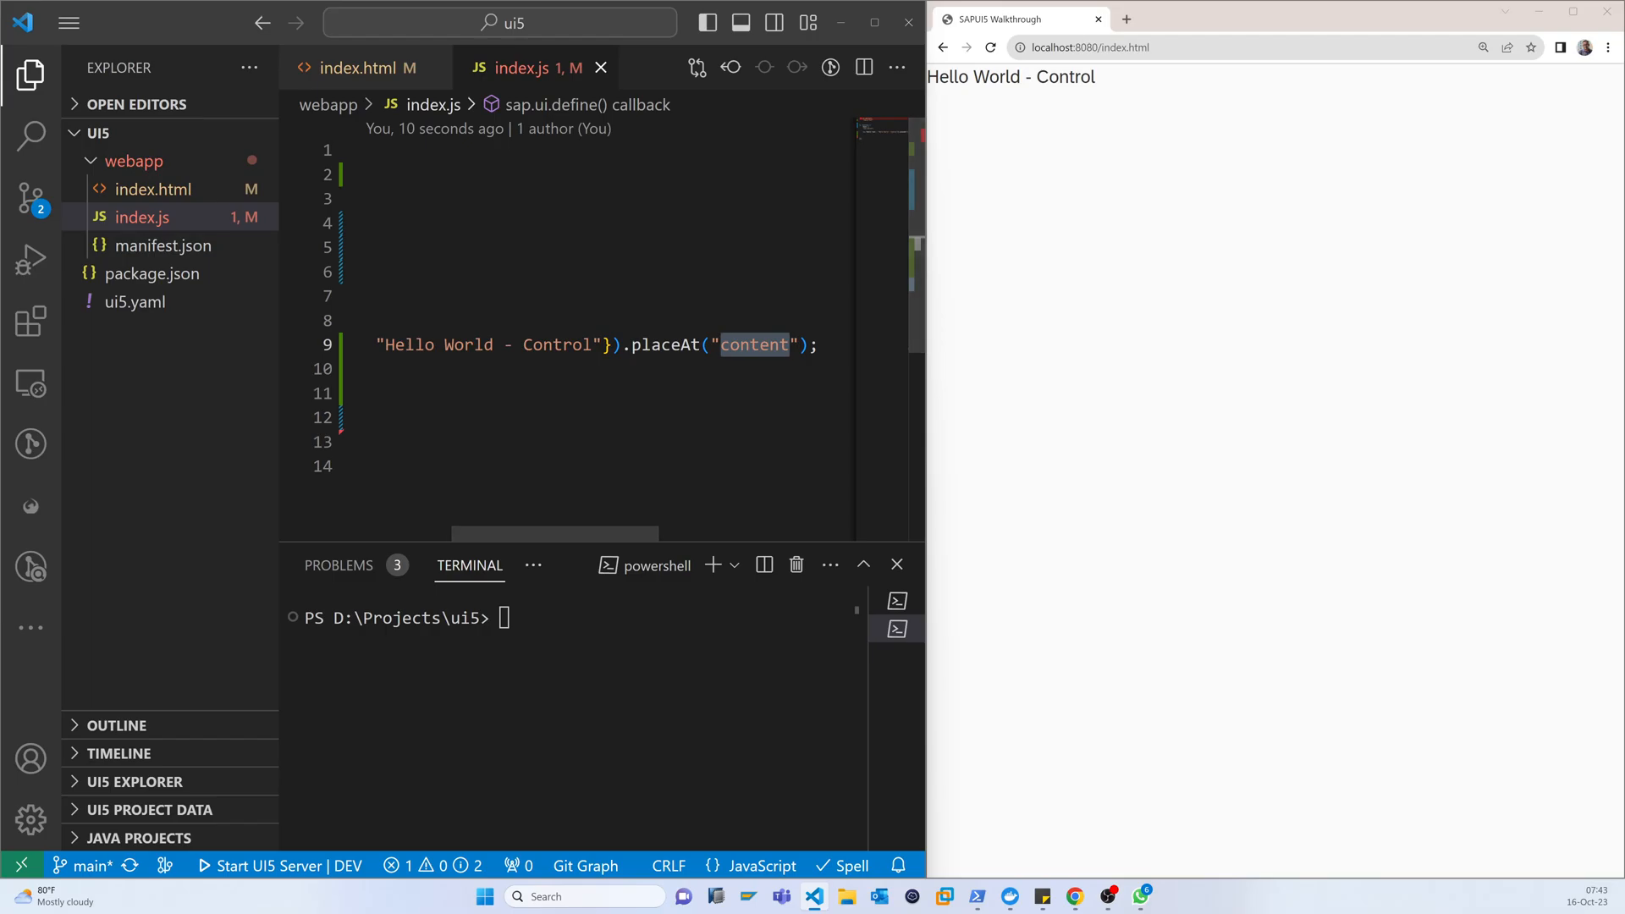